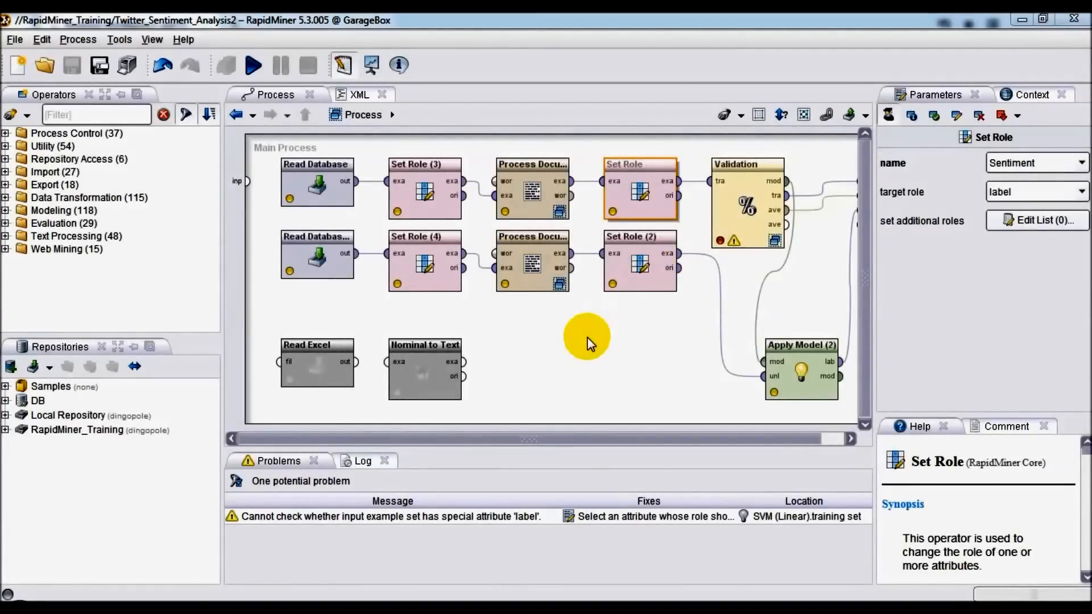
mouse_move(647, 328)
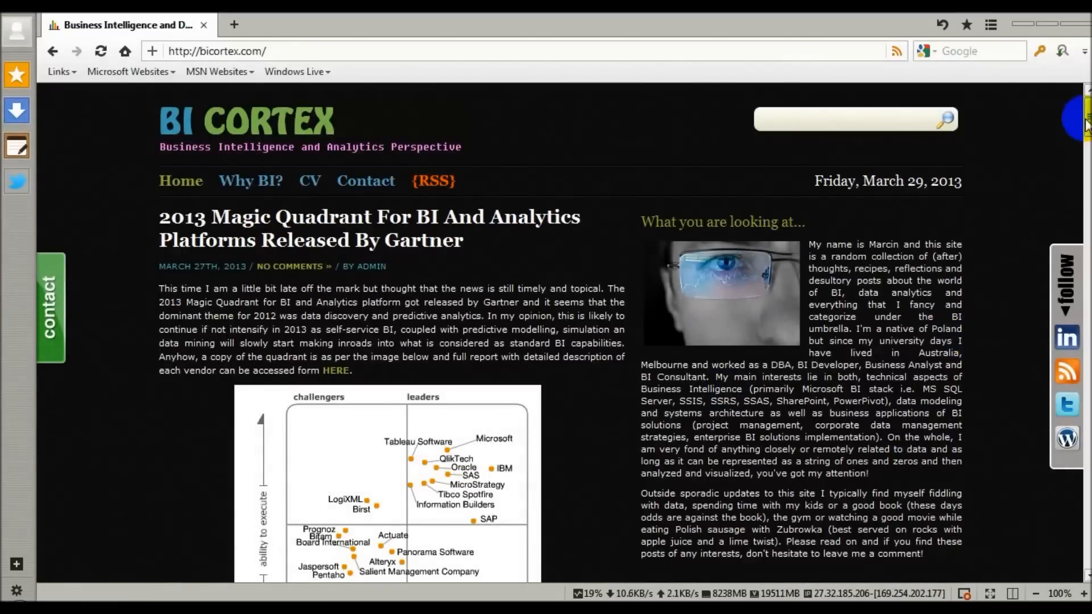
Scroll through the BI Cortex Twitter Sentiment Analysis Part 1 post past its Zapier, SSIS and chart sections.
scroll(down, 3)
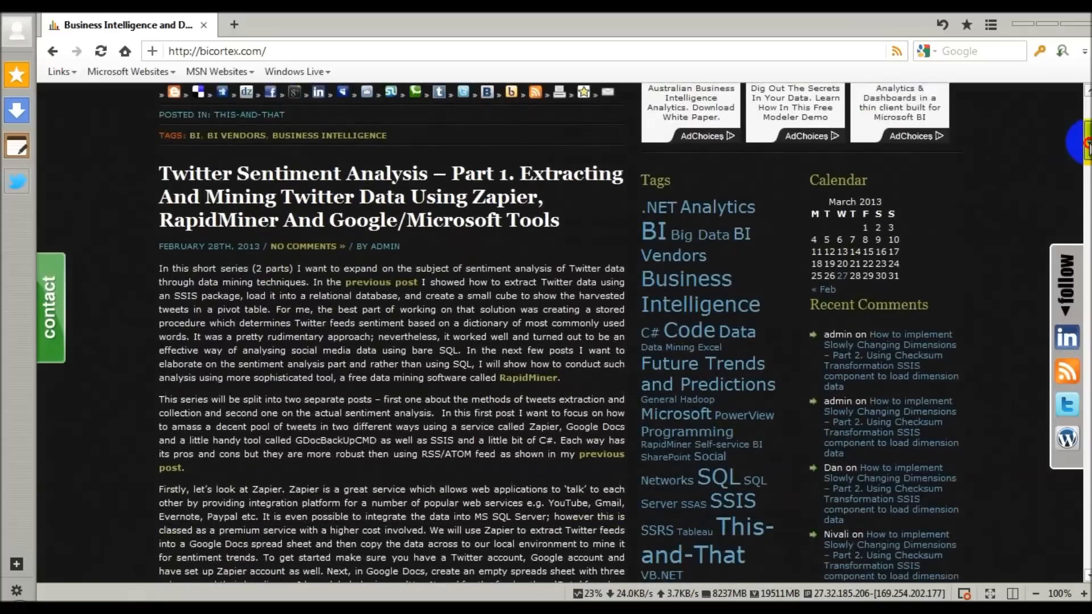
scroll(down, 3)
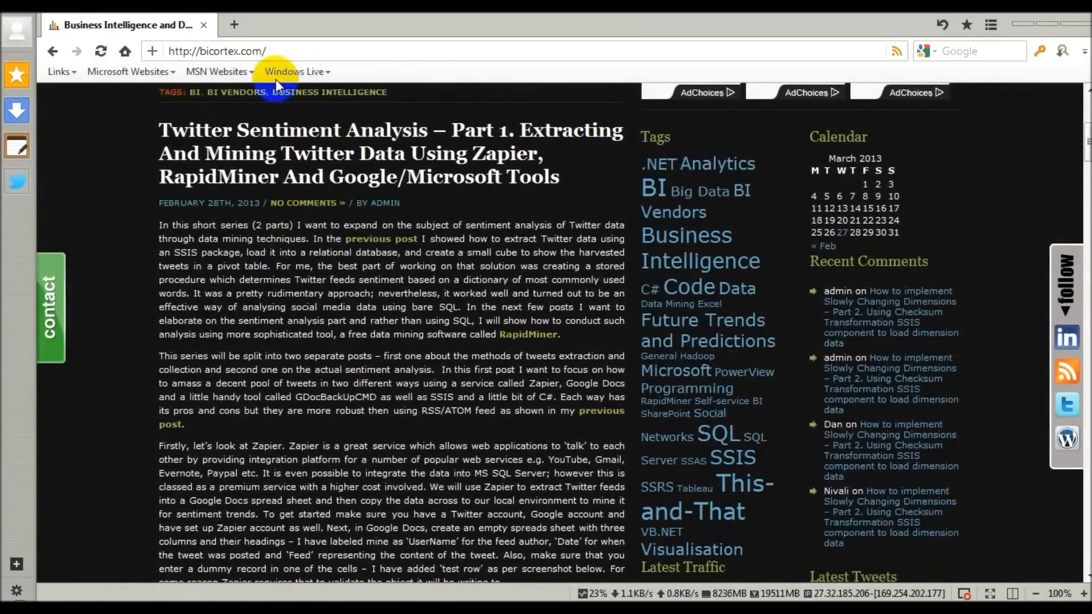
mouse_move(580, 186)
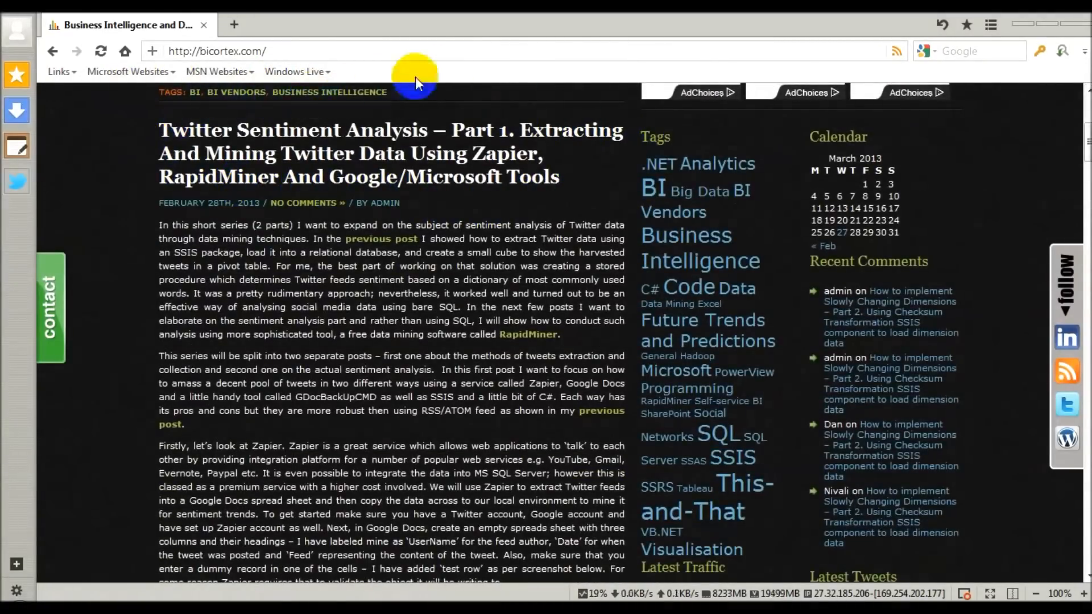
click(217, 51)
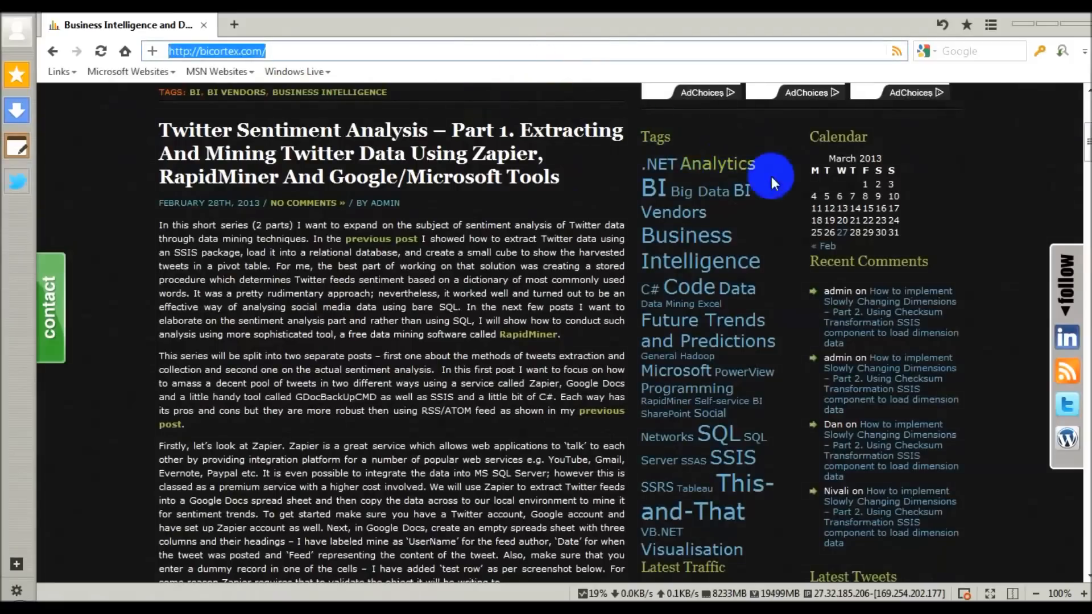
mouse_move(1079, 164)
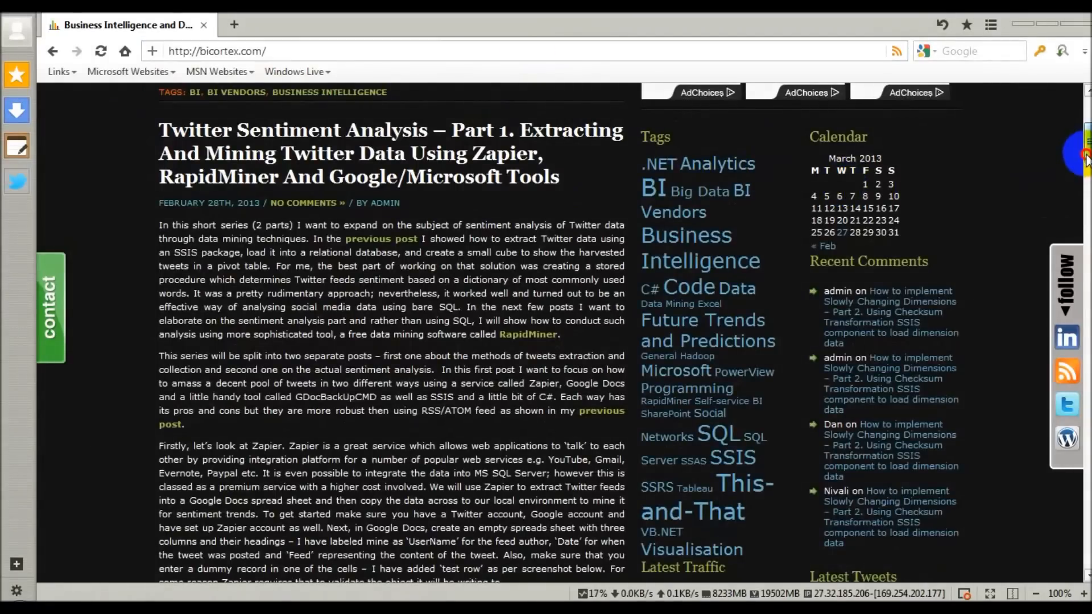
scroll(down, 3)
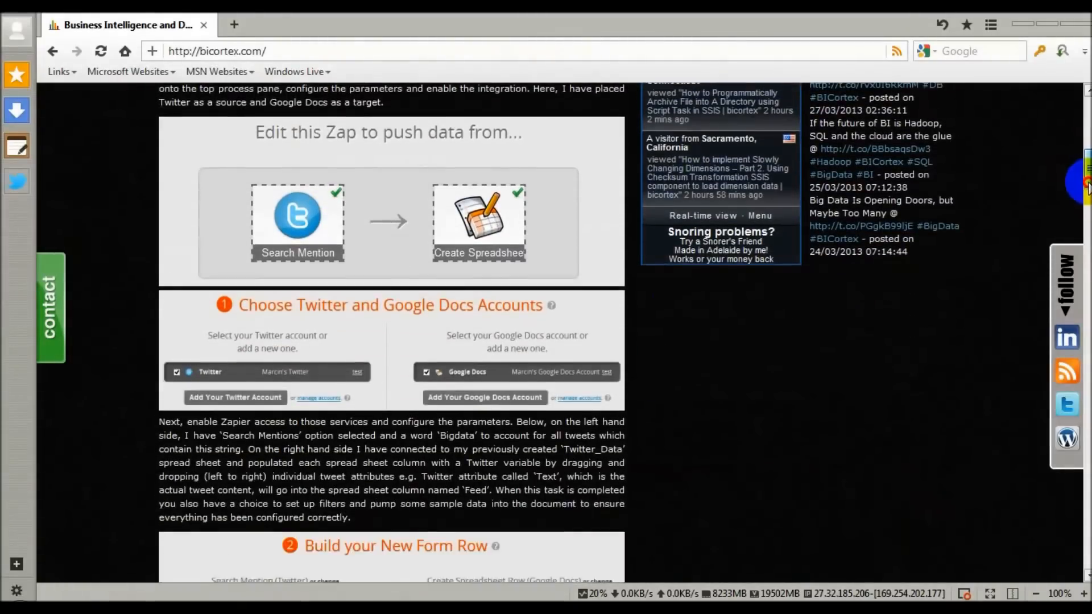
scroll(down, 3)
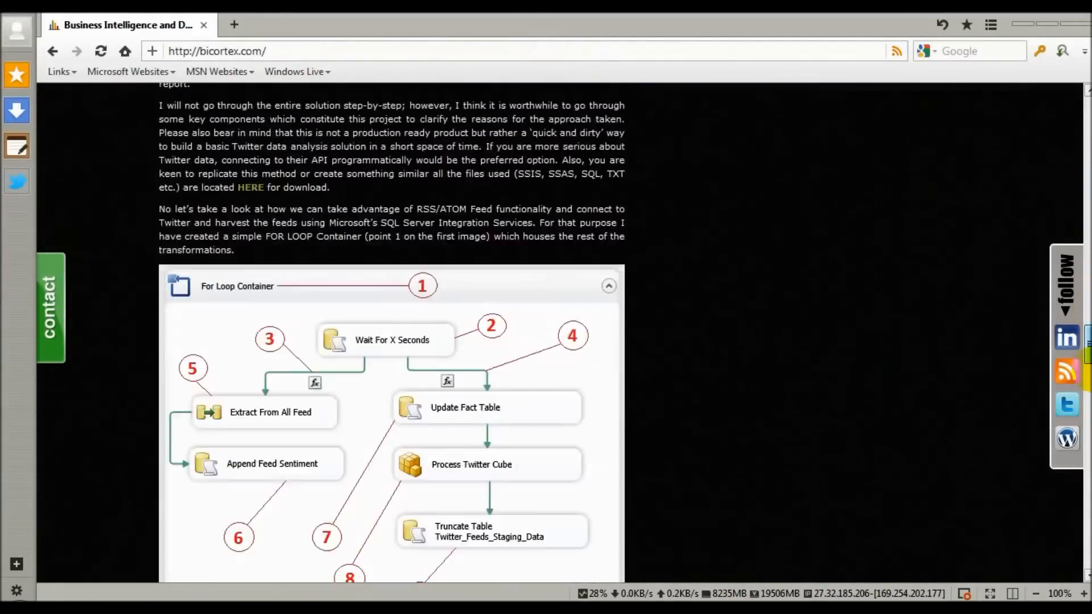
scroll(down, 3)
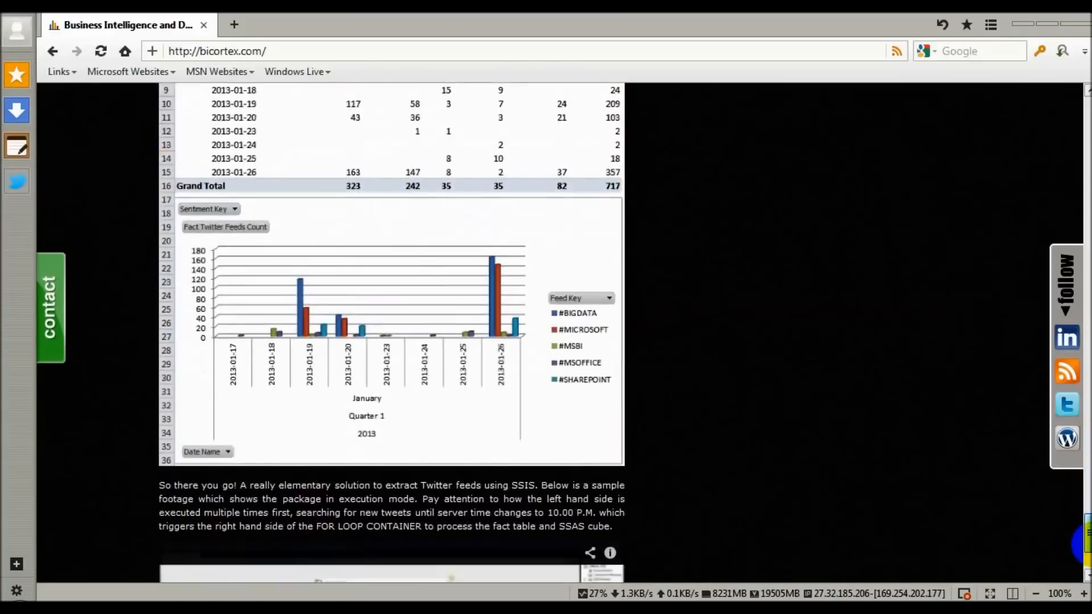
scroll(down, 3)
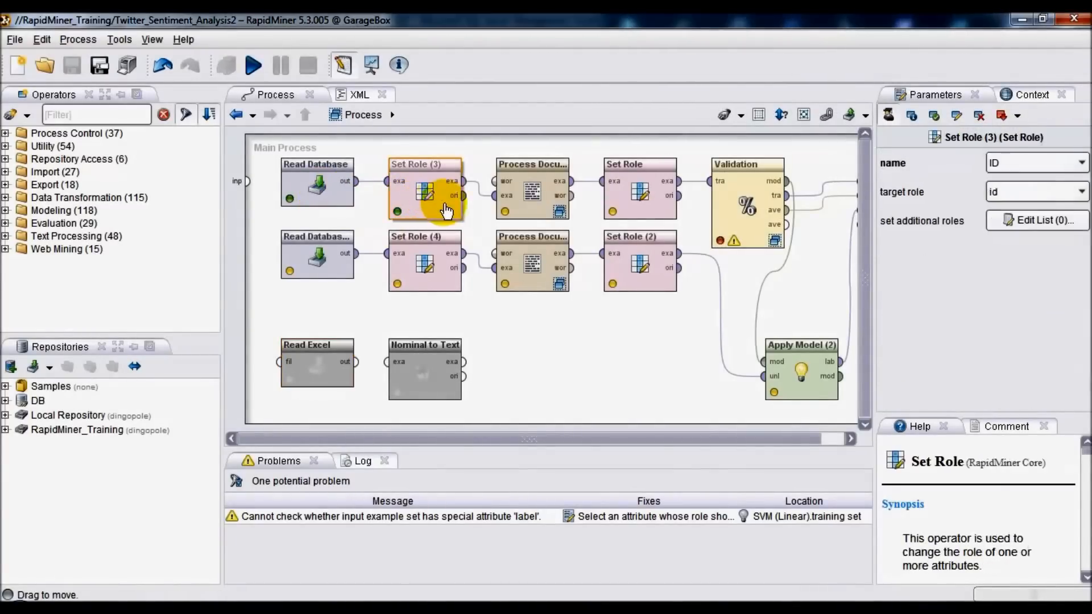
click(638, 188)
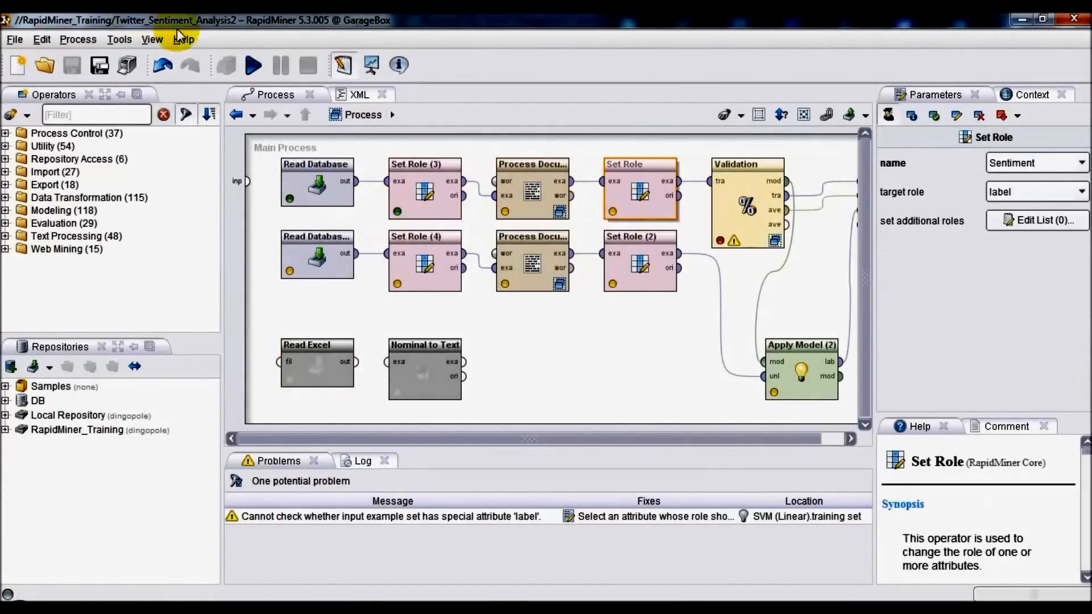
click(183, 39)
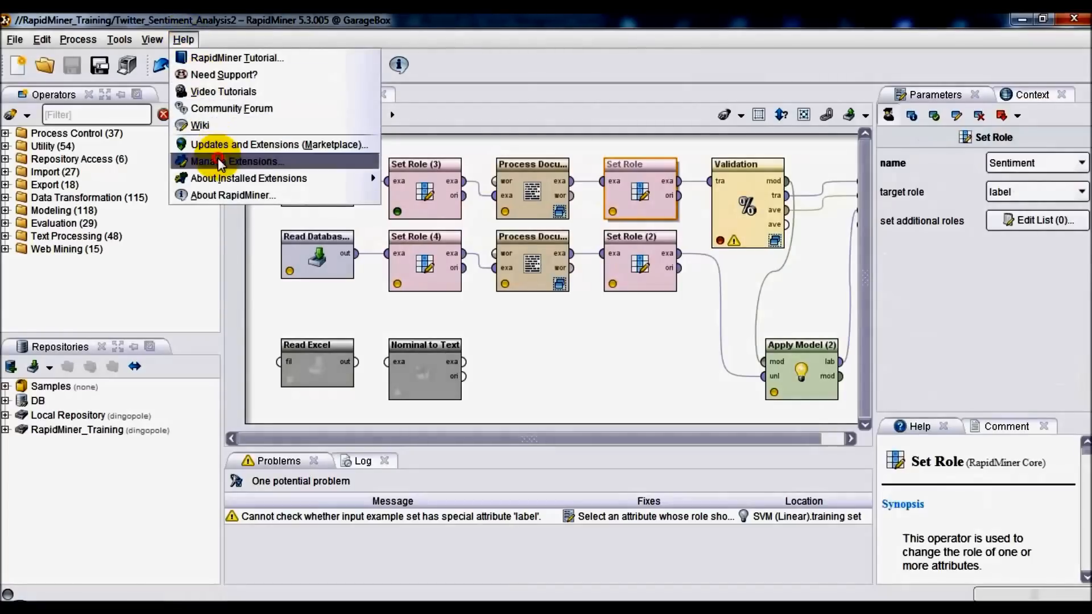
click(235, 161)
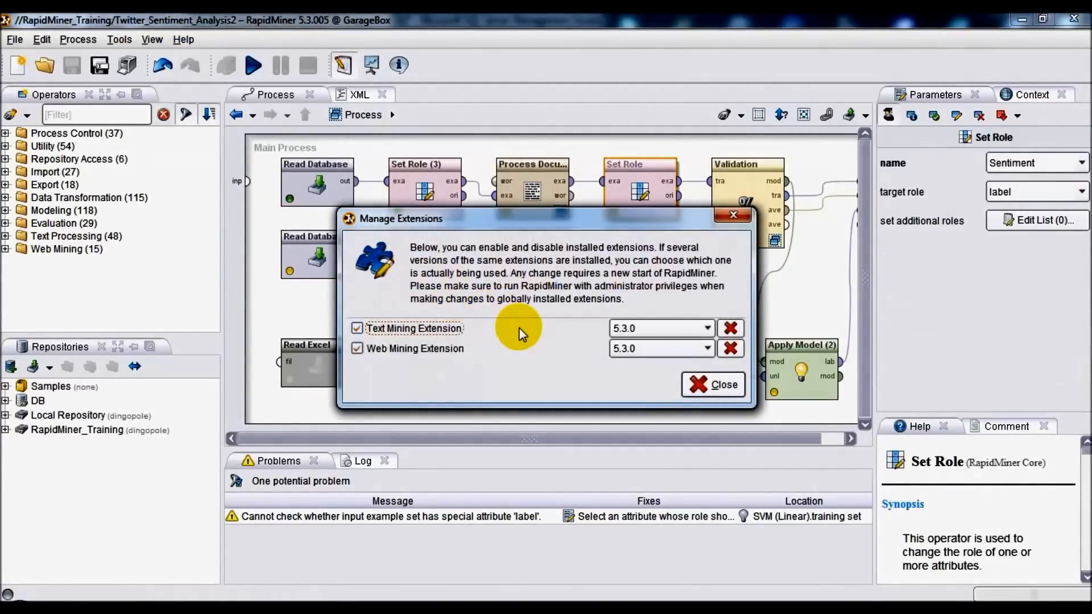
mouse_move(501, 334)
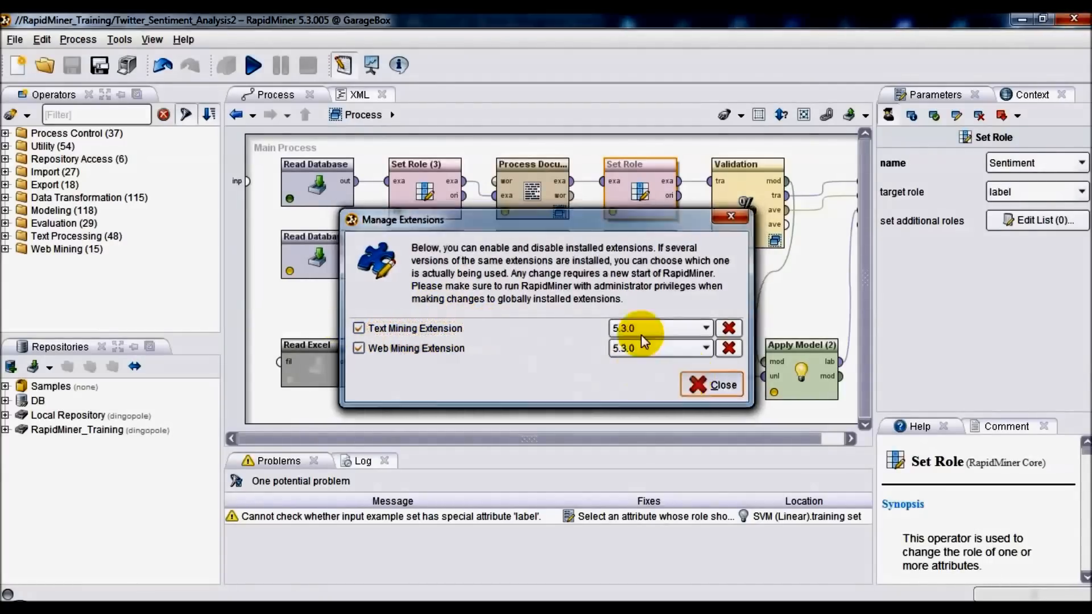
click(183, 38)
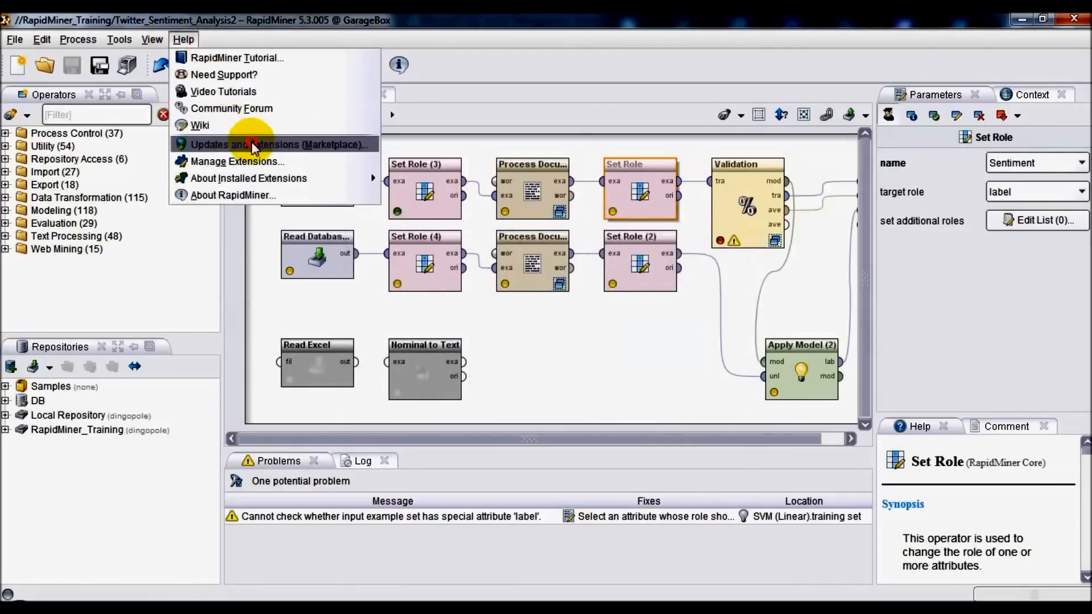
click(276, 145)
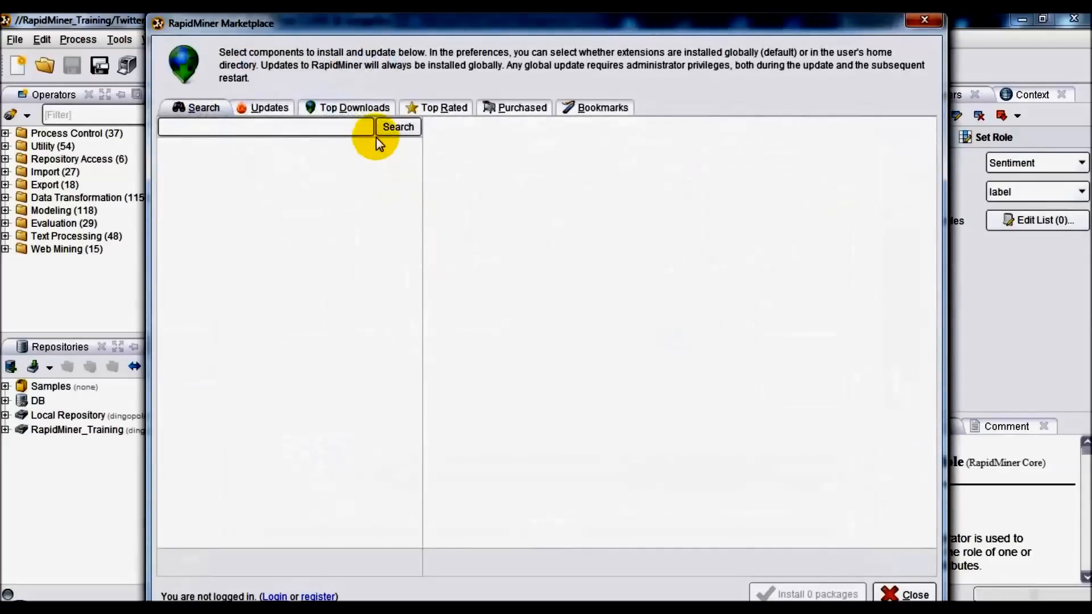
click(354, 107)
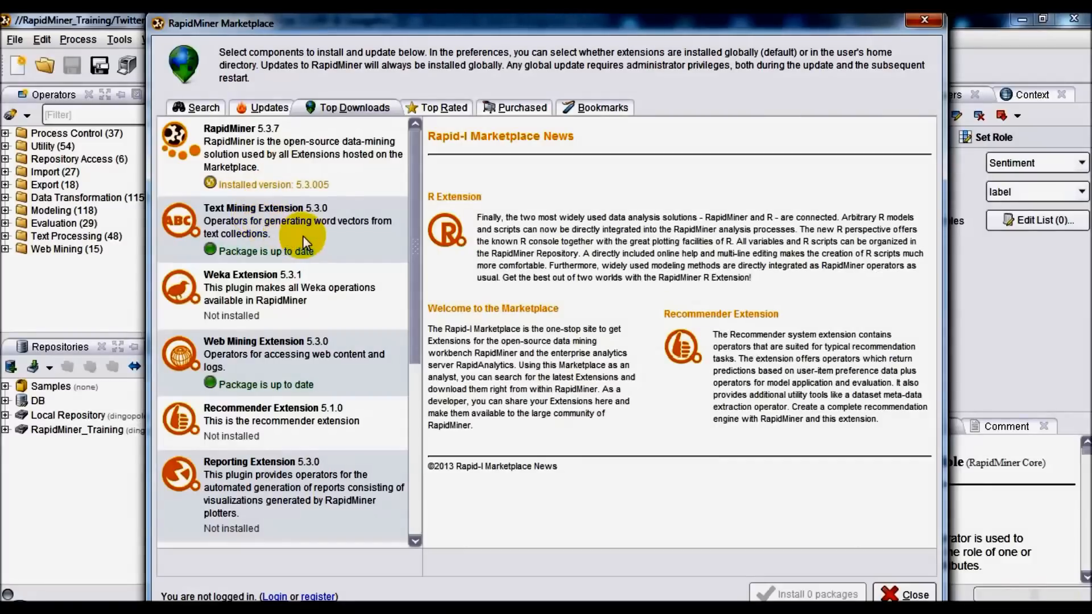
click(293, 229)
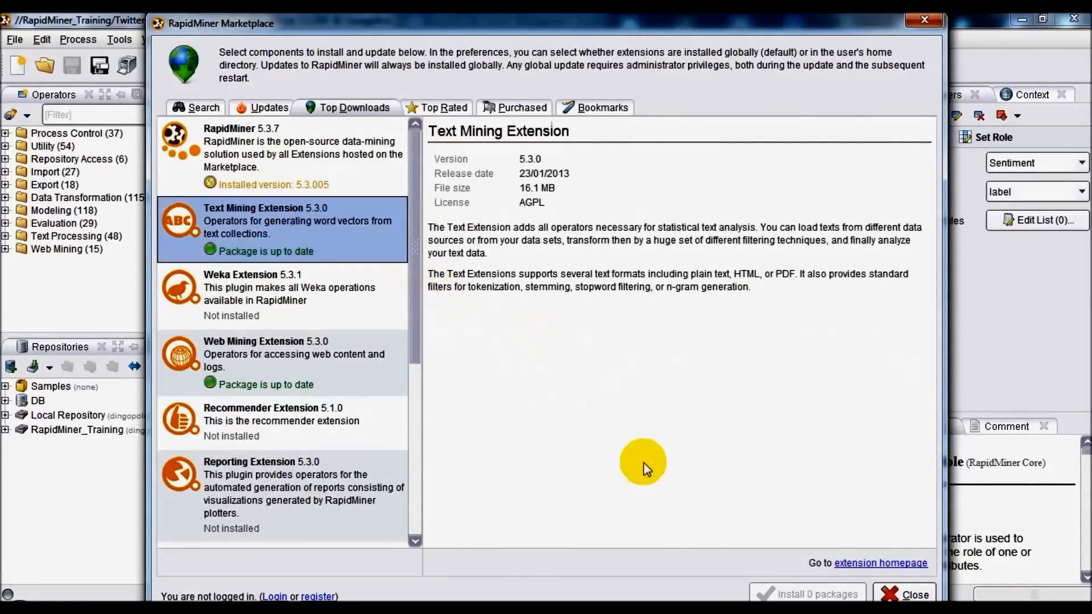
mouse_move(762, 591)
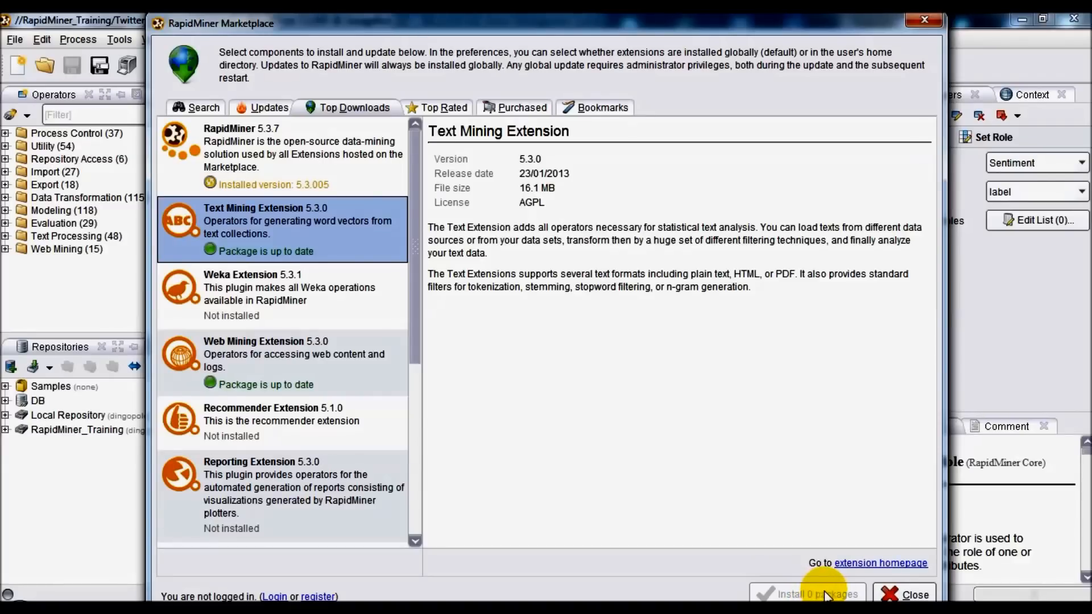
click(914, 595)
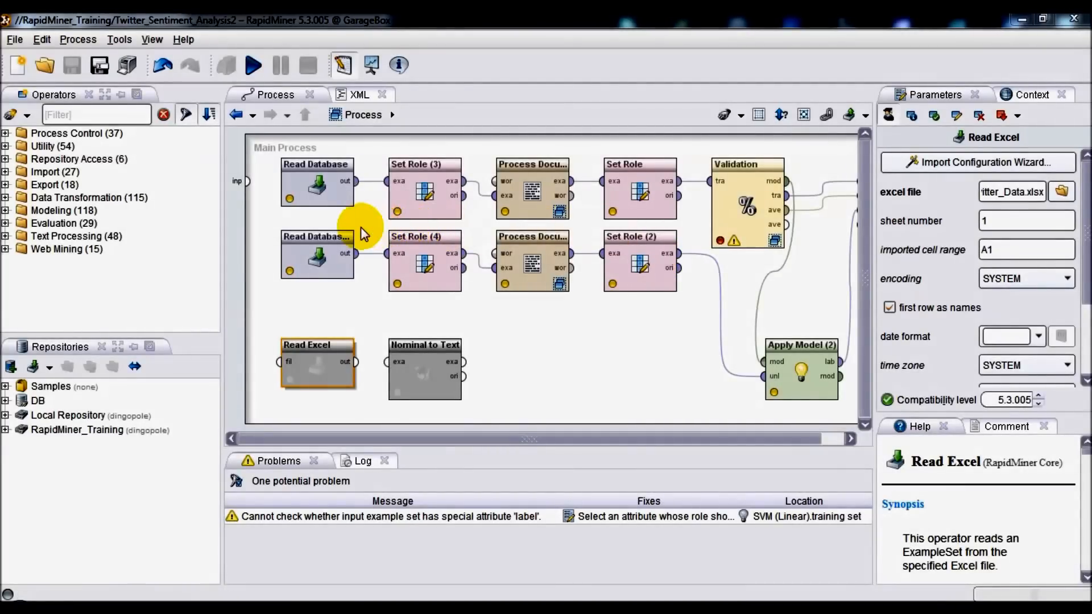
mouse_move(328, 188)
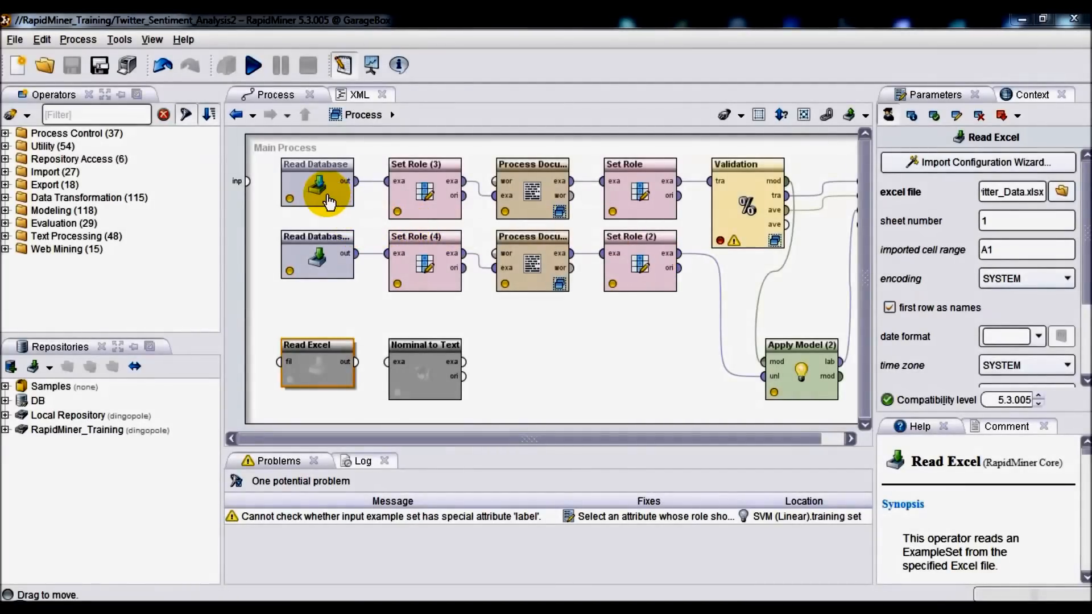
mouse_move(314, 358)
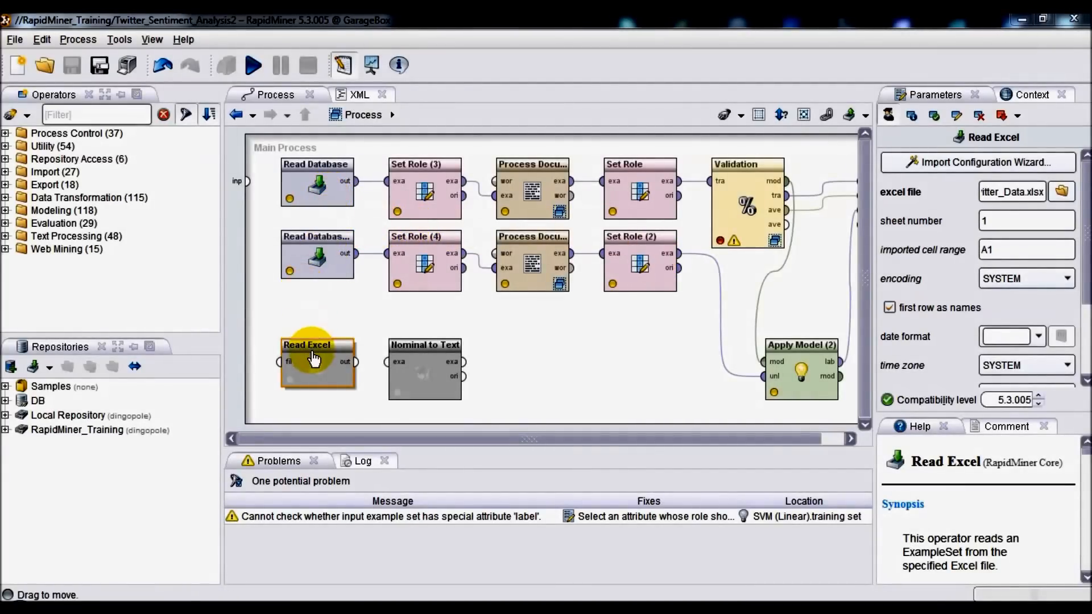
mouse_move(374, 310)
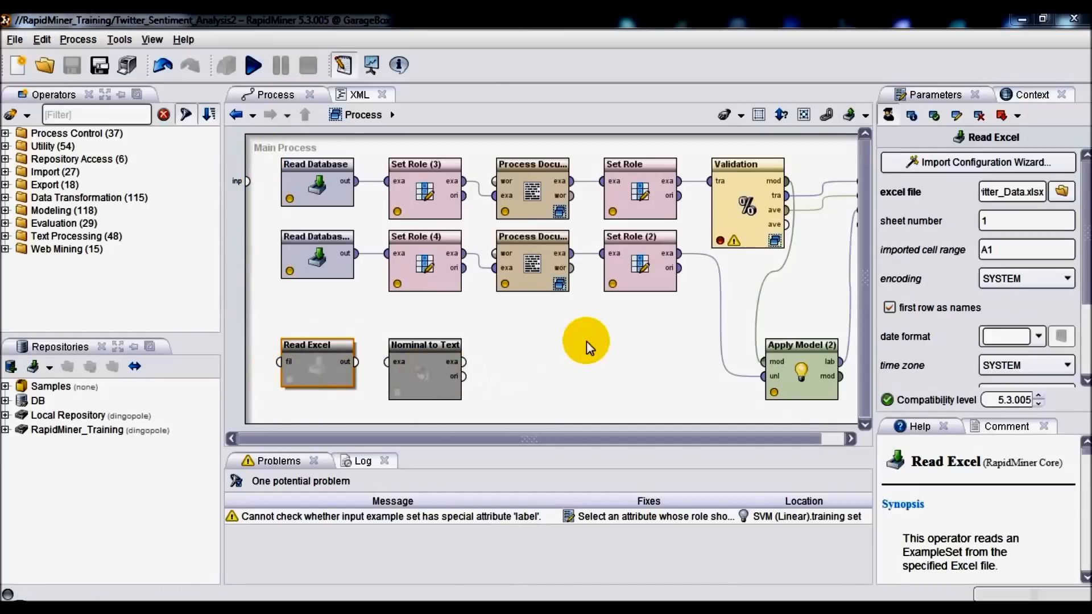
mouse_move(495, 391)
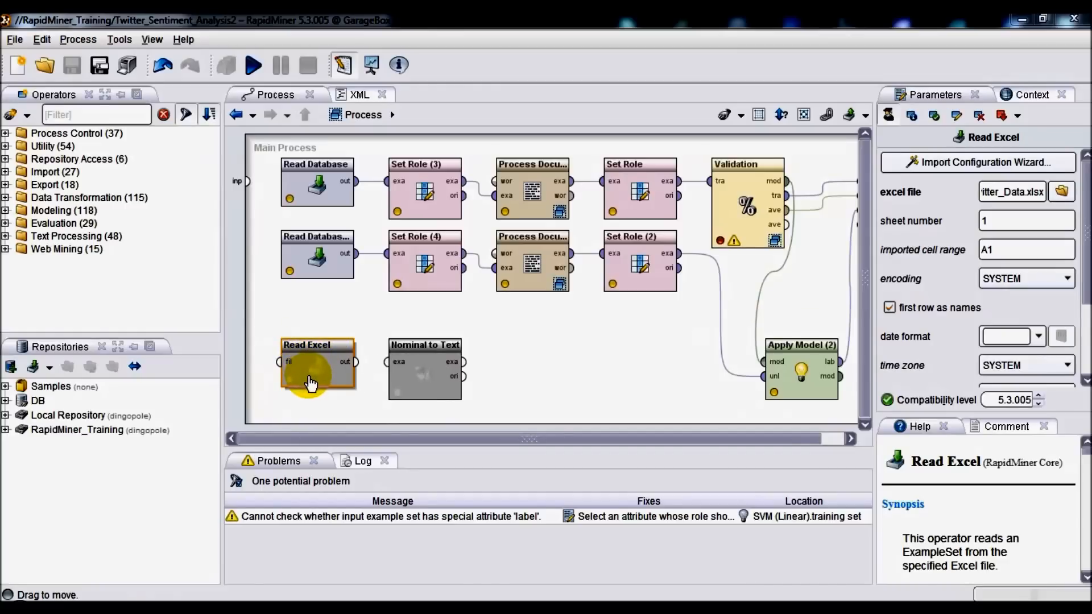
mouse_move(240, 223)
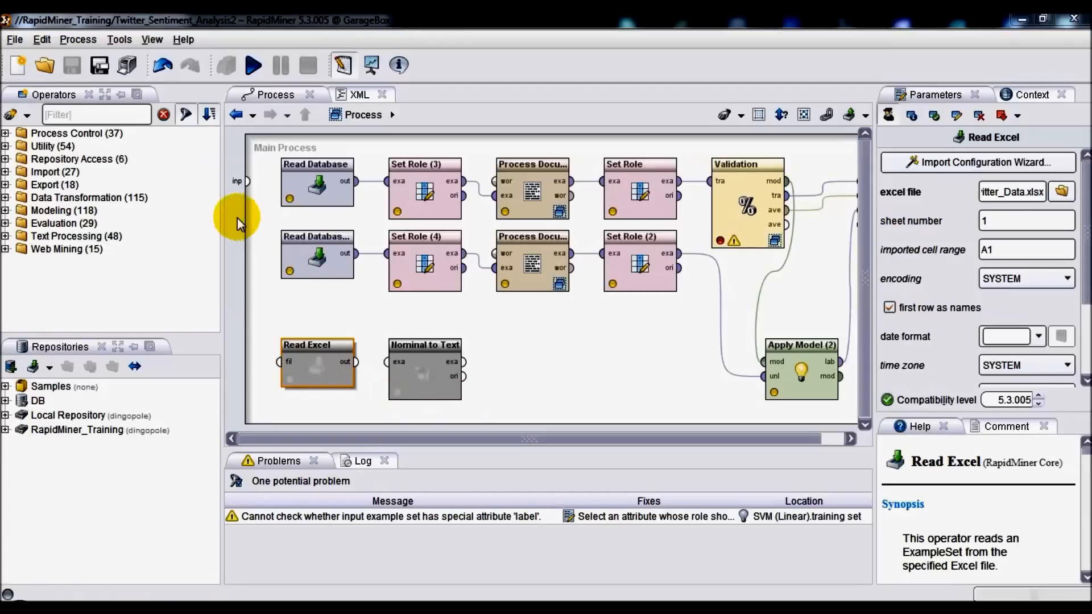
Test the sqlserver connection to twitter_DB on garagebox from Manage Database Connections, getting Connection ok.
click(118, 39)
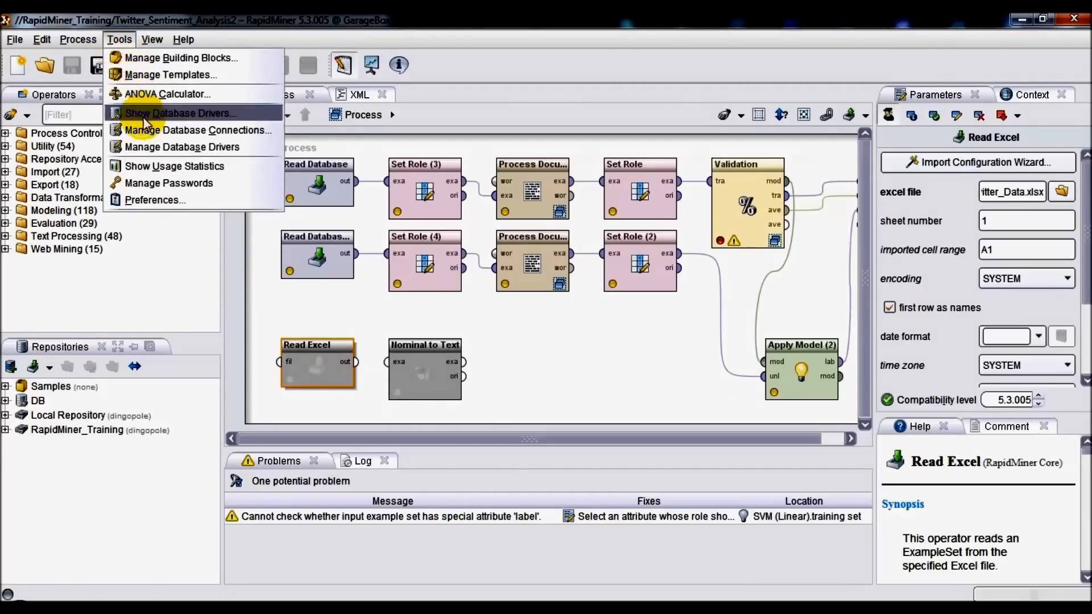
click(198, 130)
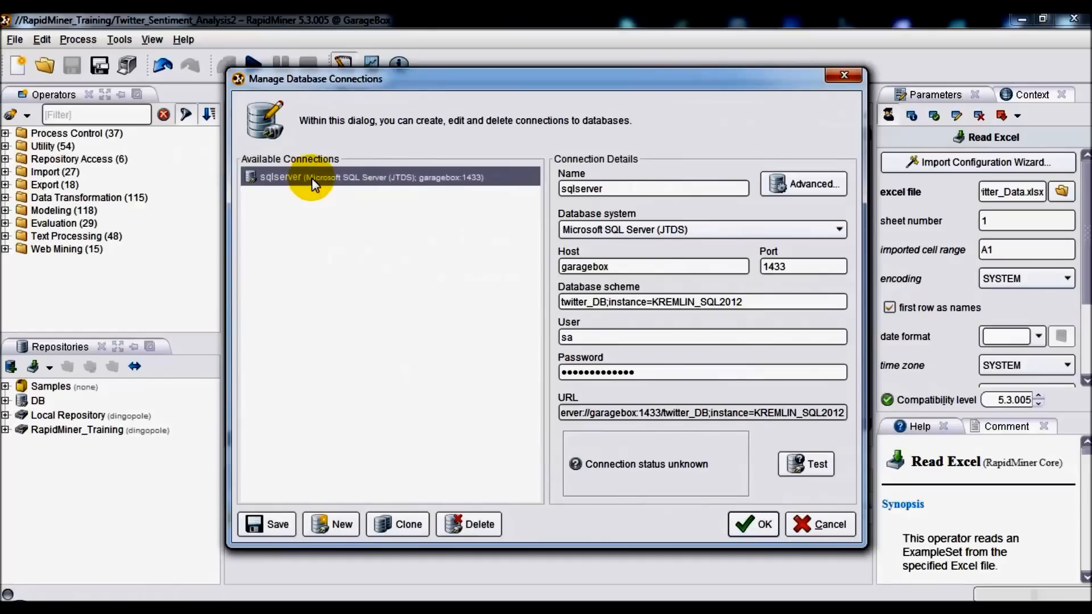
mouse_move(328, 182)
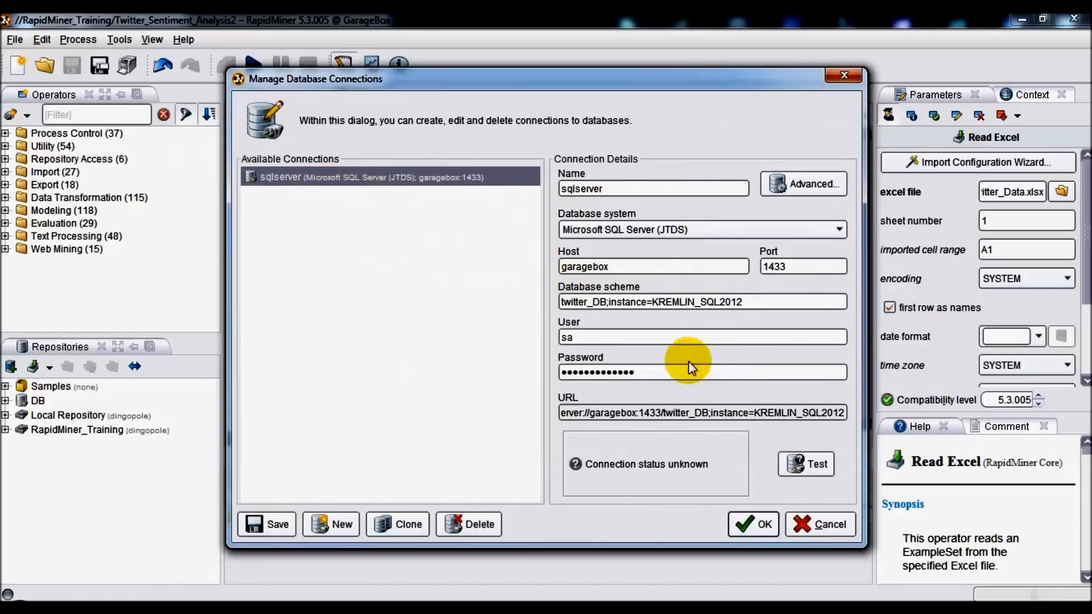
click(805, 464)
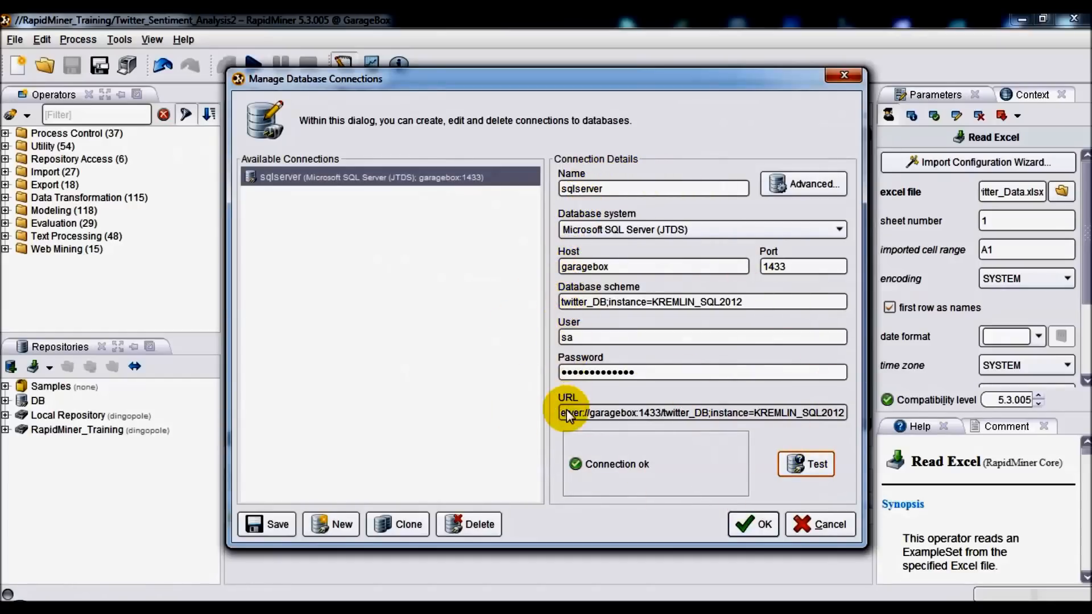
mouse_move(638, 230)
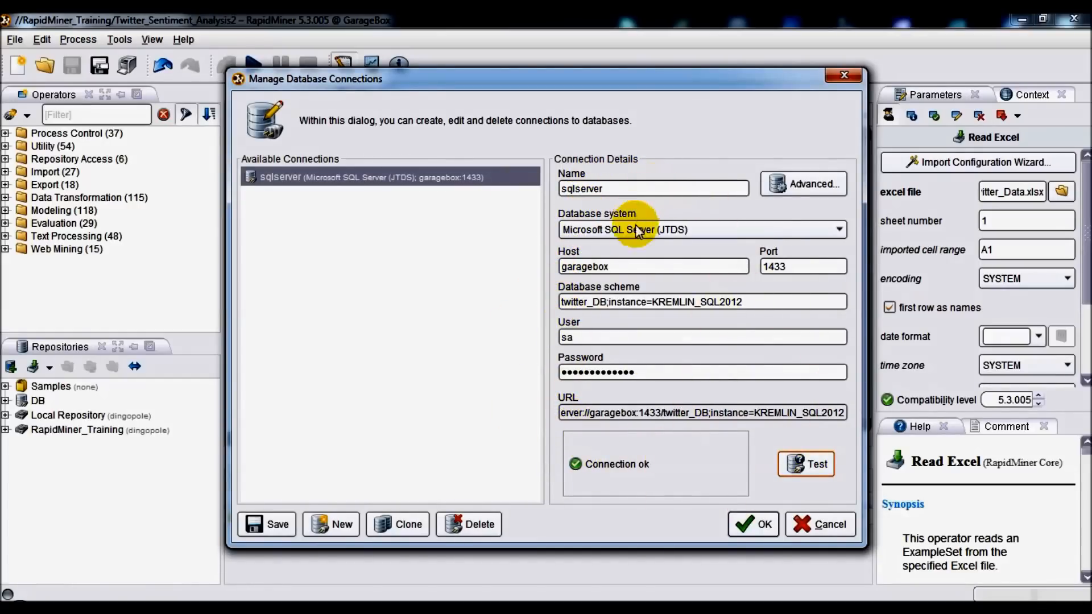
mouse_move(850, 292)
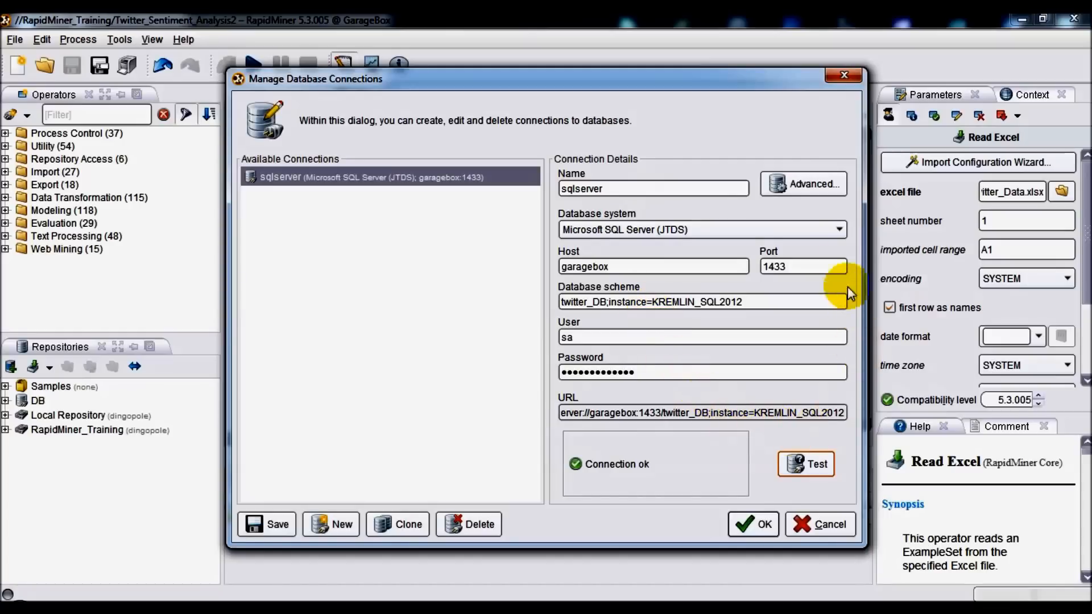
mouse_move(545, 403)
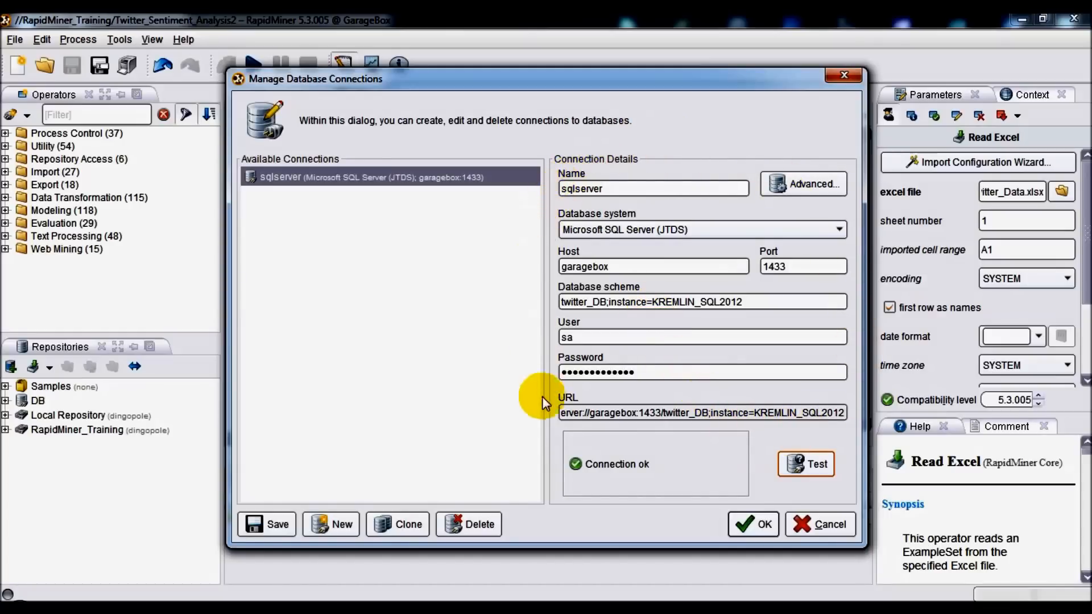
mouse_move(578, 143)
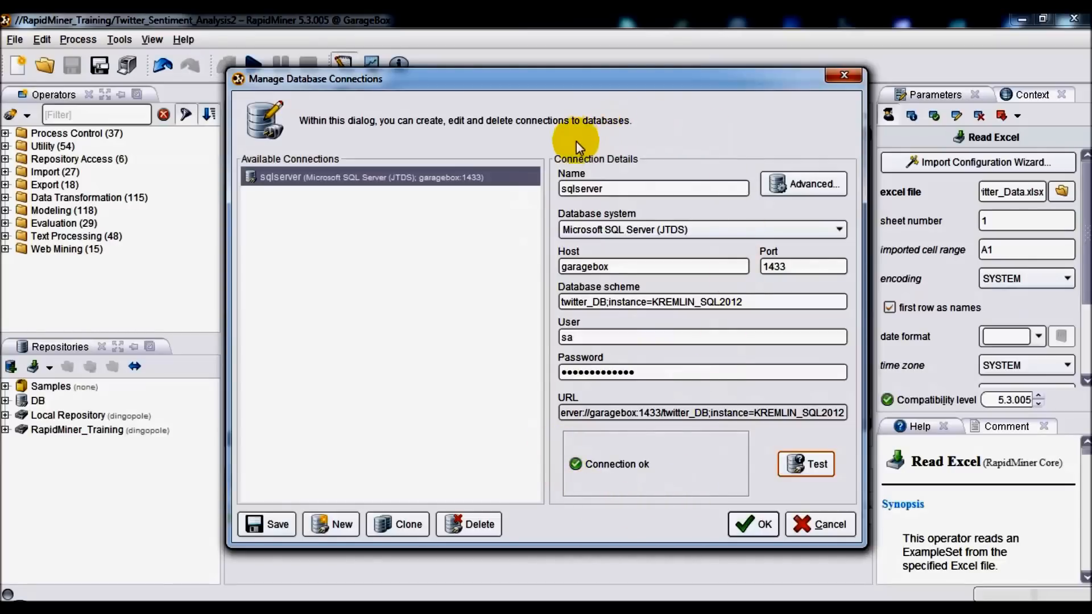
mouse_move(747, 367)
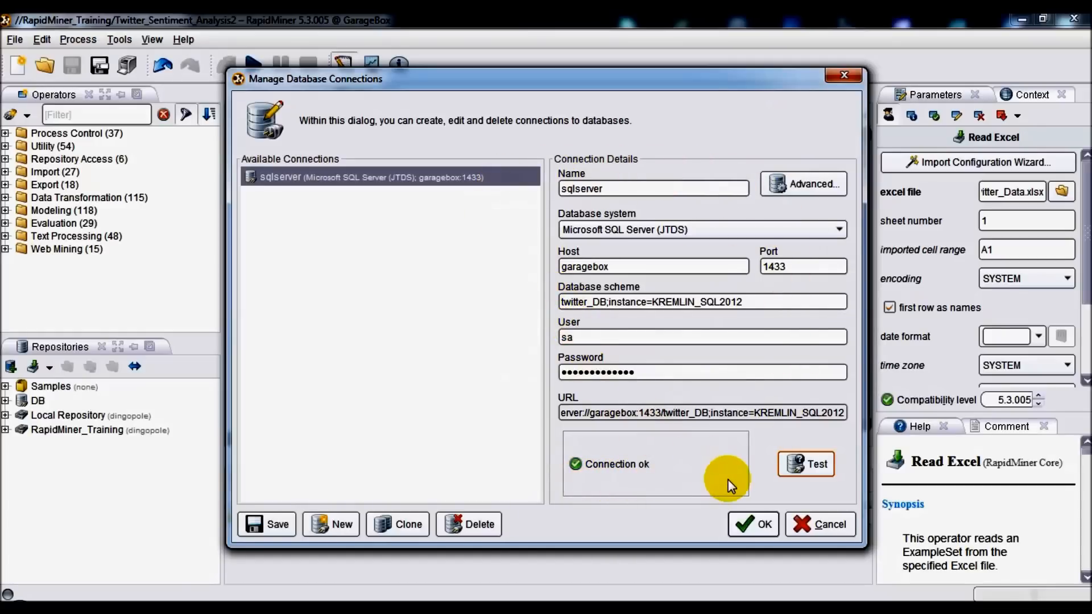
mouse_move(751, 496)
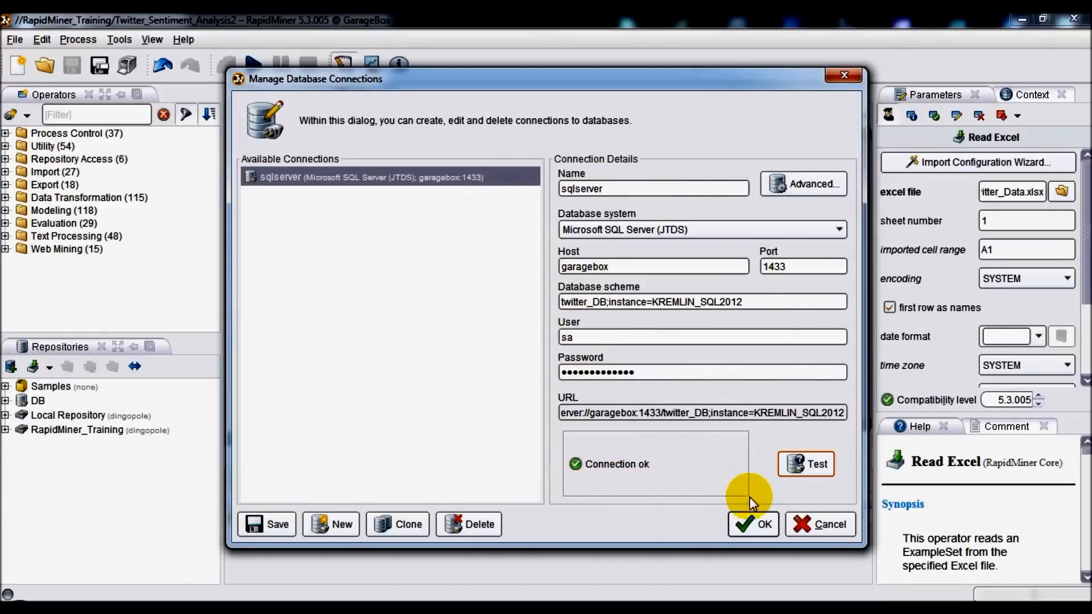
Inspect the Negative Feeds, Positive Feeds and Twitter Test Data sources, then return to the Twitter_to_DB control flow.
click(754, 523)
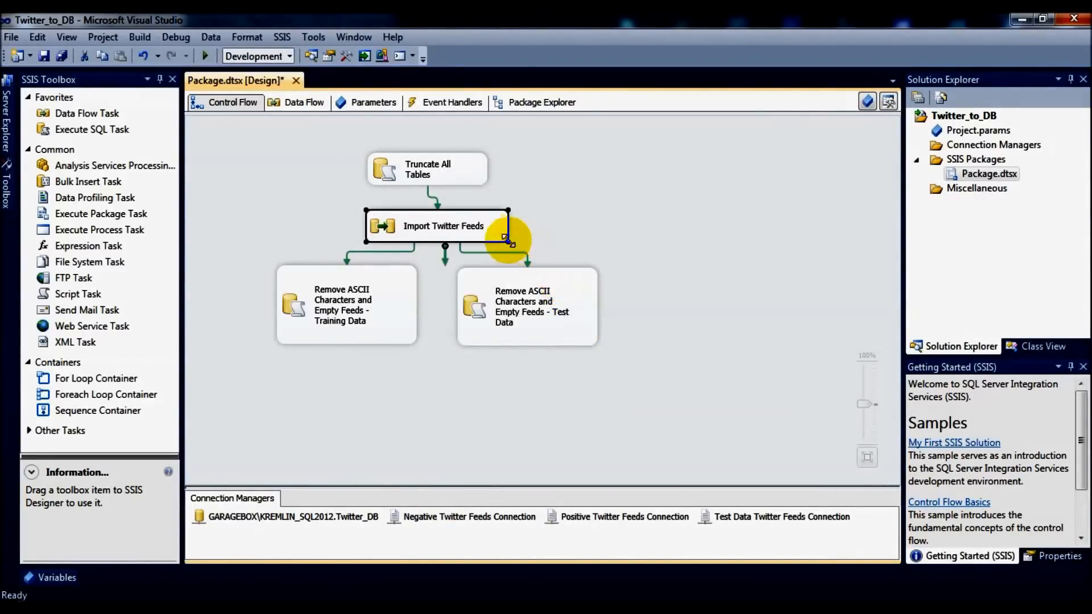
mouse_move(485, 240)
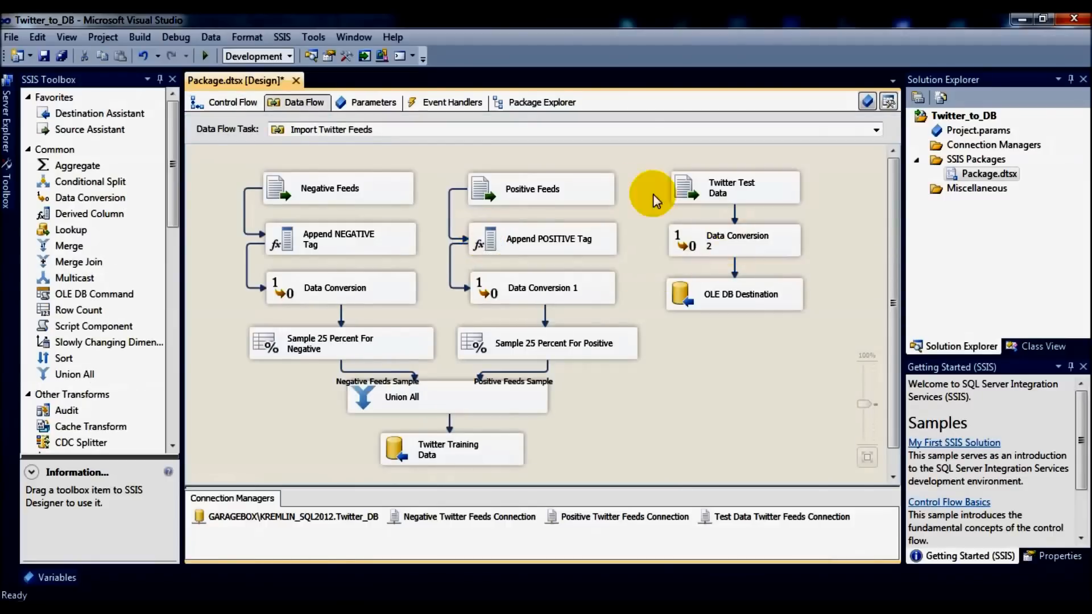
mouse_move(299, 389)
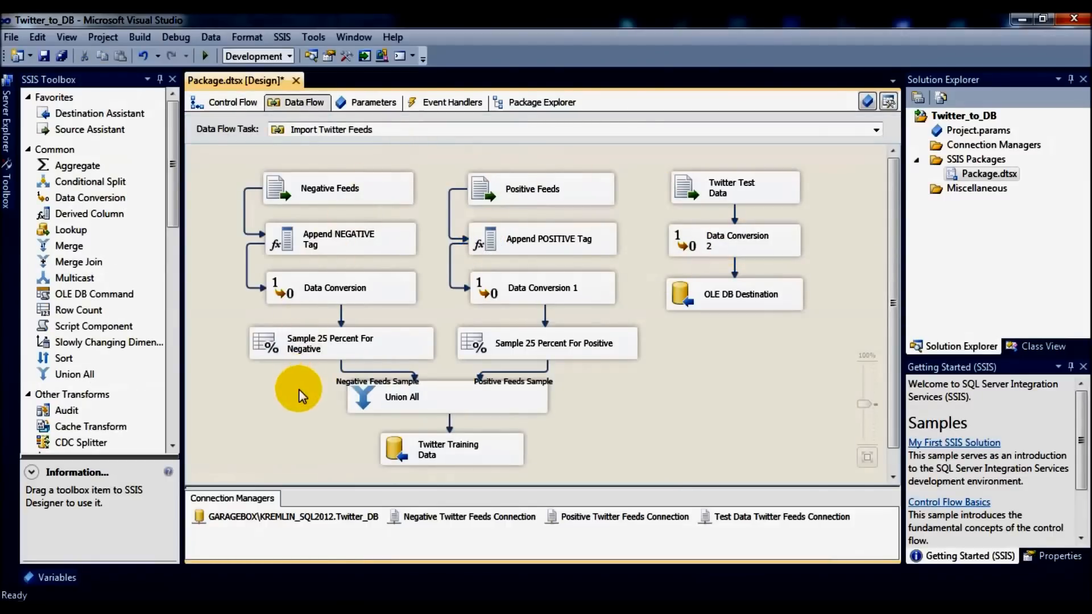
mouse_move(321, 217)
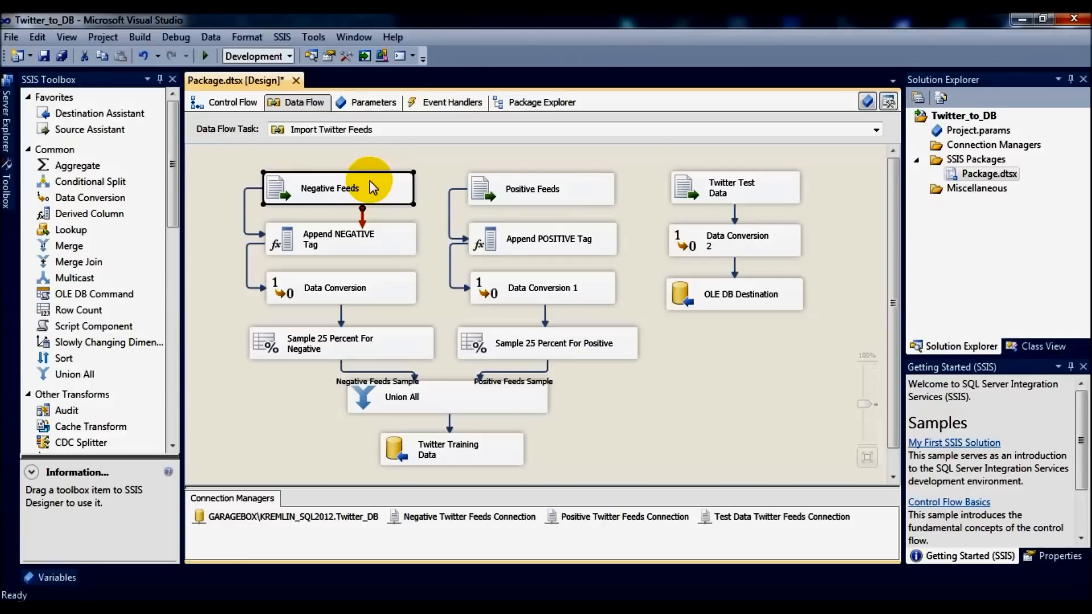
click(540, 189)
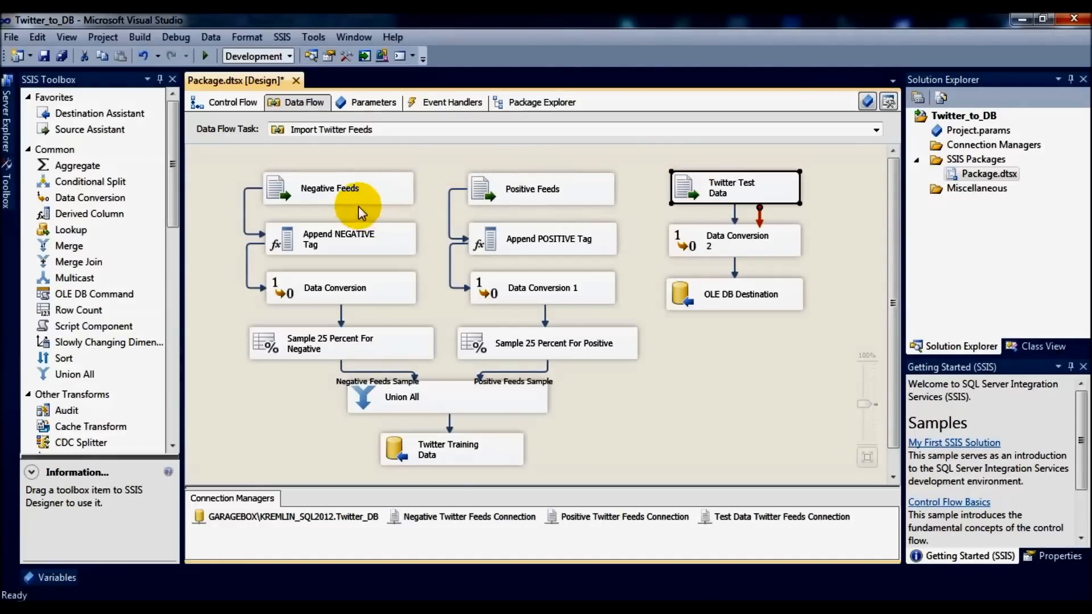
click(338, 187)
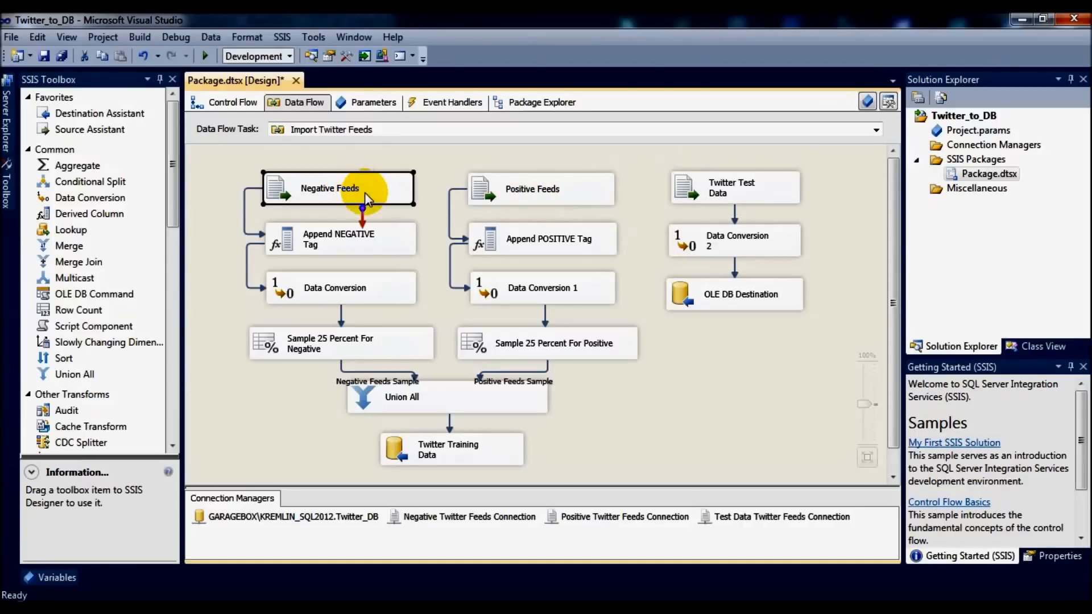
mouse_move(523, 238)
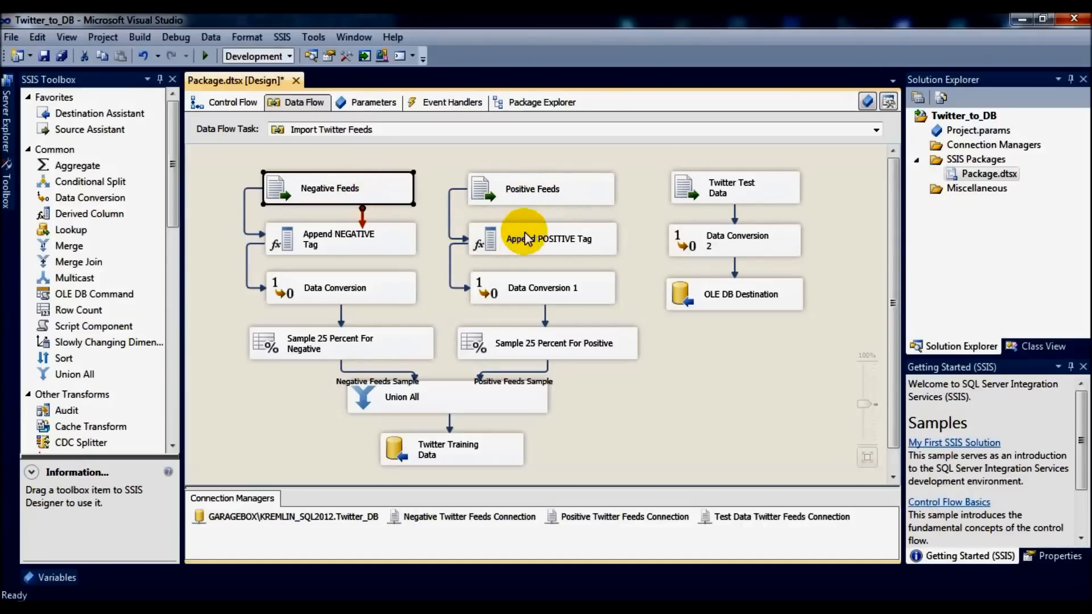
mouse_move(570, 203)
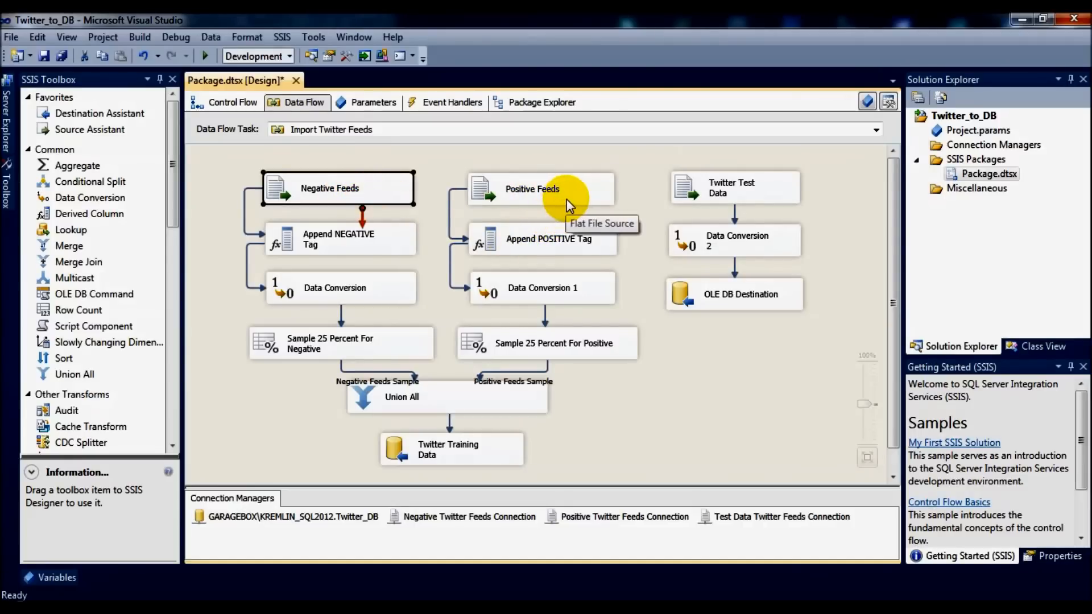
click(542, 189)
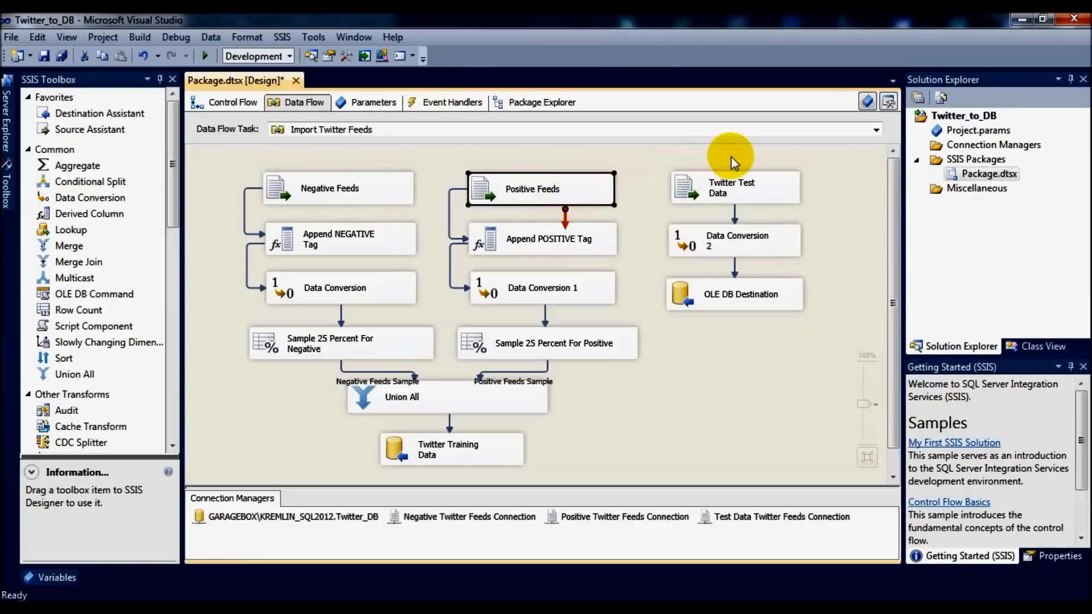
click(732, 187)
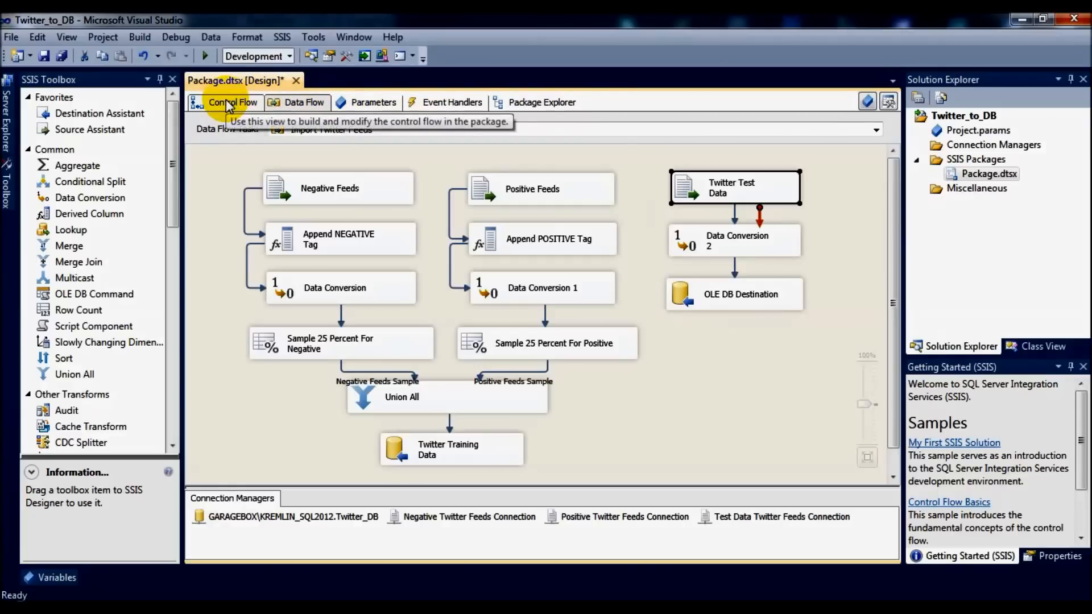
click(232, 102)
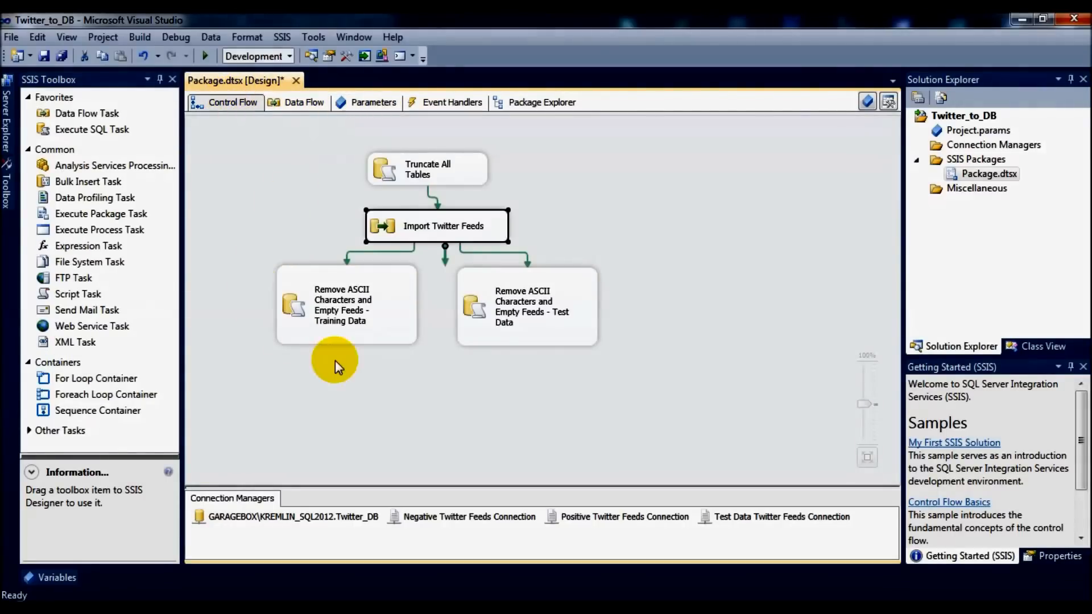
mouse_move(305, 563)
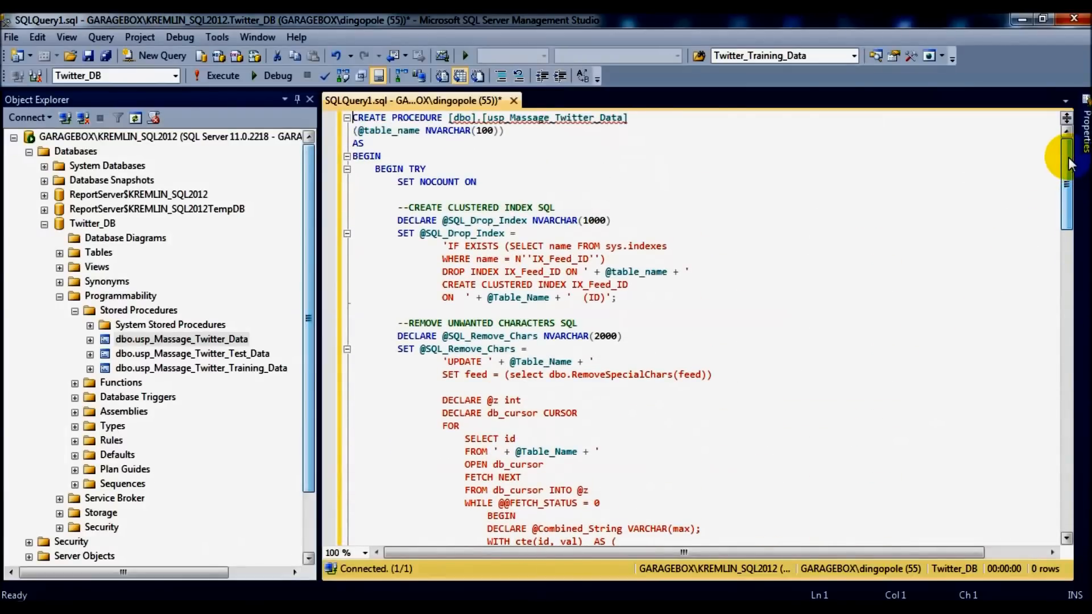
Scroll down the usp_Massage_Twitter_Data CREATE PROCEDURE script in the query window.
scroll(down, 3)
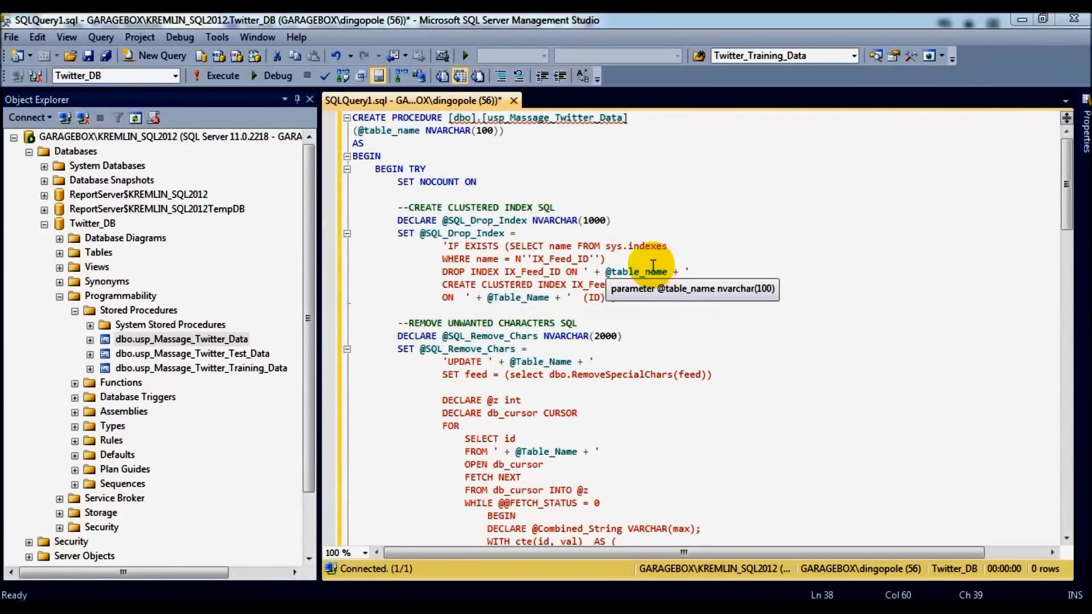
mouse_move(647, 284)
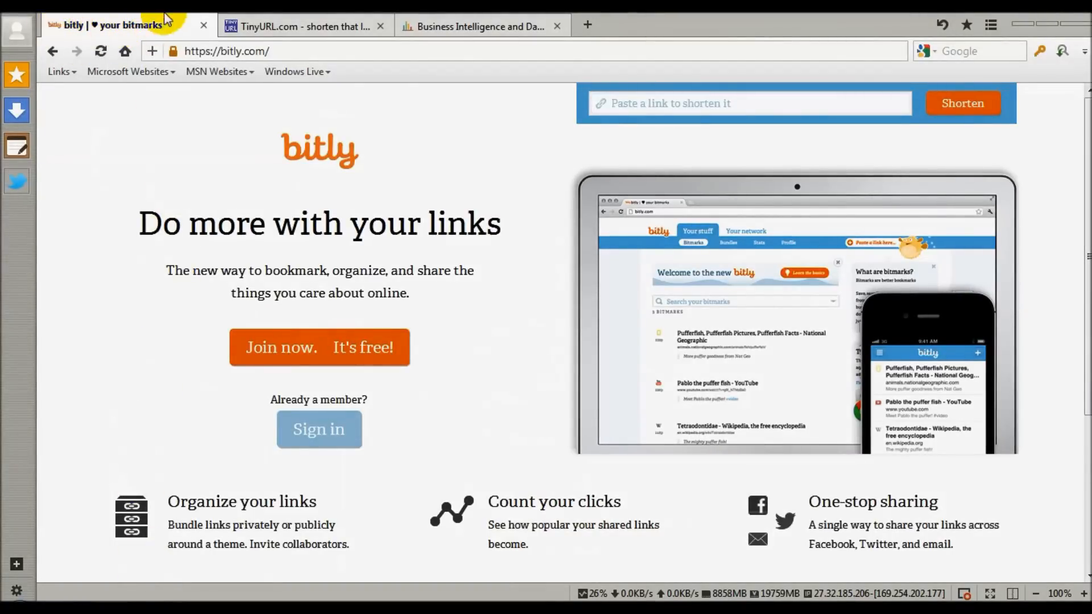
click(302, 26)
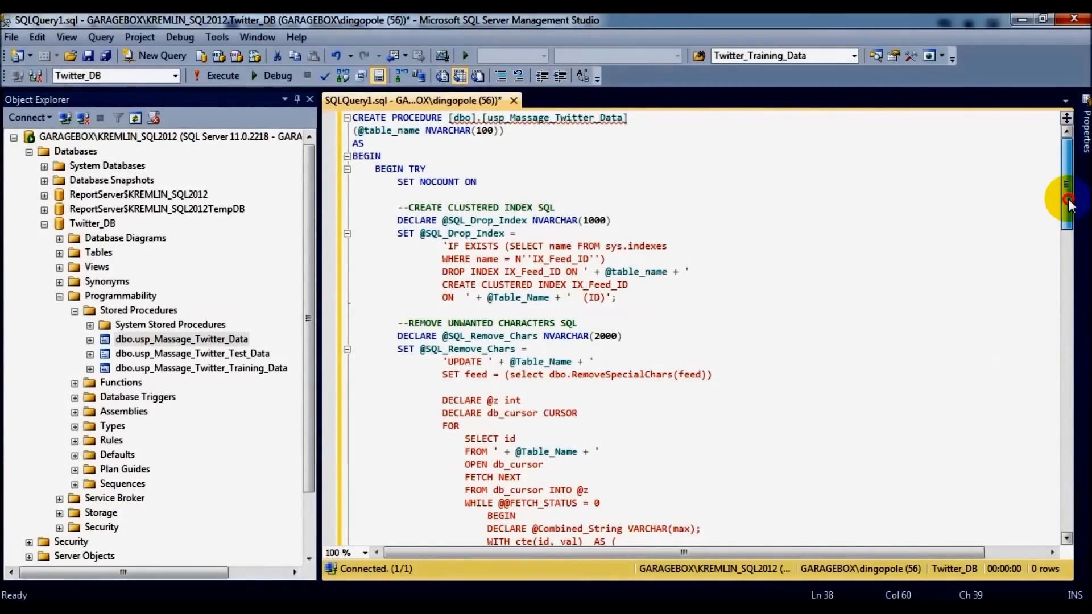
Scroll through the usp_Massage_Twitter_Data procedure's unwanted-character cleanup loop filtering http links.
scroll(down, 3)
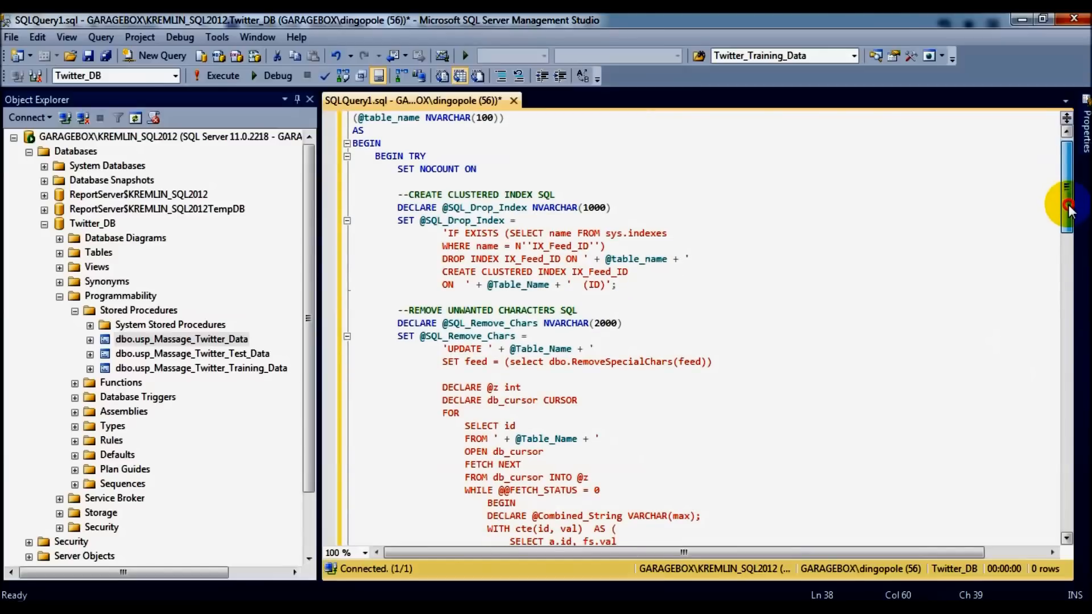
scroll(down, 3)
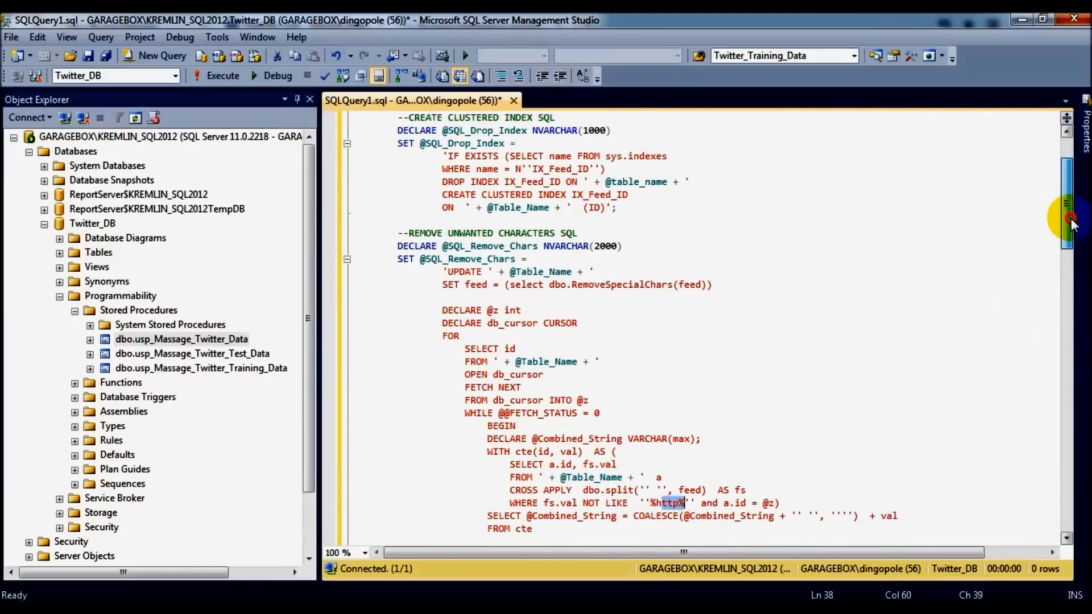
scroll(down, 3)
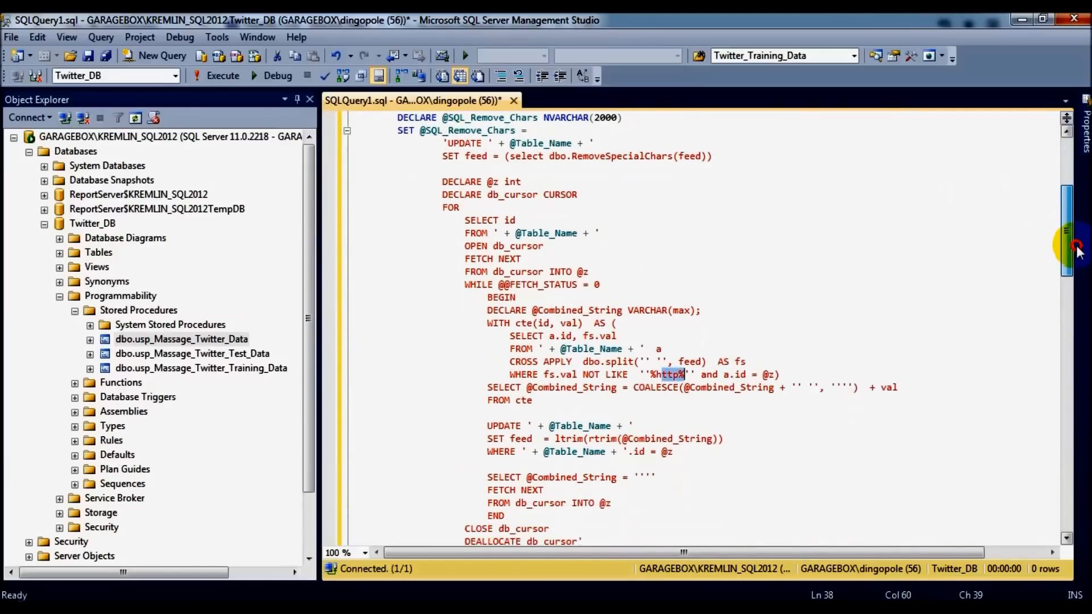
scroll(down, 3)
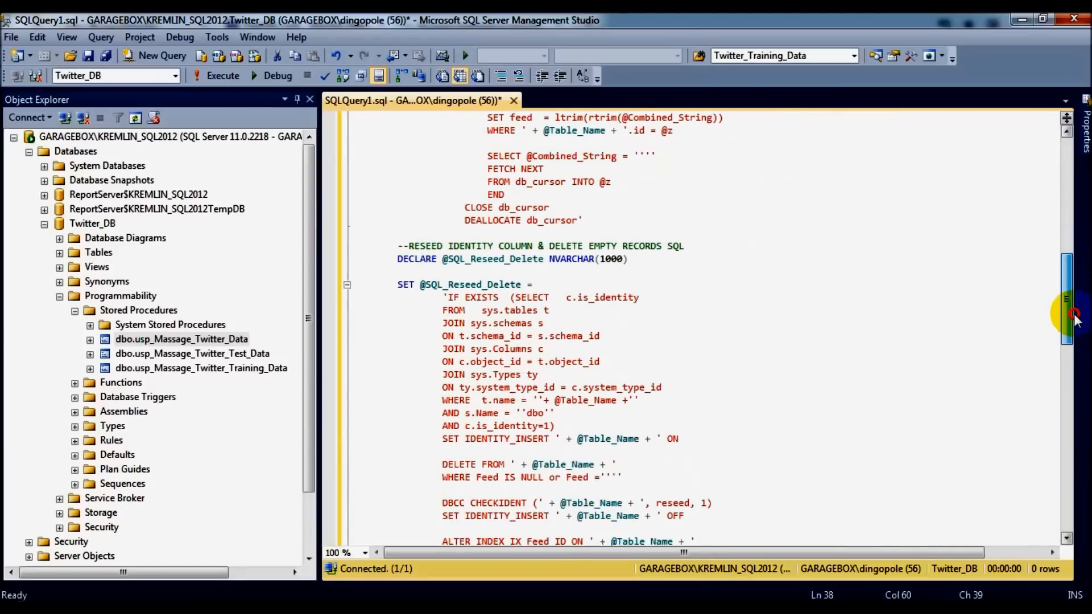
scroll(down, 3)
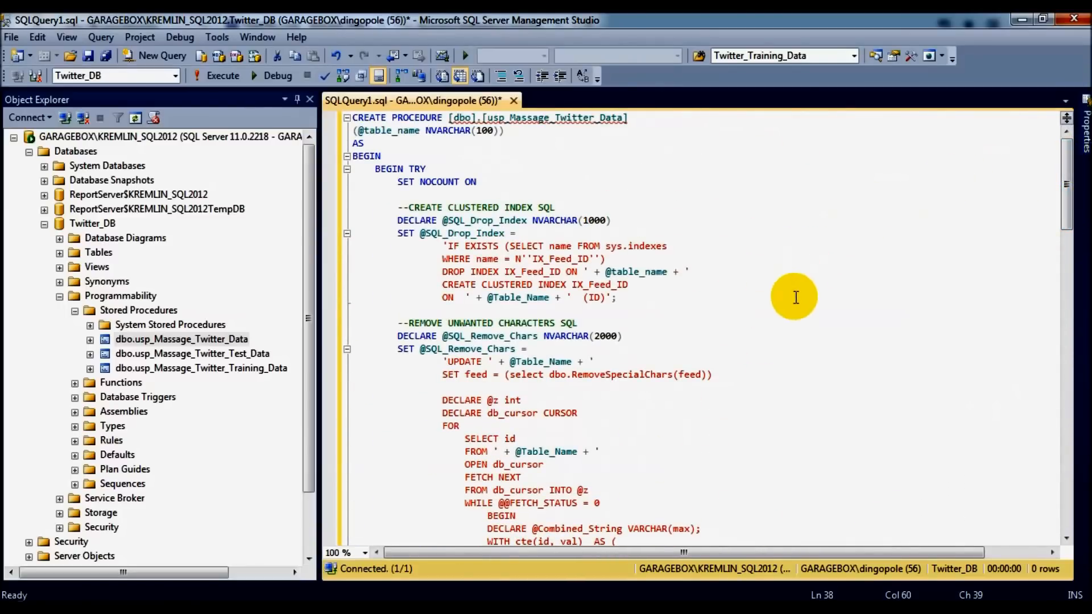
mouse_move(908, 175)
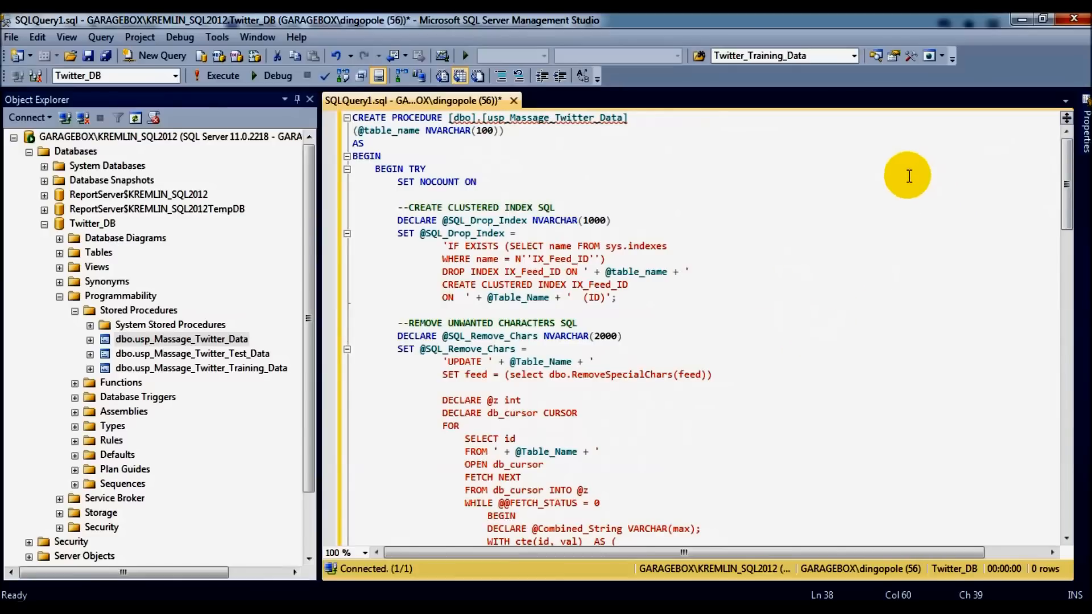
mouse_move(881, 184)
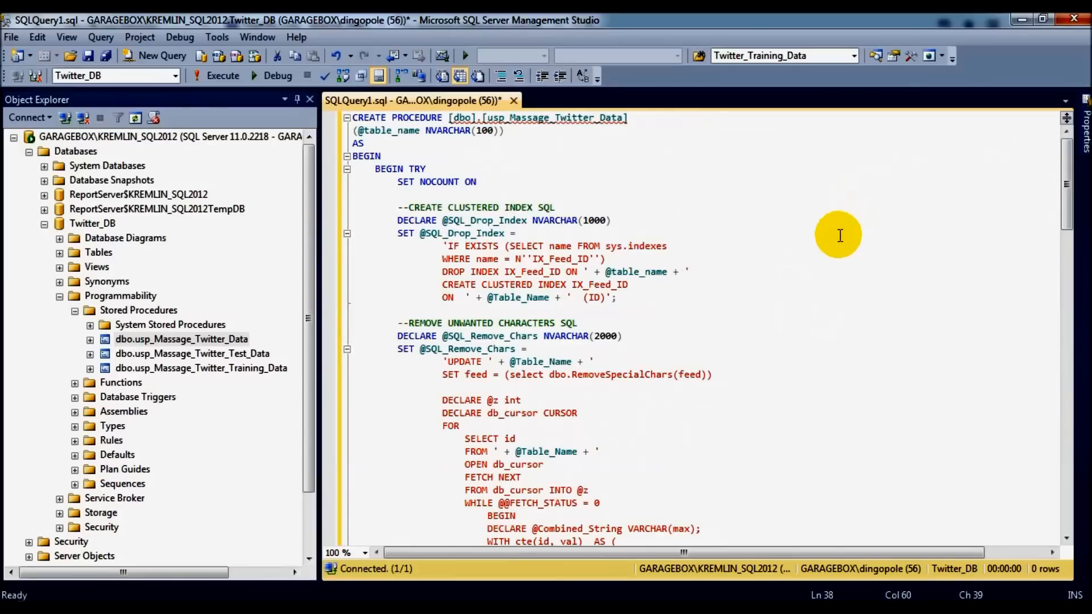
mouse_move(833, 246)
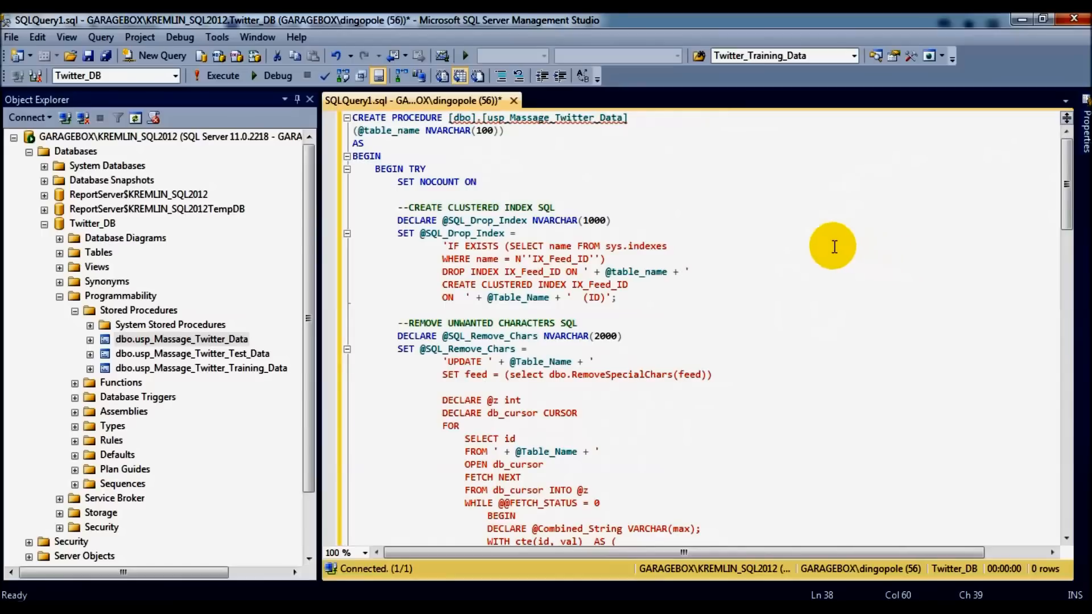
mouse_move(731, 270)
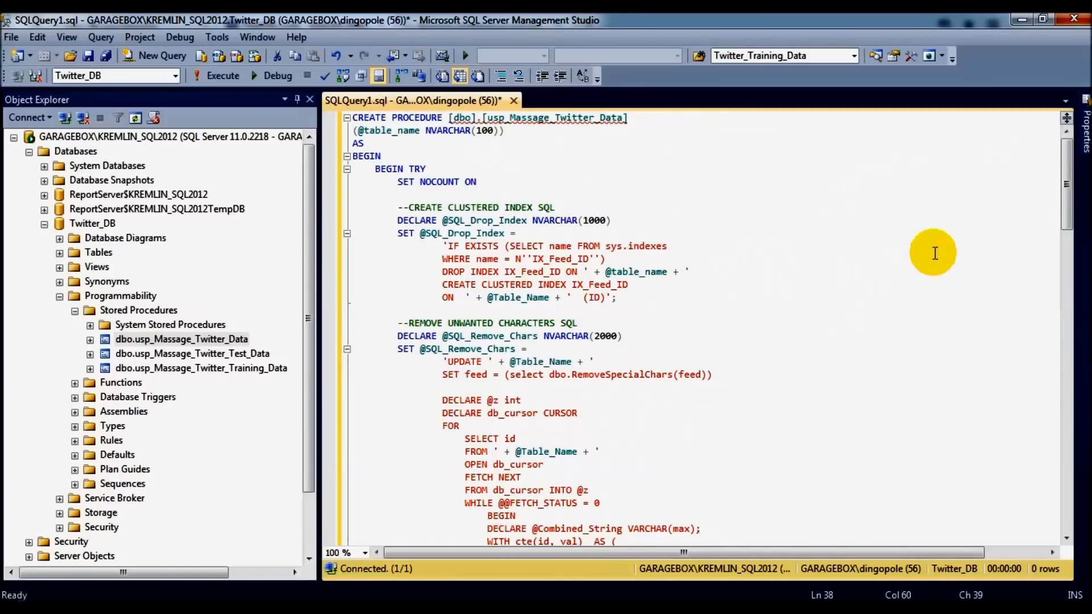
mouse_move(799, 235)
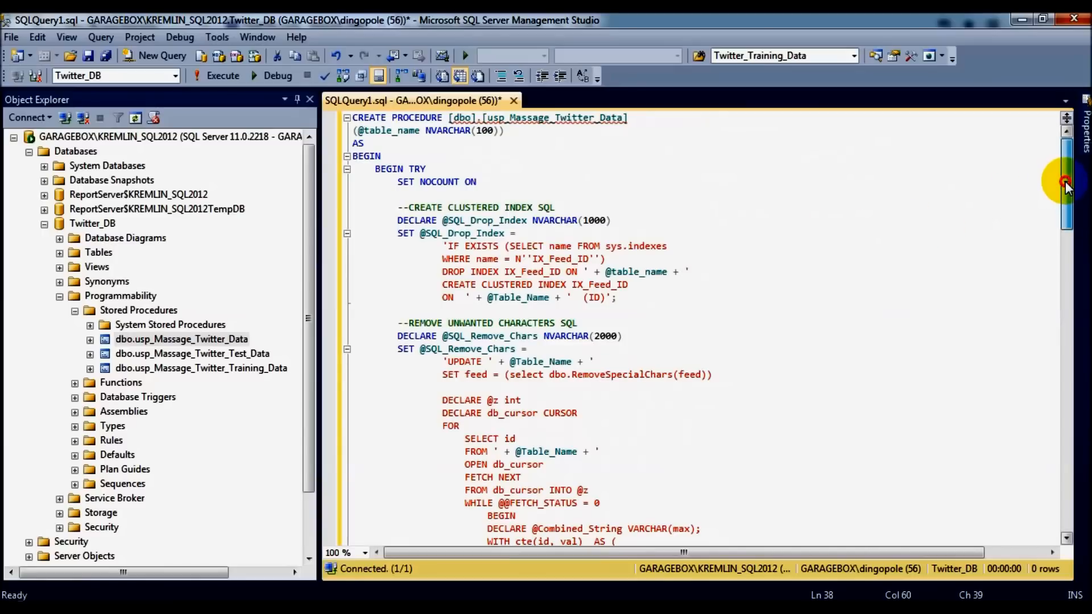
scroll(down, 3)
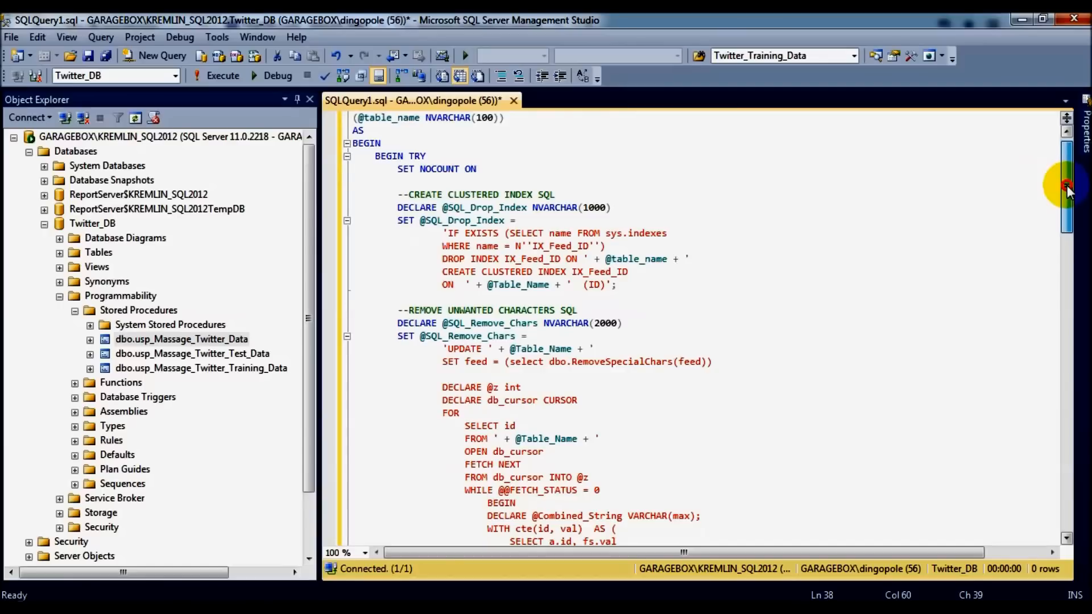
scroll(down, 3)
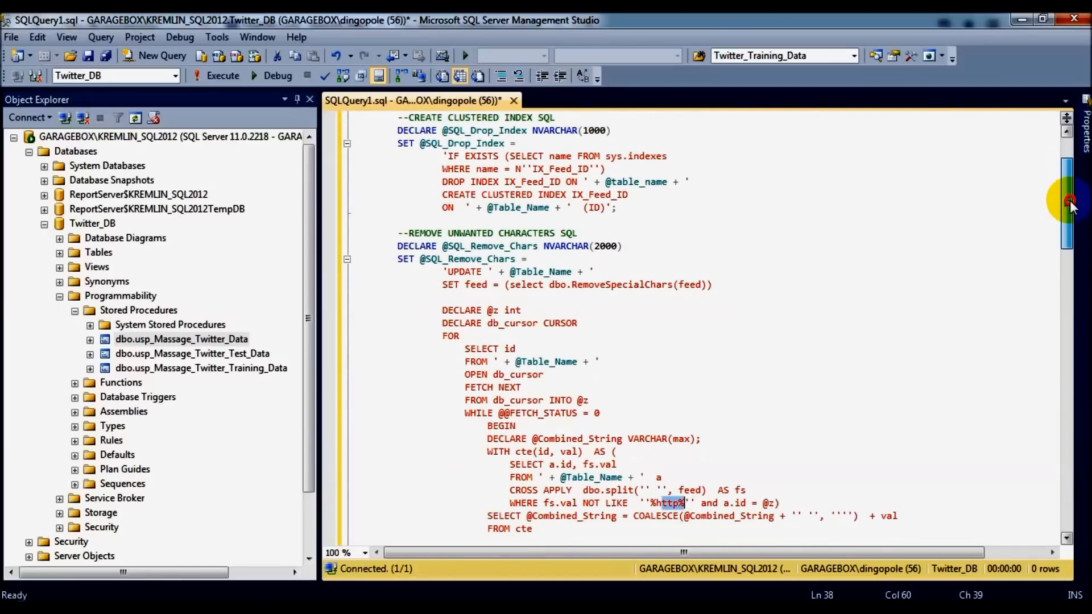
scroll(down, 3)
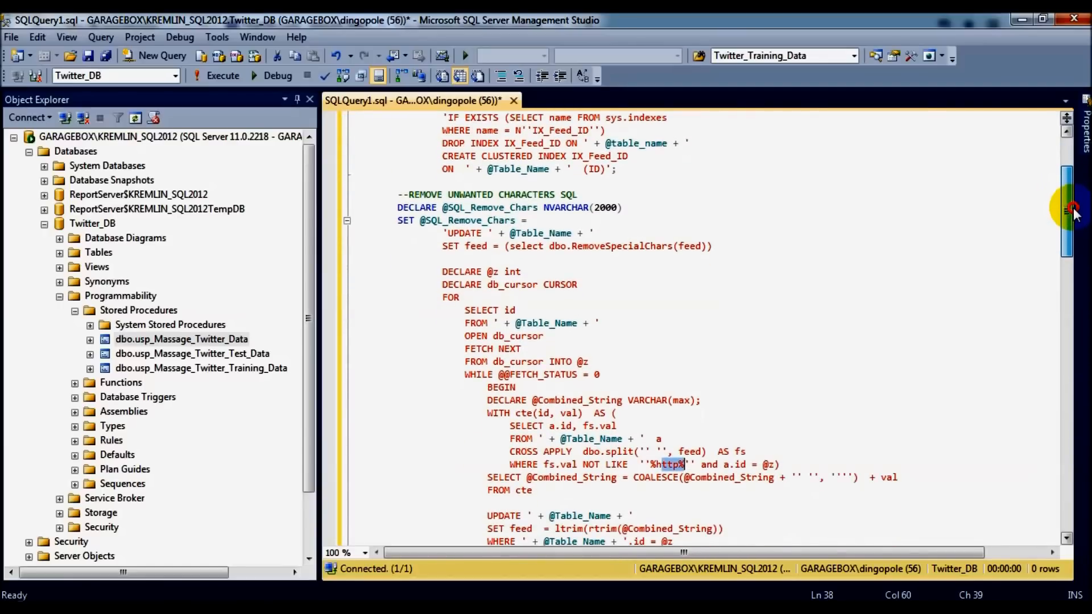
scroll(down, 3)
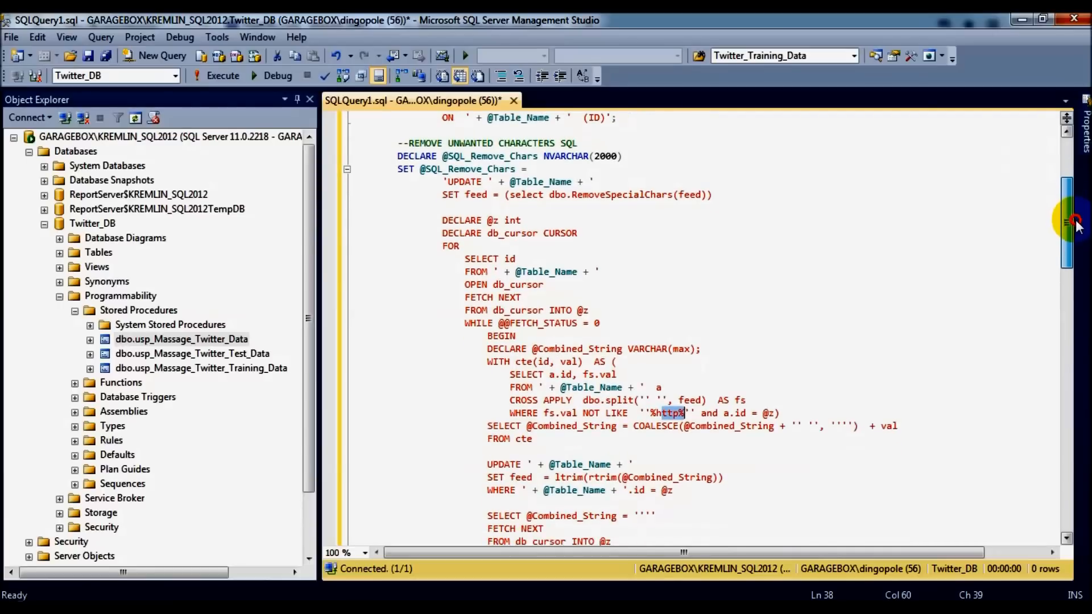
scroll(down, 3)
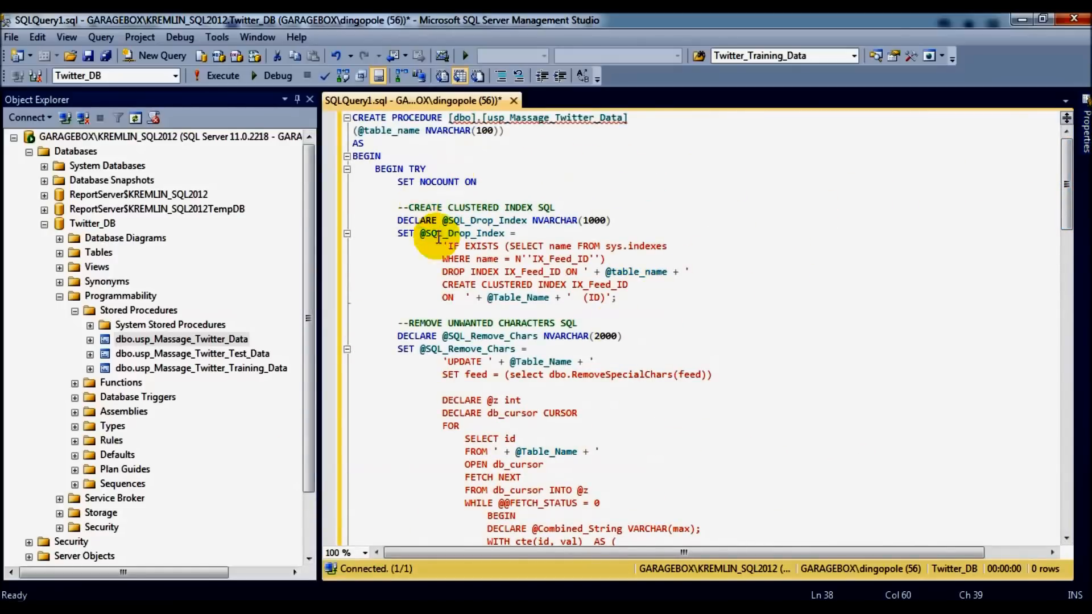
mouse_move(174, 452)
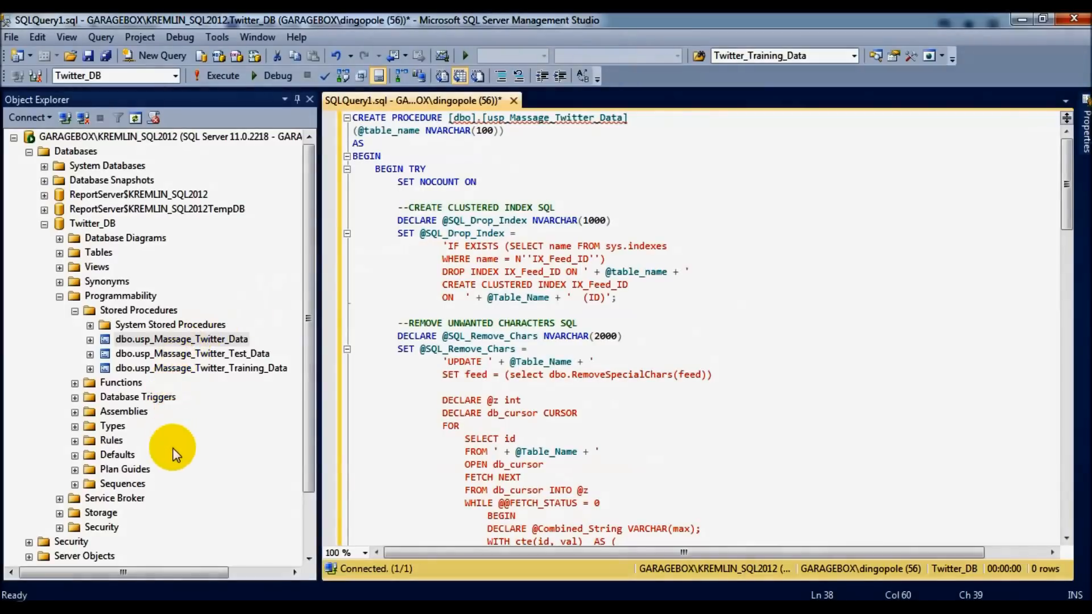
mouse_move(174, 491)
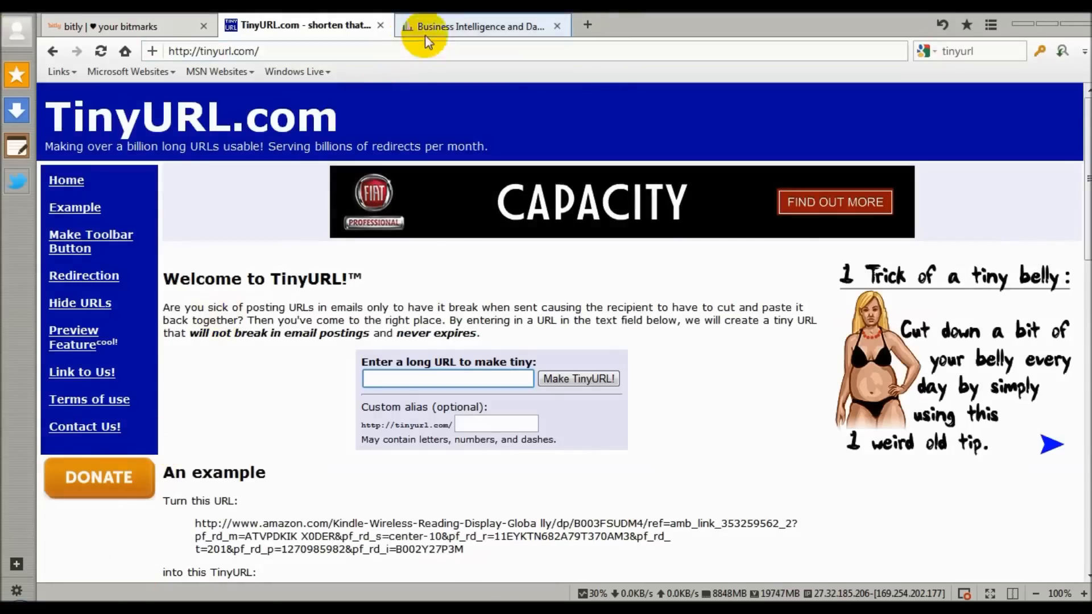
Switch the browser to the BI Cortex Business Intelligence and Data blog home page.
click(480, 26)
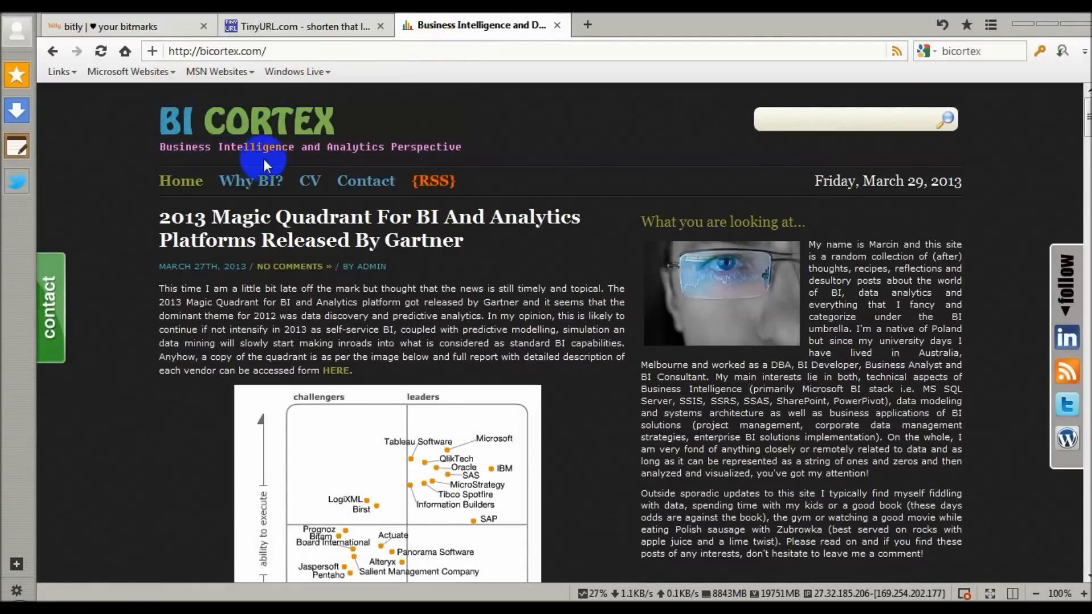
mouse_move(196, 177)
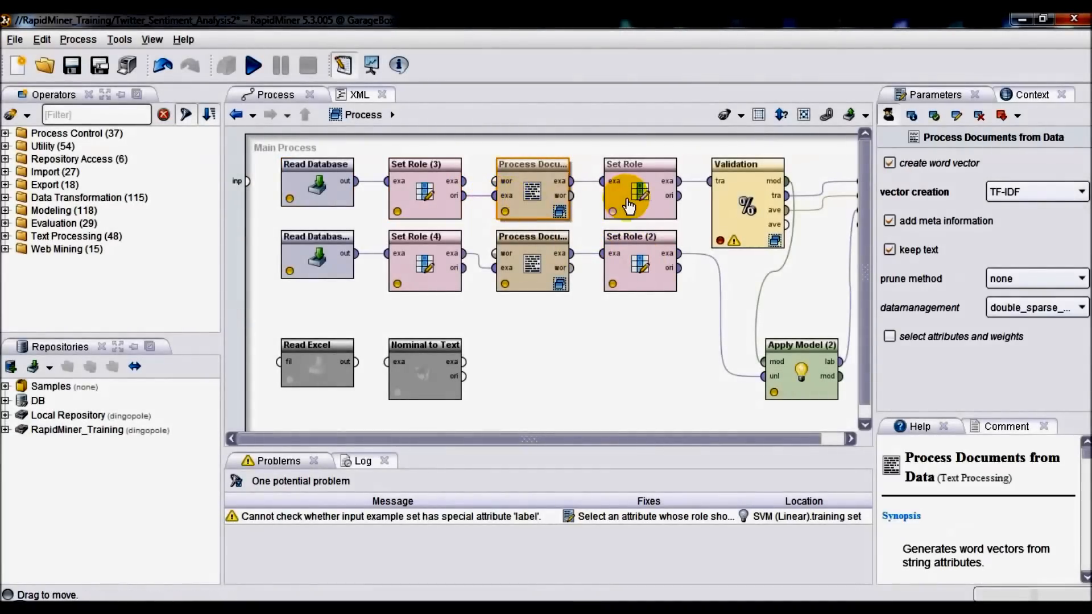
Check Set Role's Sentiment label, then bring up Read Database's Build SQL Query for the training data.
click(637, 194)
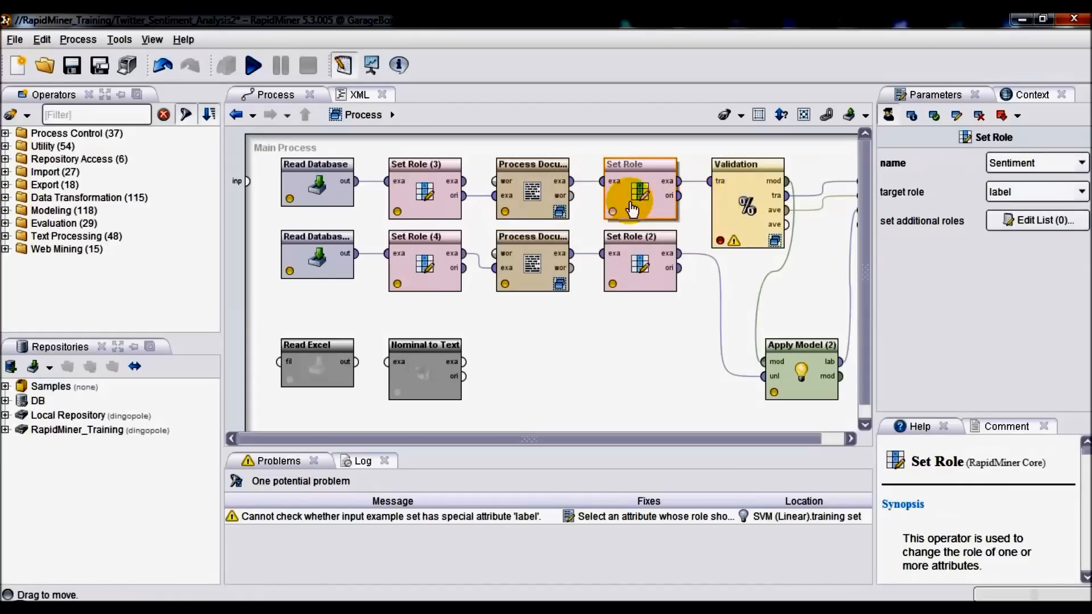
click(316, 182)
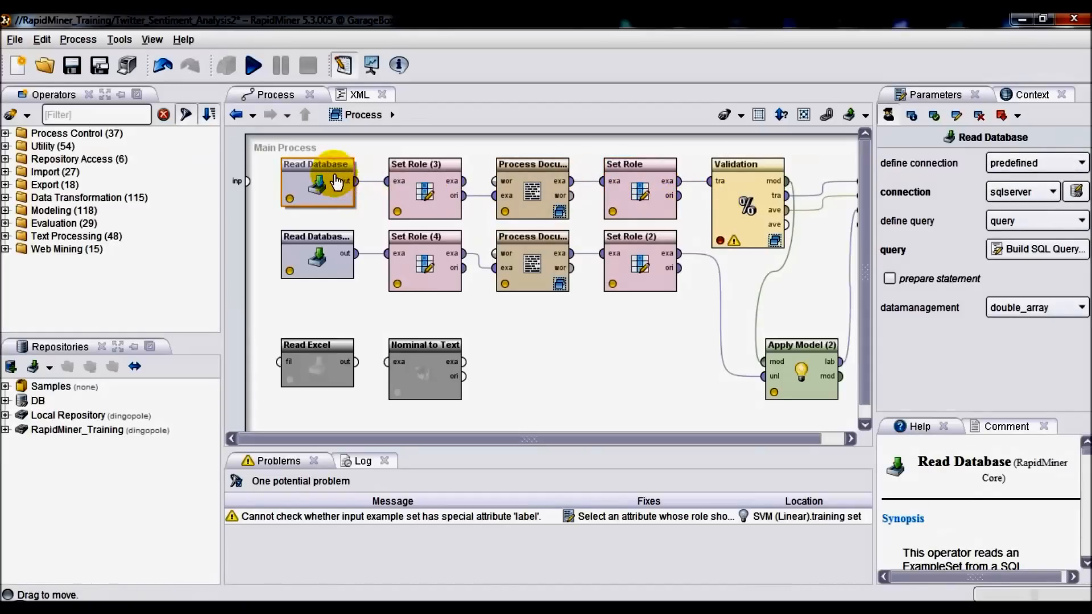
mouse_move(310, 241)
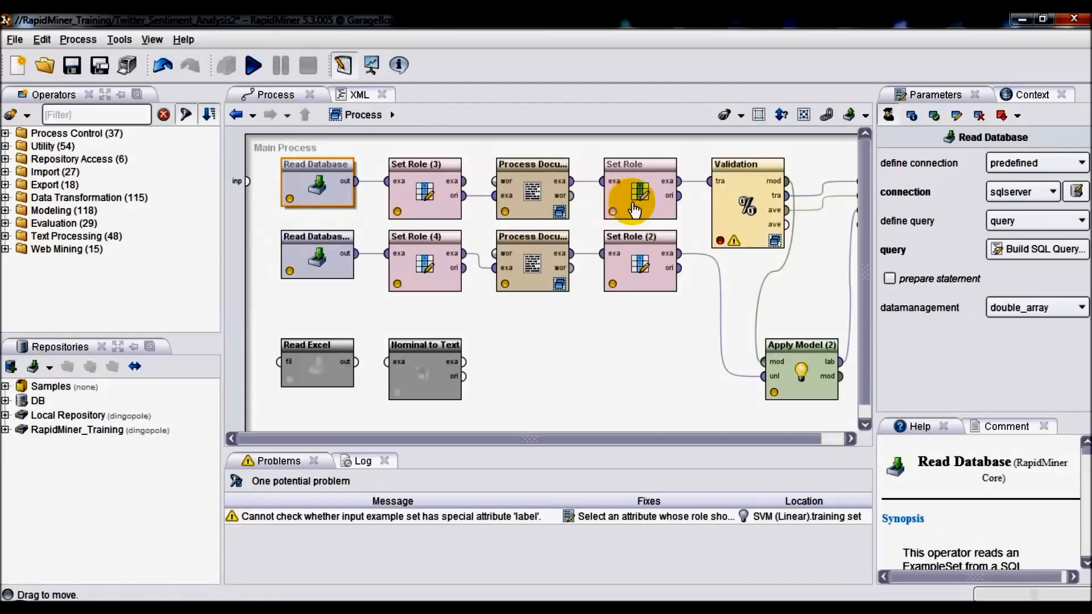
click(1053, 191)
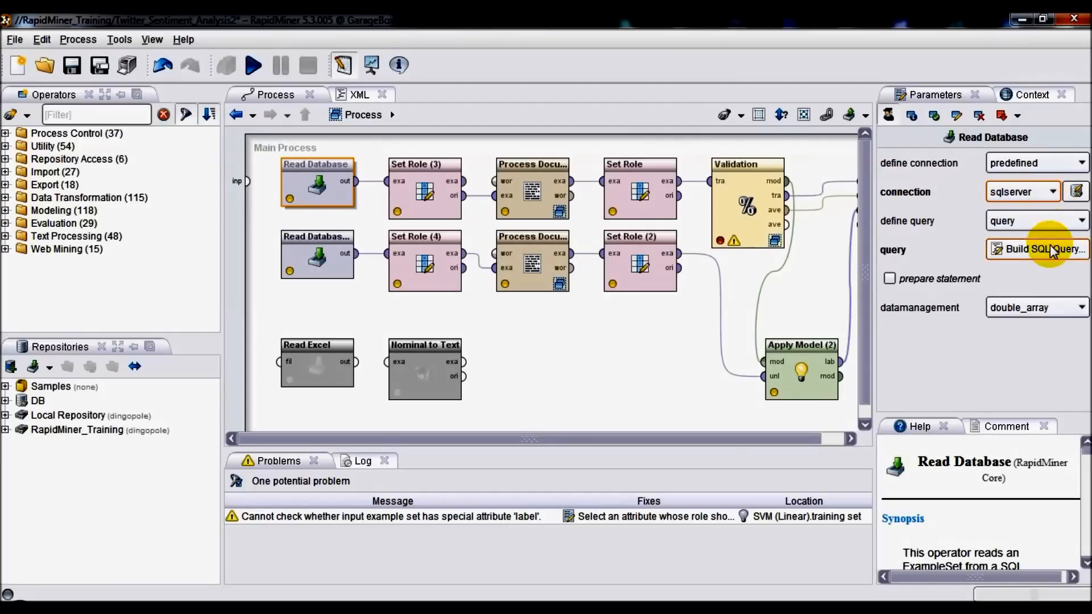
click(1038, 249)
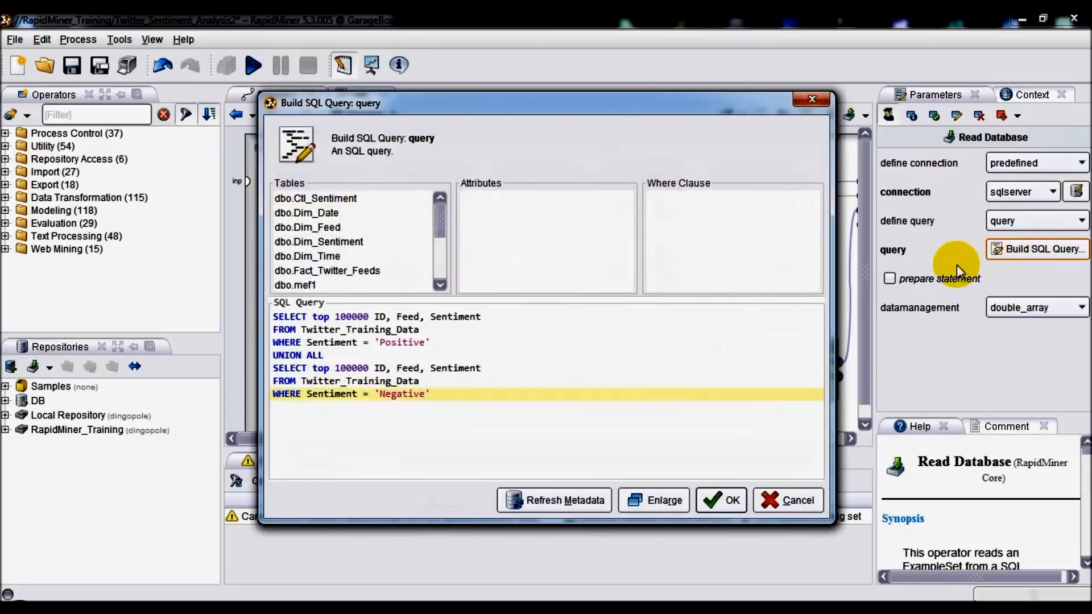
Change both 'top 100000' clauses to 'top 1000' in the training query and confirm it.
click(432, 343)
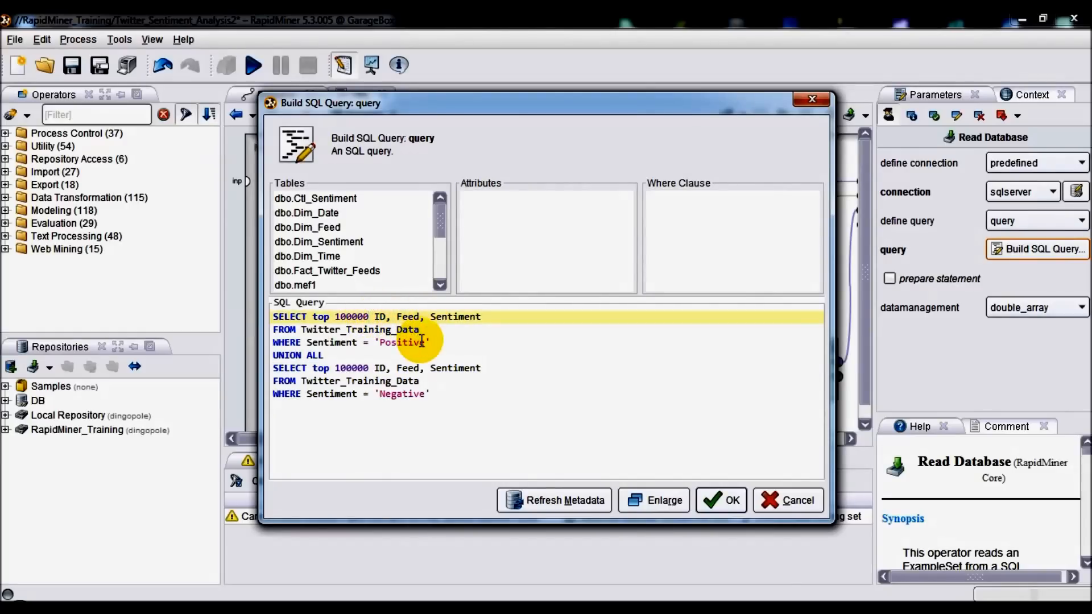
key(BackSpace)
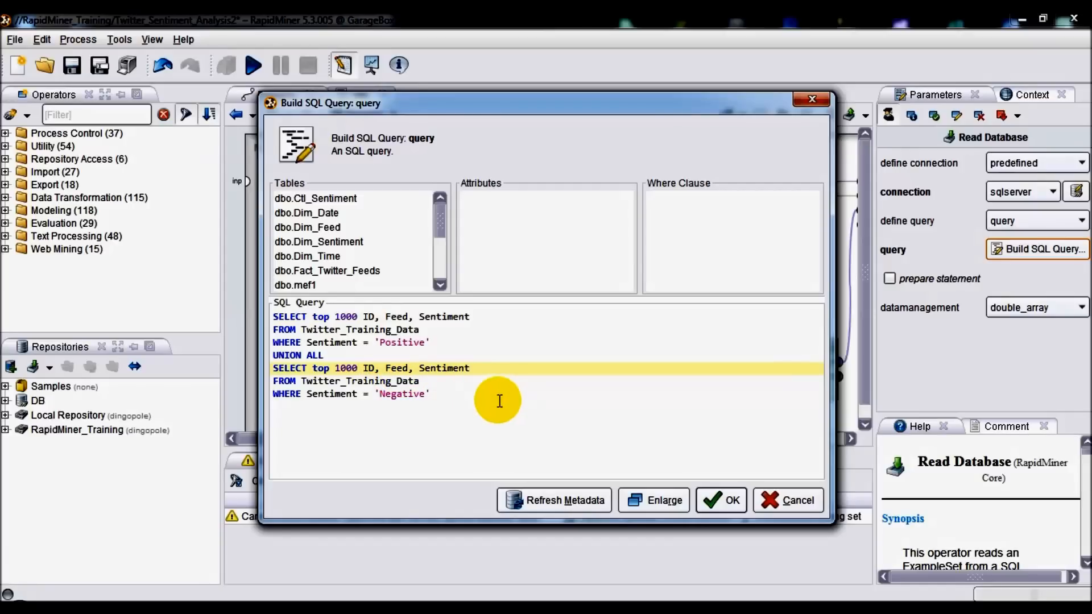
mouse_move(450, 351)
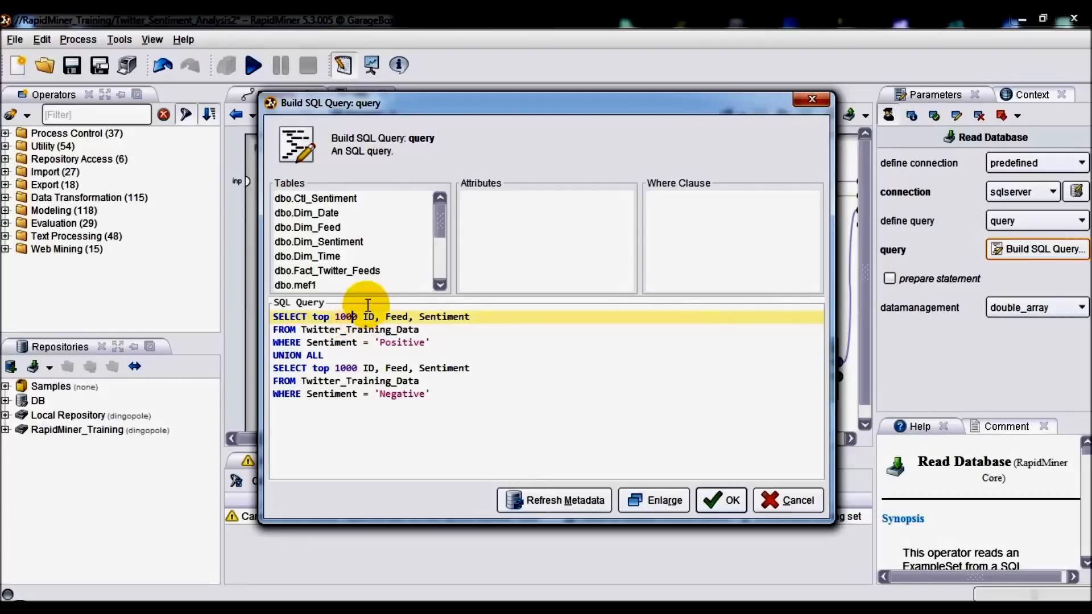
mouse_move(655, 374)
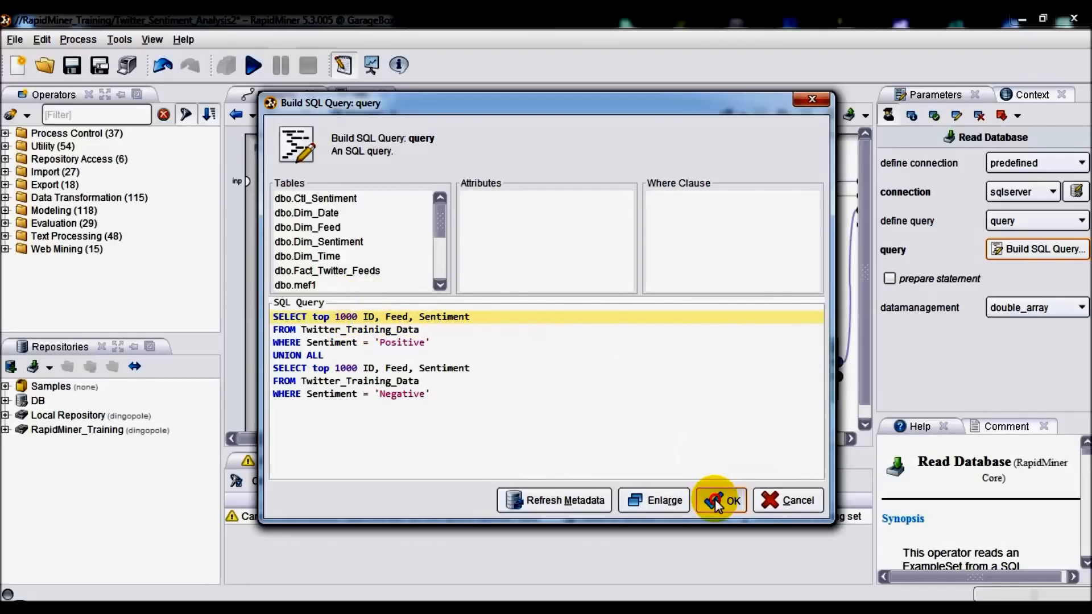
click(726, 501)
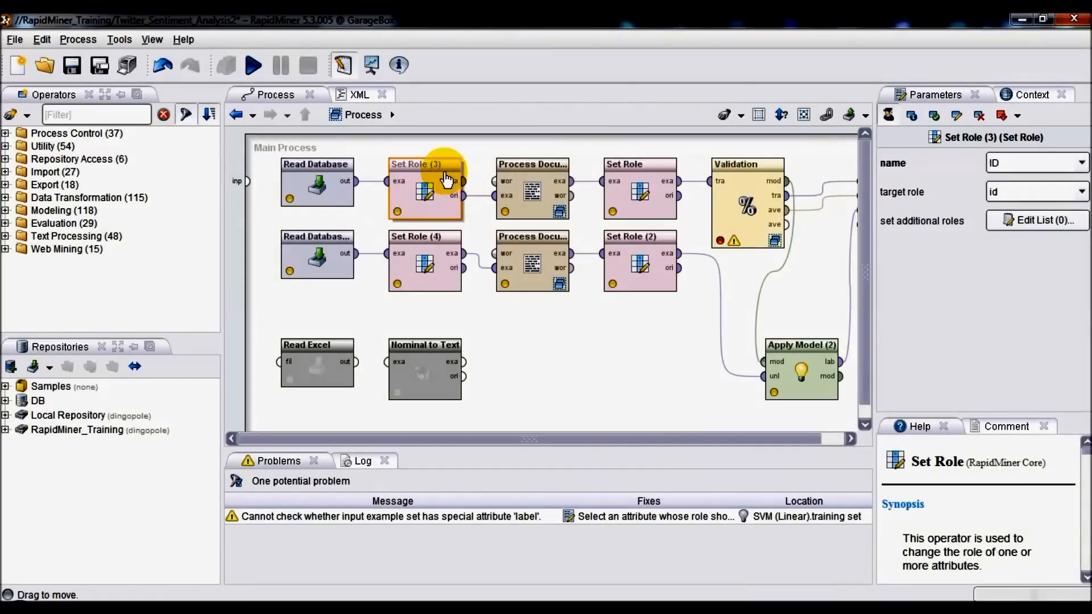
click(638, 181)
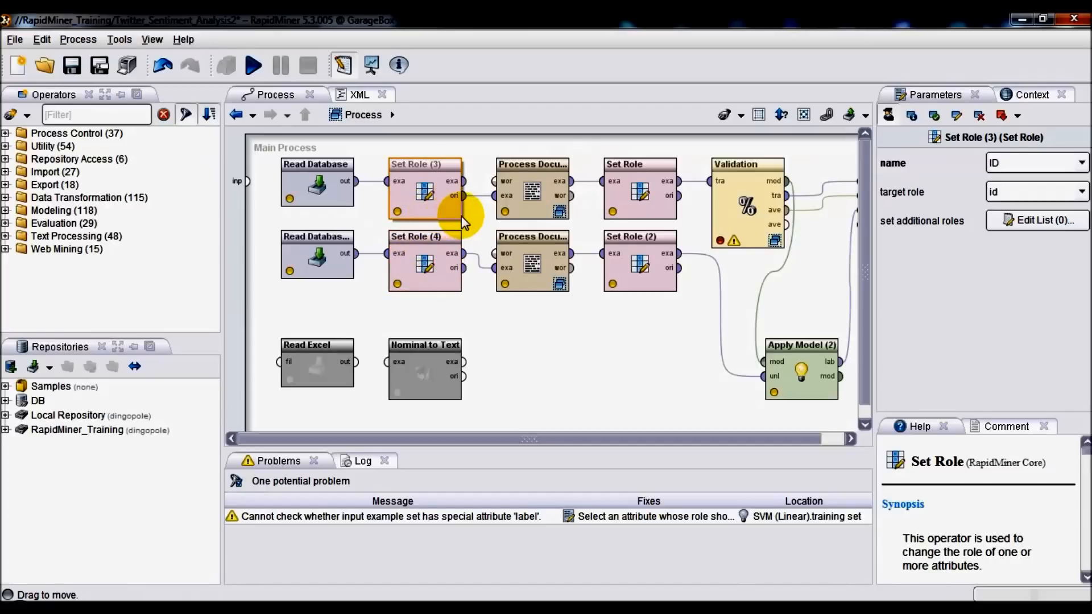
mouse_move(533, 261)
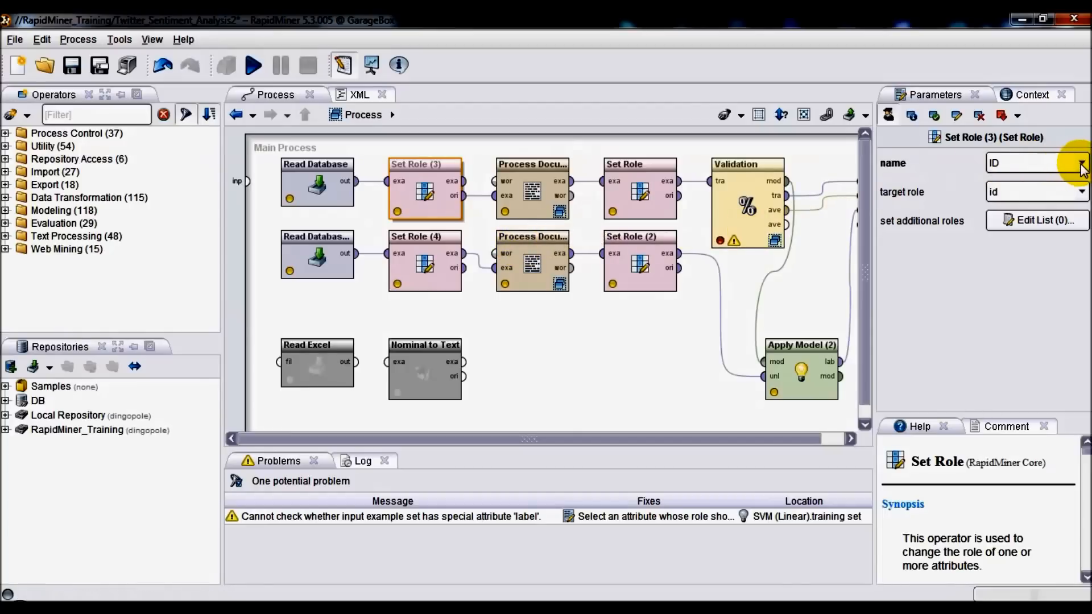
click(1082, 163)
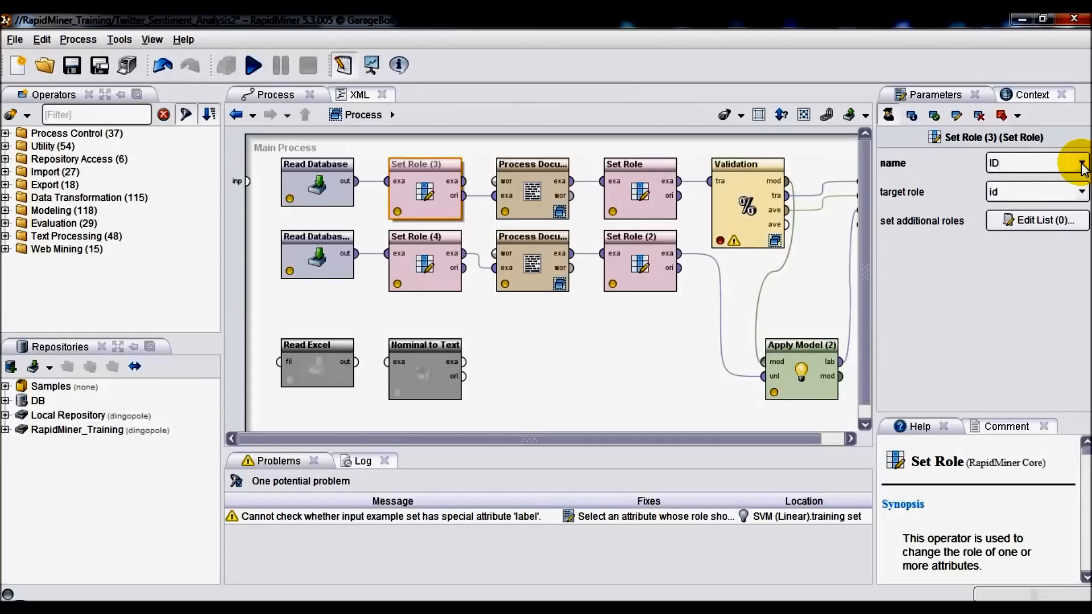
click(1081, 163)
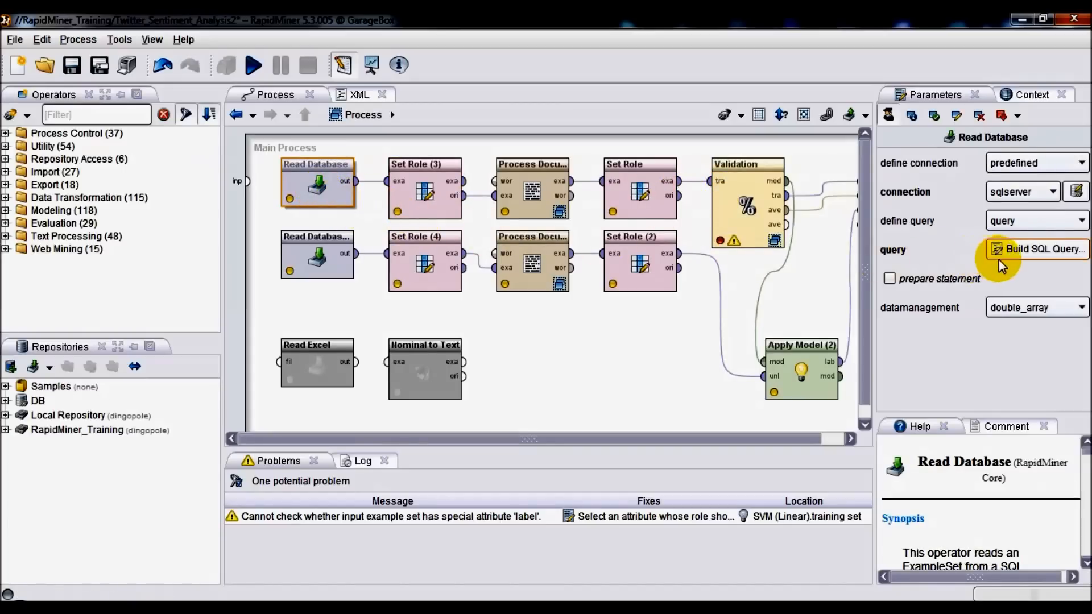
click(1041, 249)
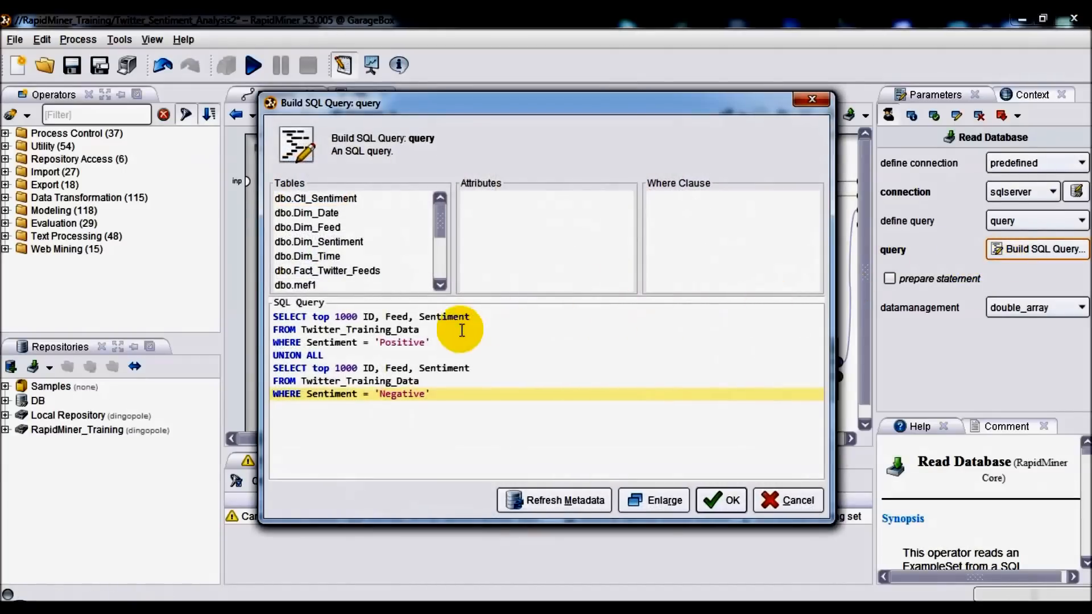
mouse_move(371, 317)
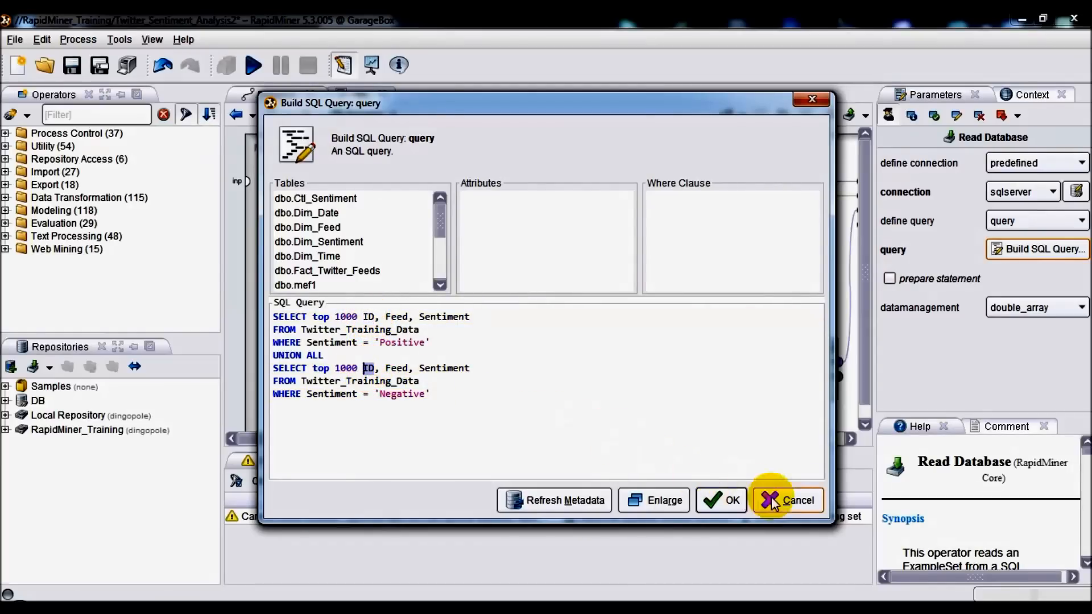
click(787, 500)
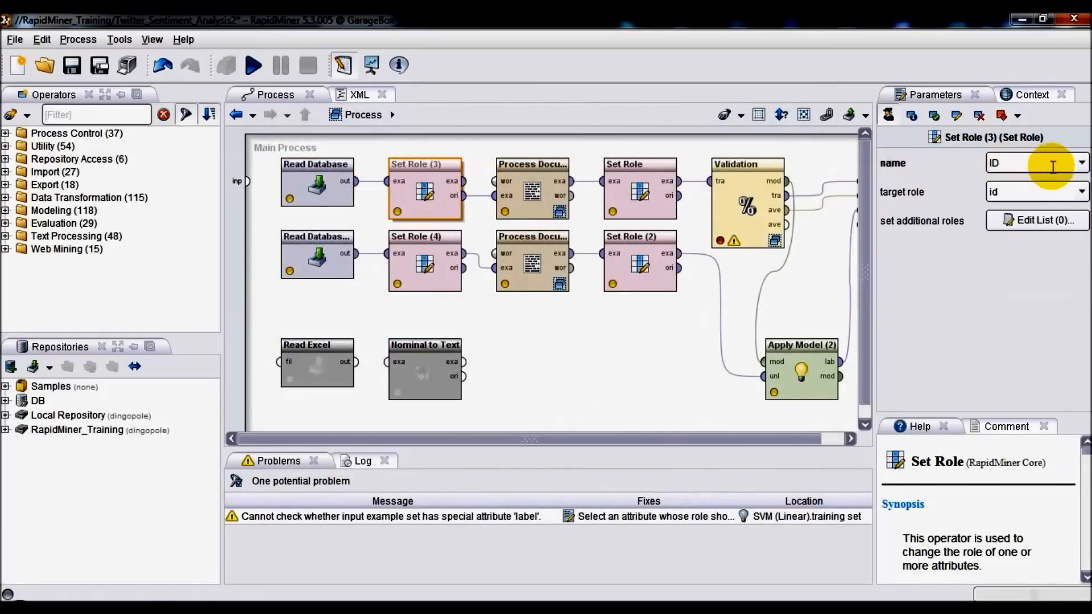
click(1082, 163)
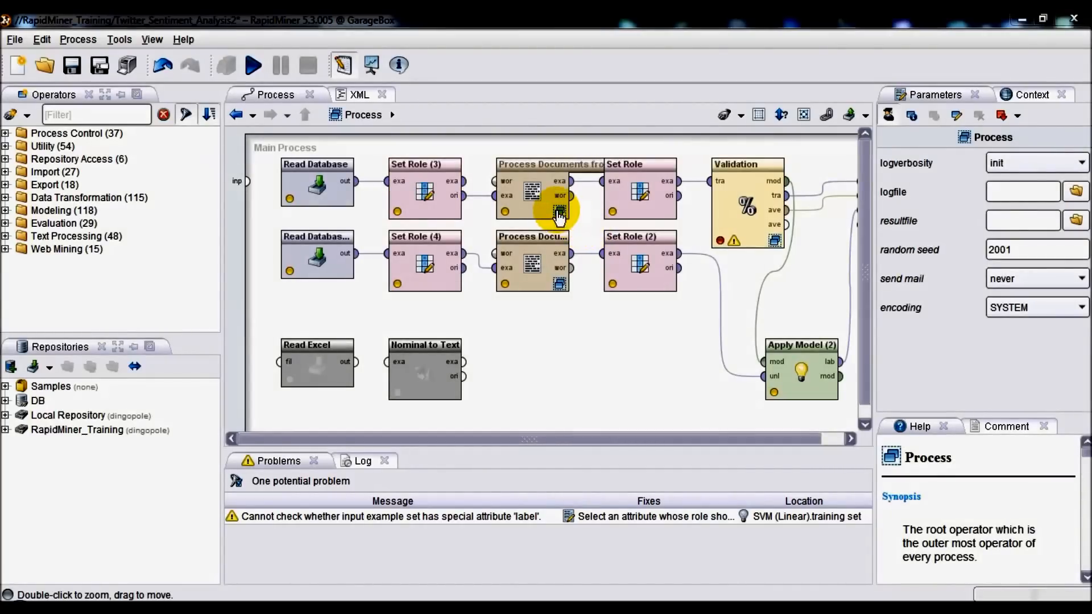
Review the TF-IDF vector creation setting of Process Documents from Data and enter its Vector Creation subprocess.
click(531, 191)
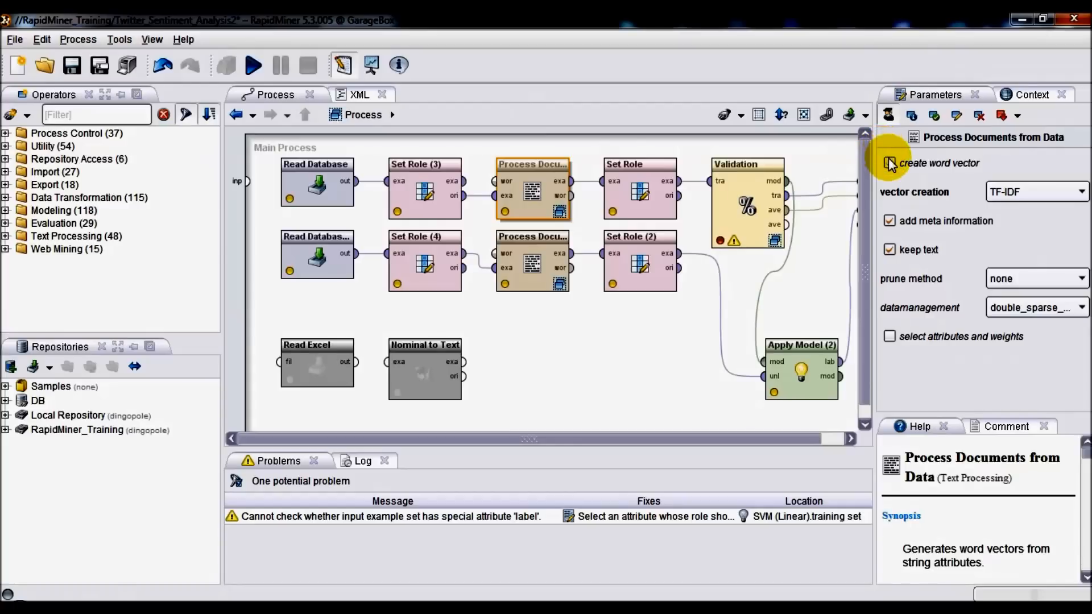
click(890, 163)
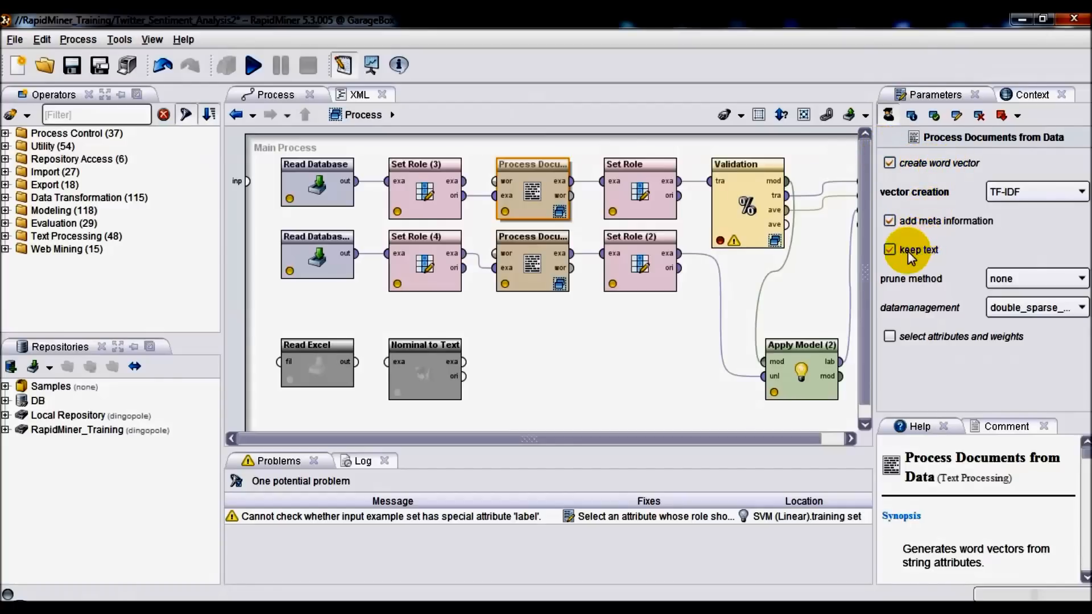
mouse_move(937, 166)
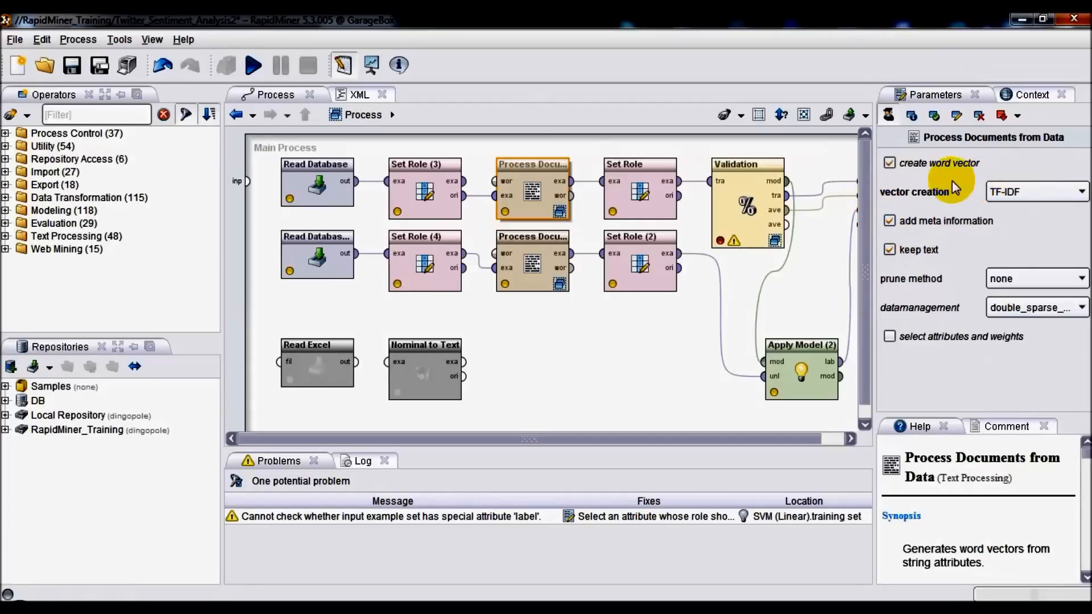
mouse_move(997, 209)
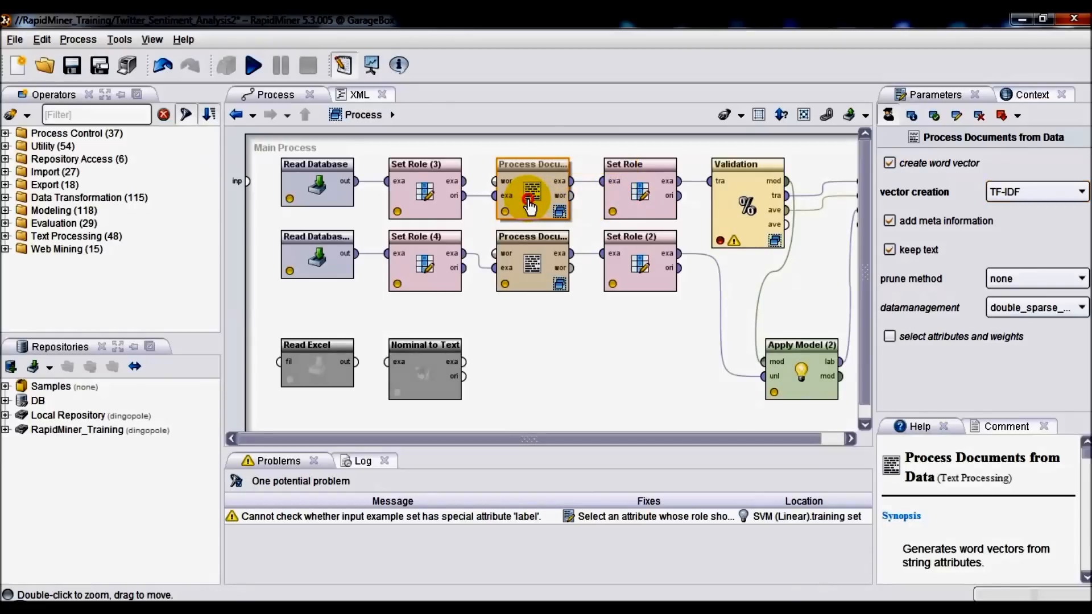
double_click(531, 194)
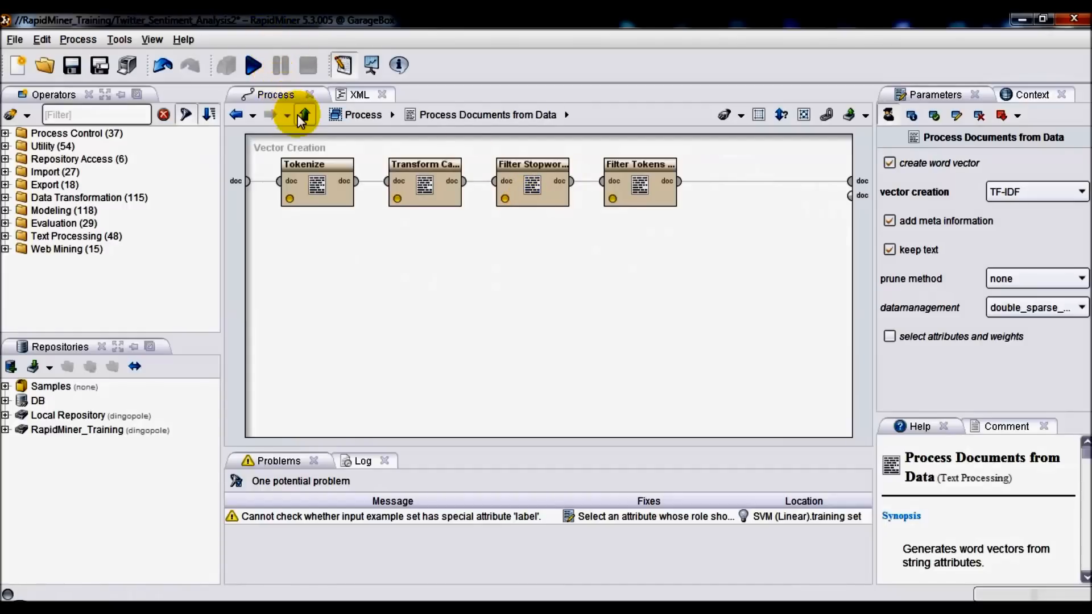
Review Tokenize, lower-case Transform Cases, Filter Stopwords and min-length-3 Filter Tokens, then return to the main process.
click(317, 182)
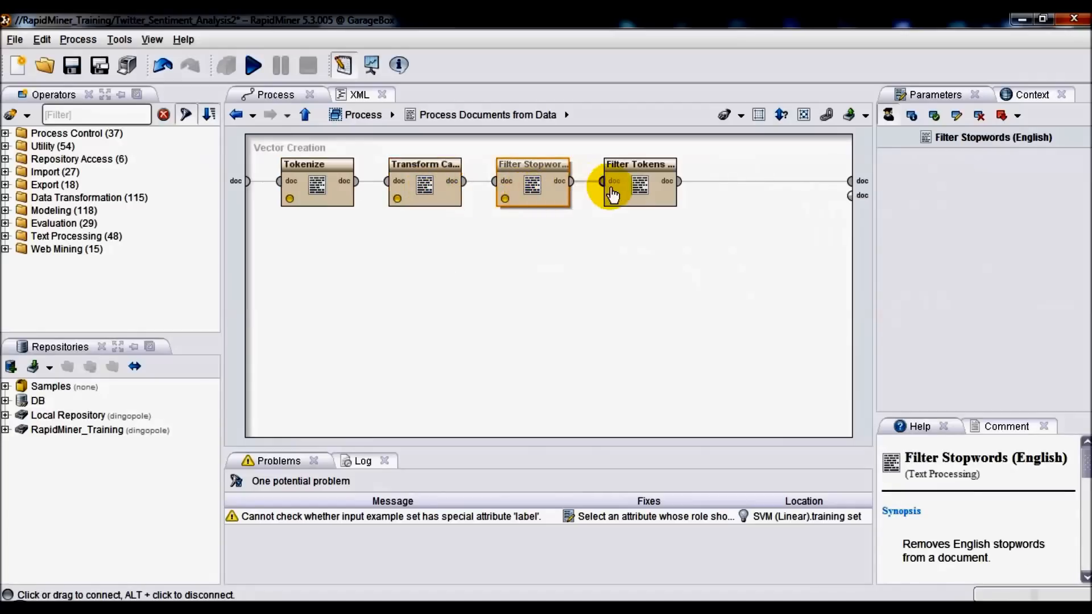
click(638, 181)
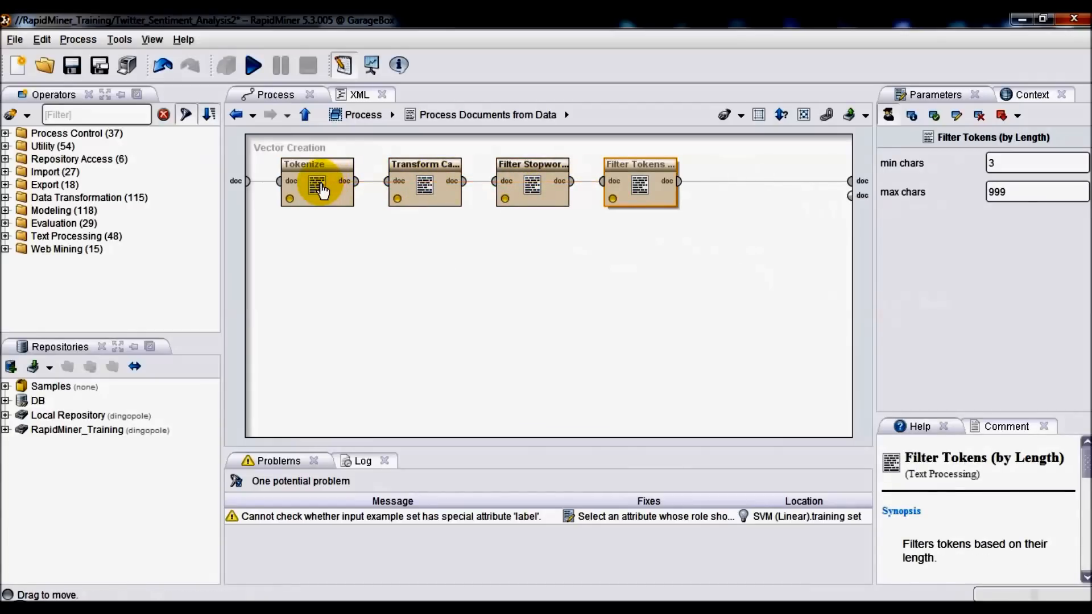
click(316, 182)
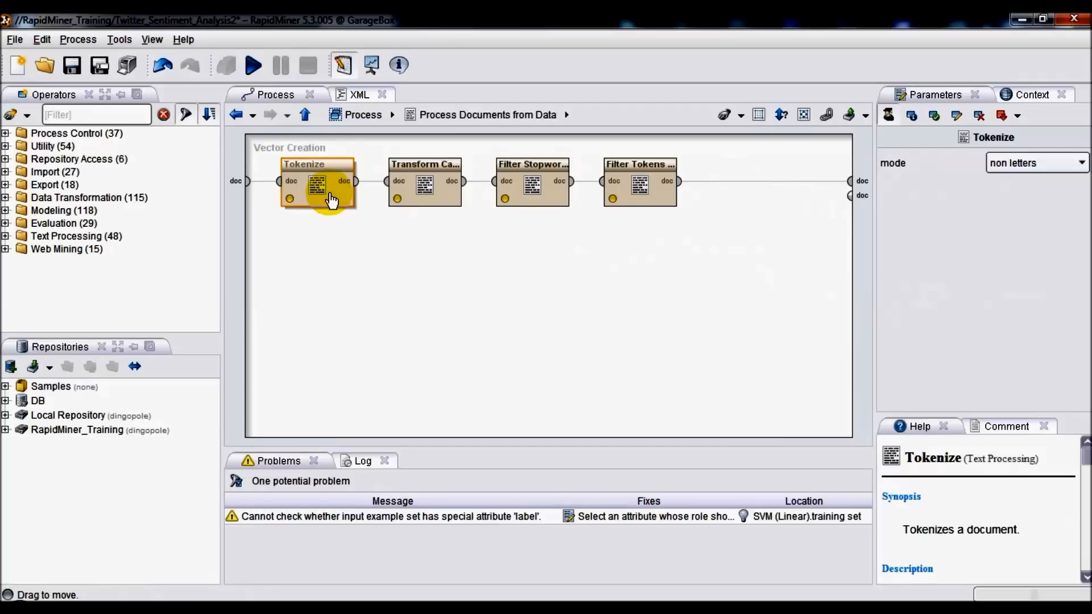
click(424, 185)
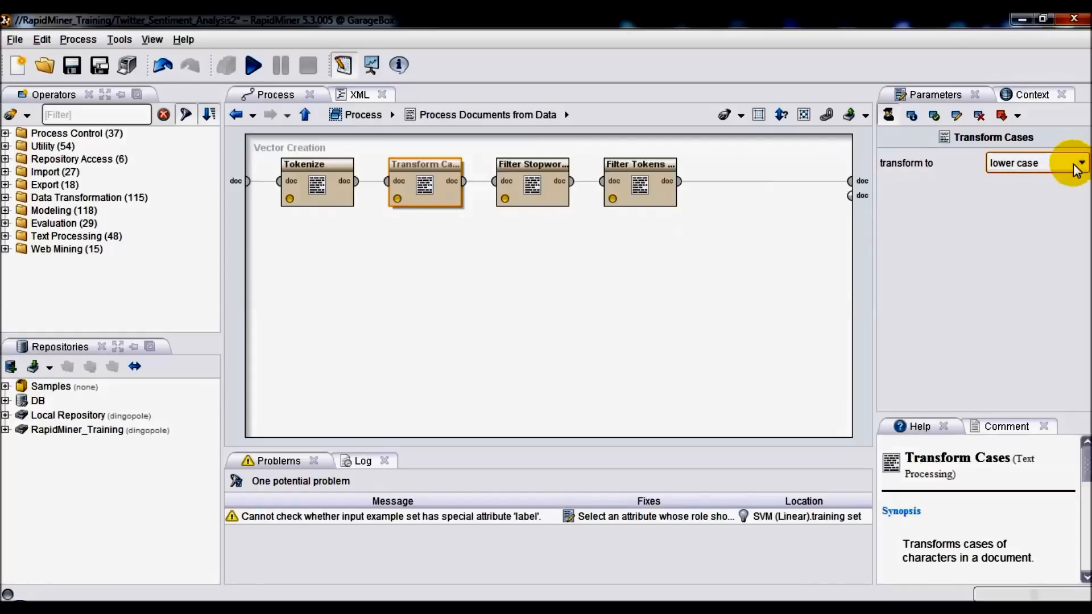
click(532, 181)
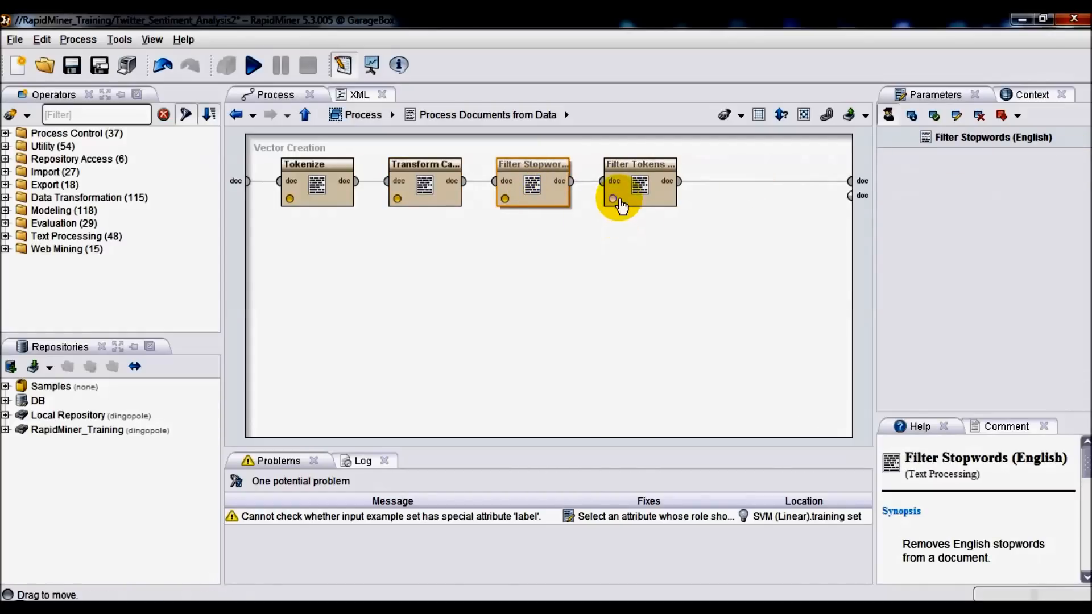
click(638, 180)
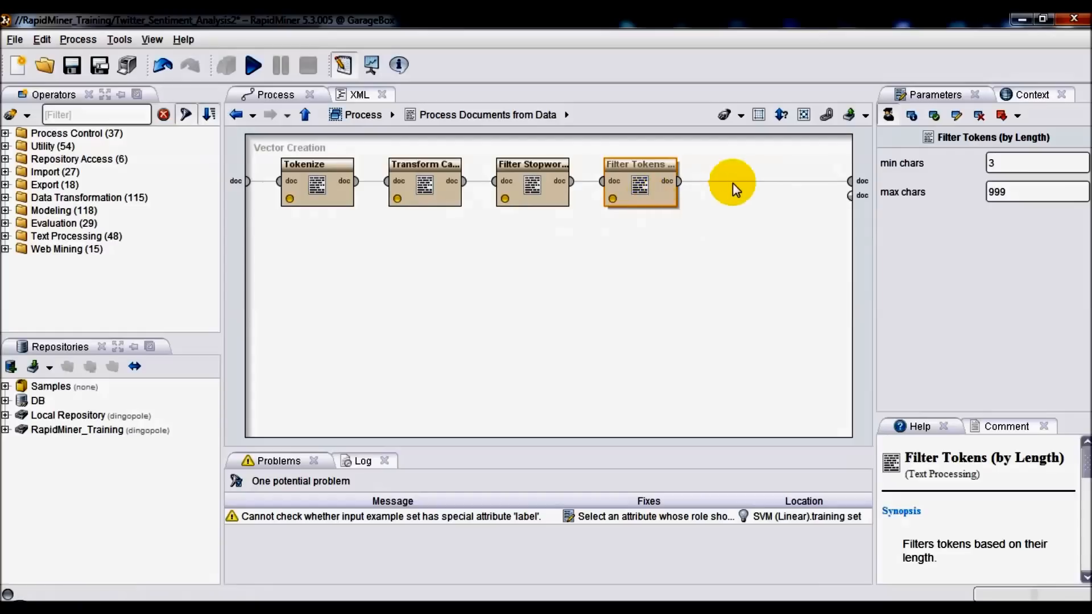
mouse_move(679, 249)
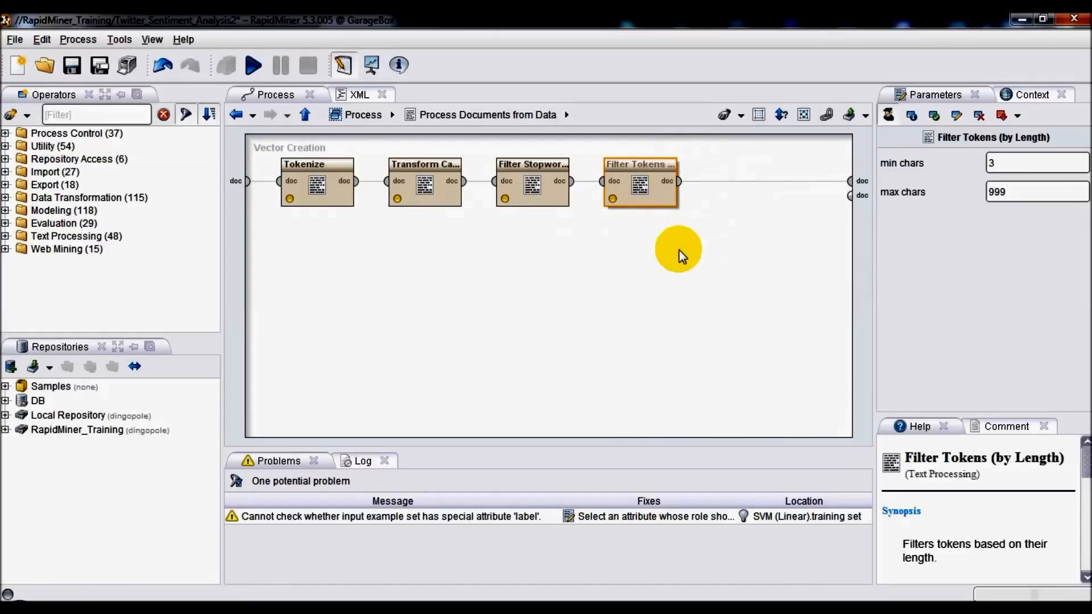
mouse_move(953, 171)
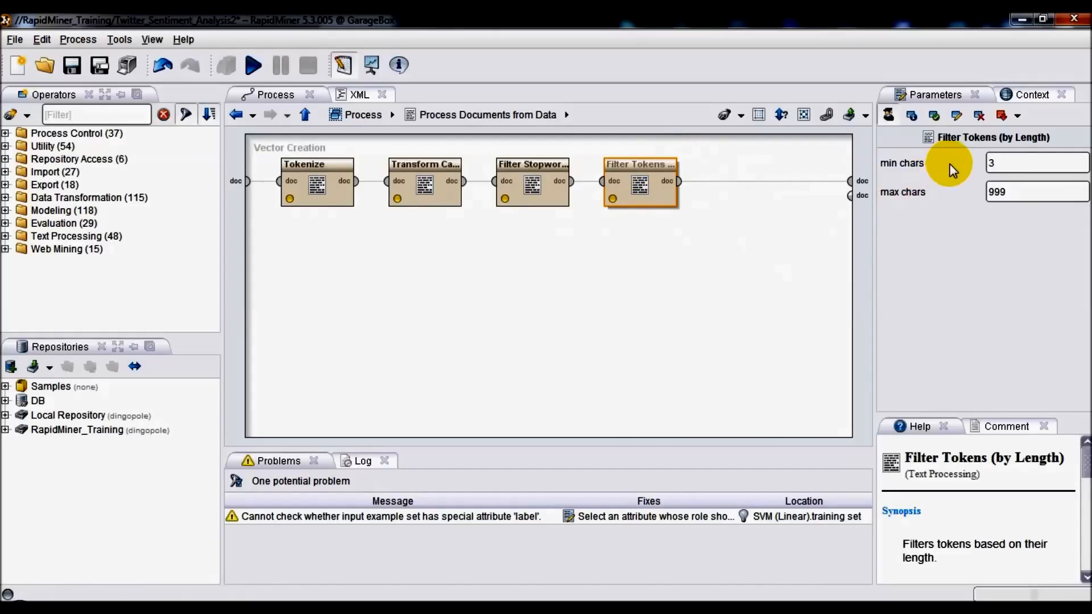
click(1037, 163)
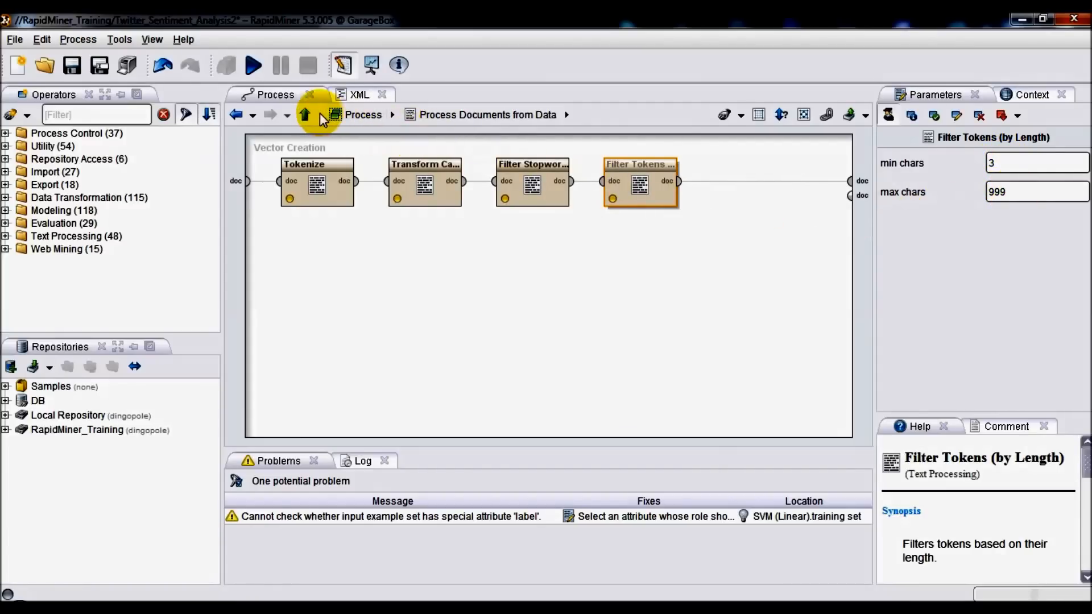
click(305, 115)
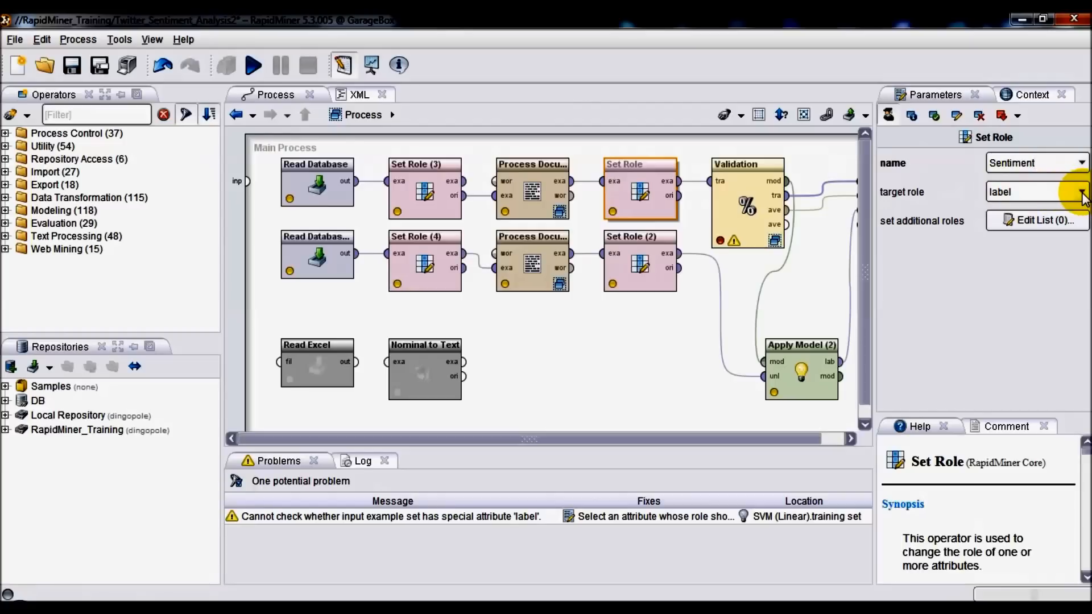
Confirm Sentiment has the label role, then inspect the Validation operator's 5 validations.
click(1079, 192)
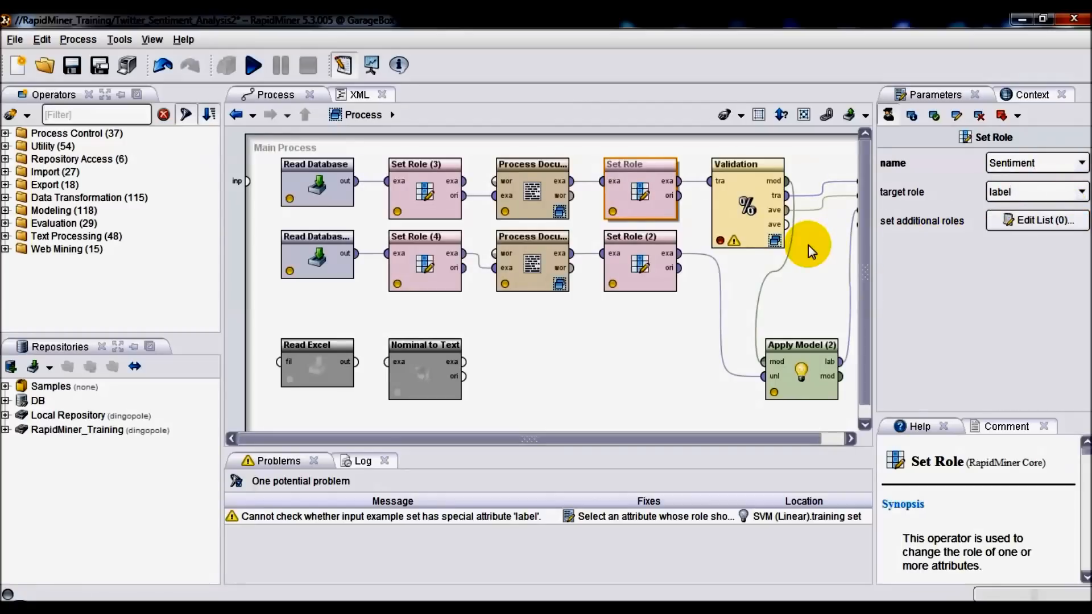
click(747, 204)
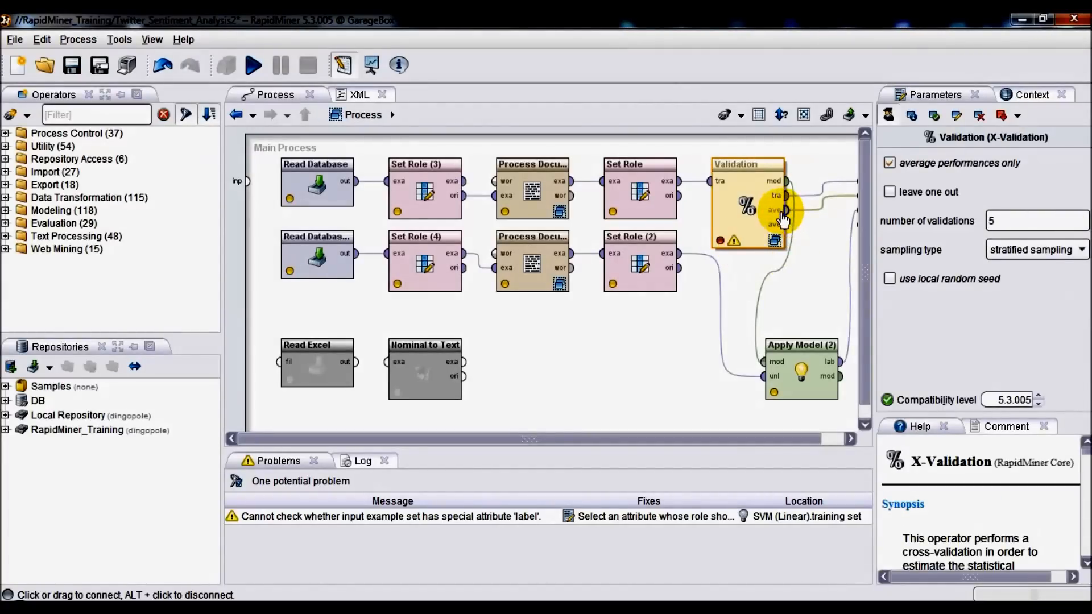
mouse_move(727, 215)
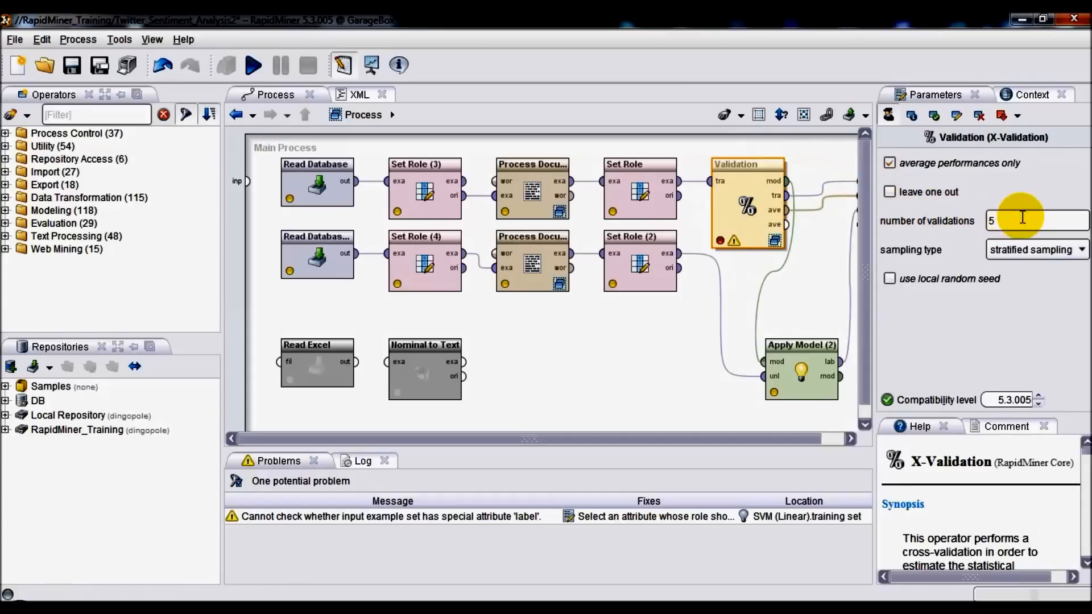
click(1017, 219)
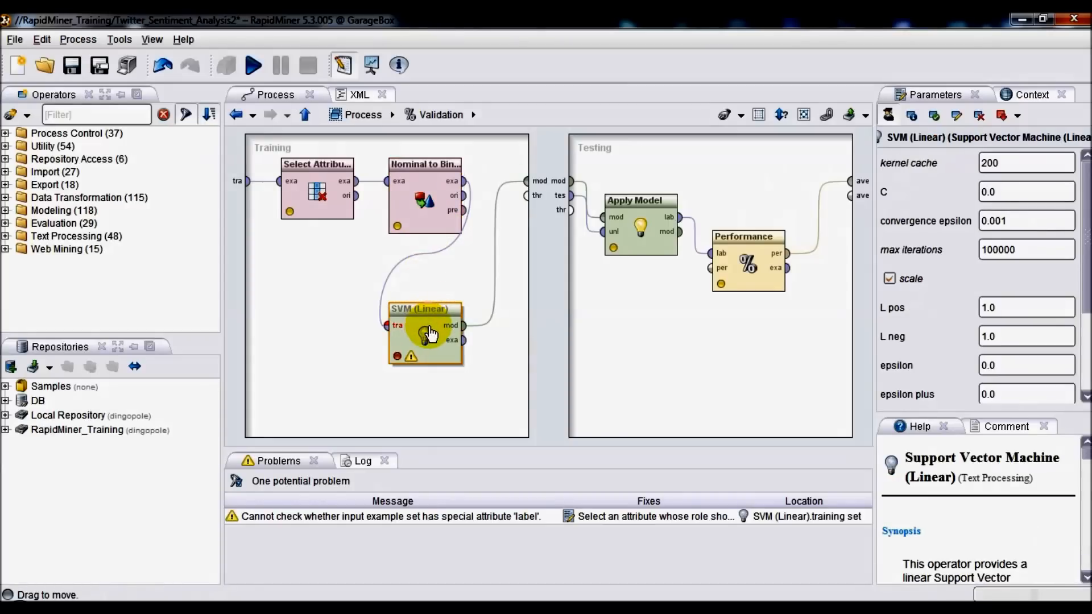
mouse_move(427, 378)
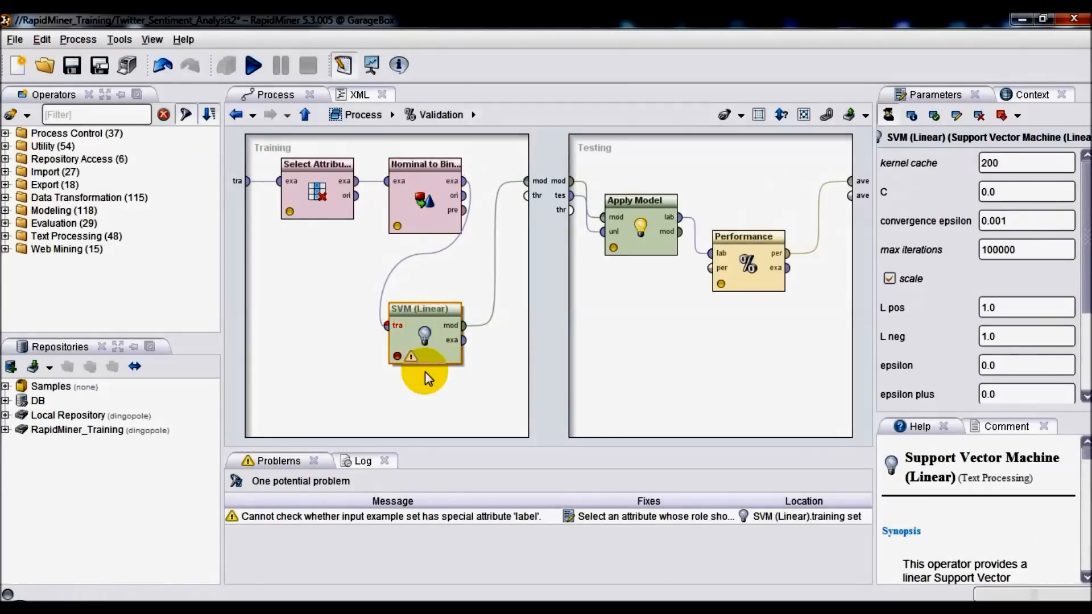
mouse_move(397, 390)
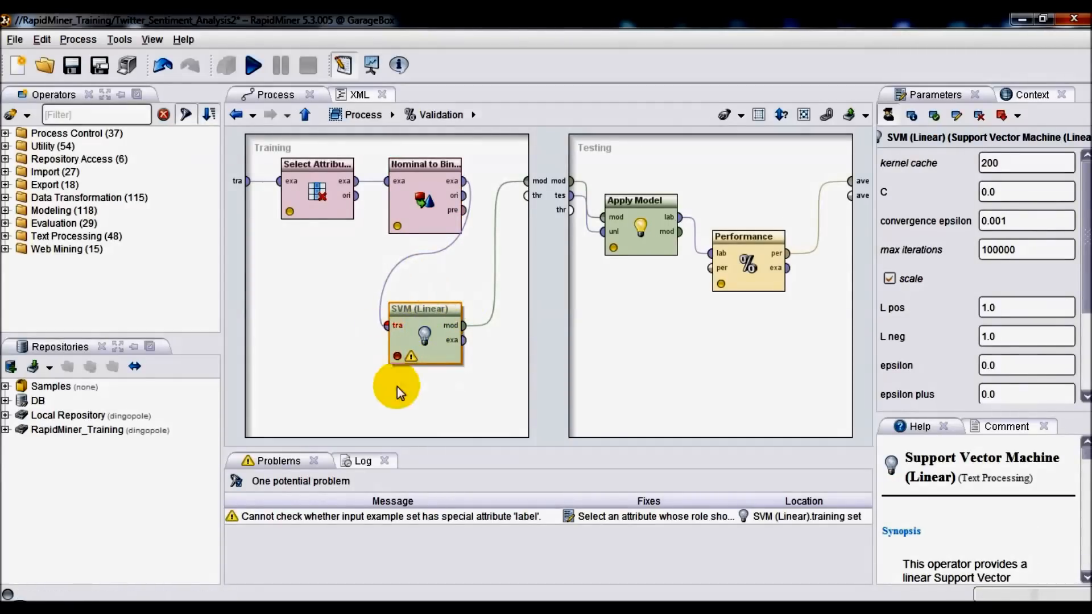
mouse_move(600, 488)
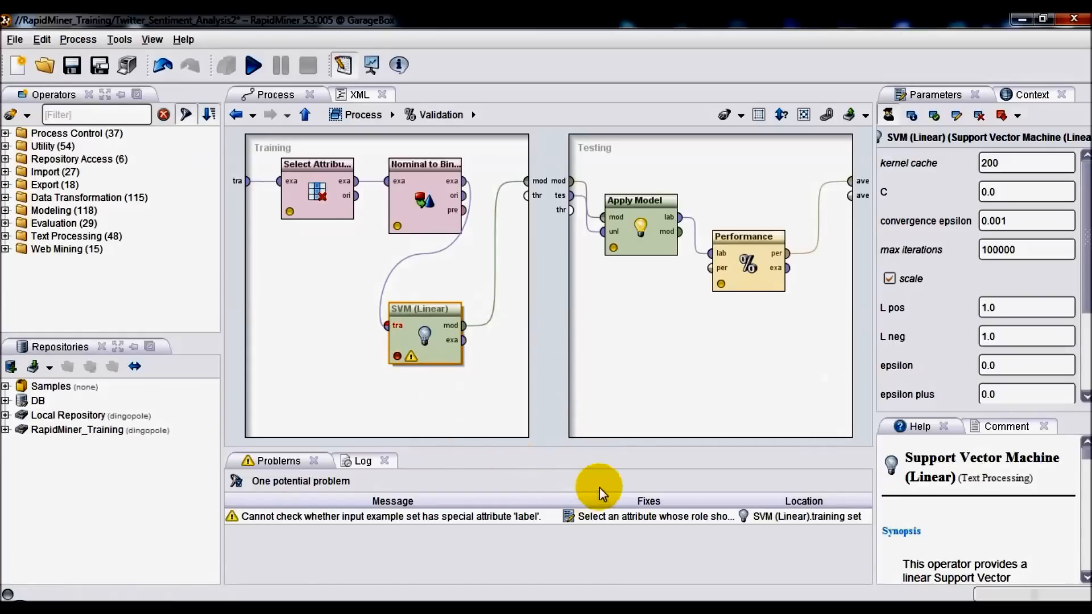
mouse_move(505, 484)
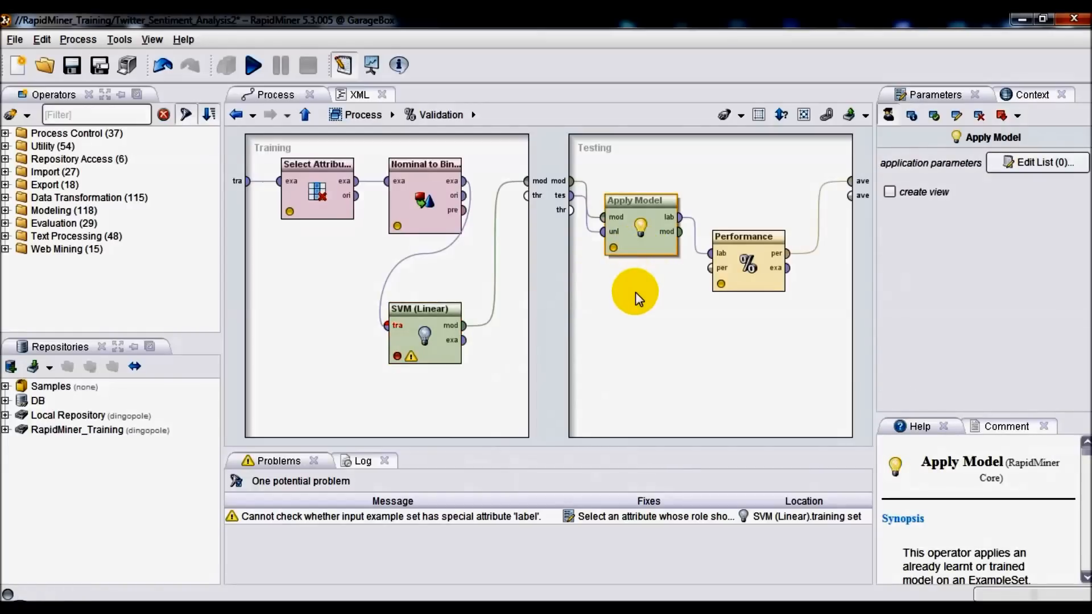
mouse_move(635, 294)
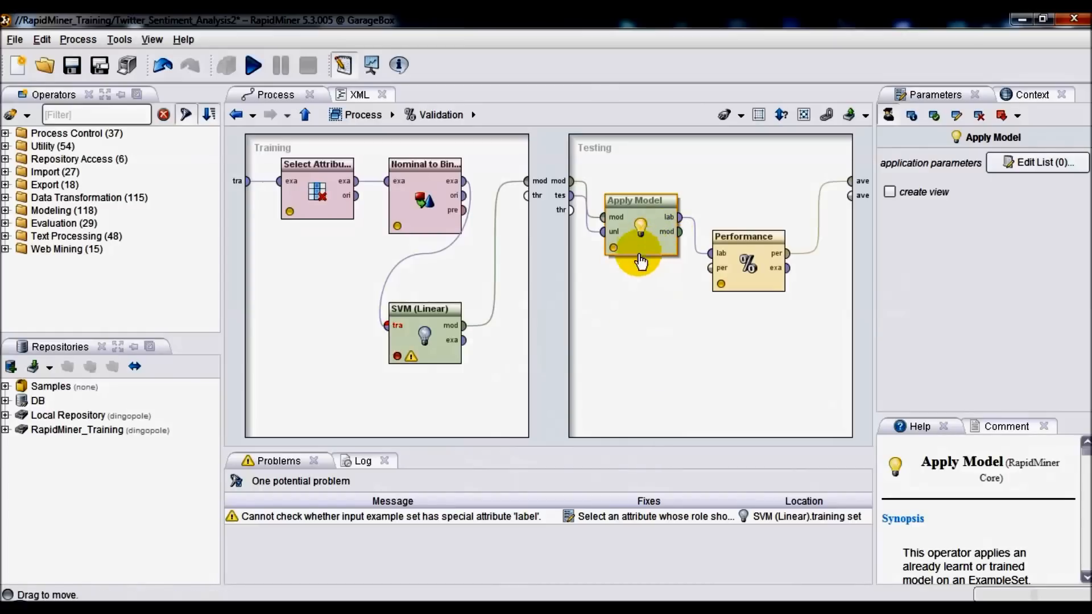
mouse_move(739, 296)
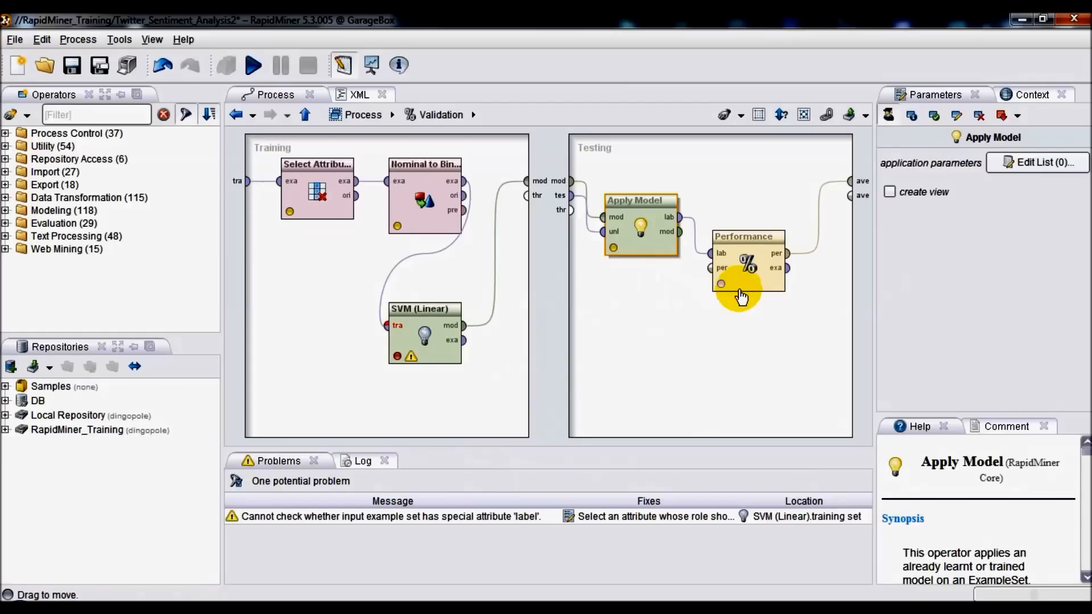
Return from the Validation subprocess to the main process via the Process breadcrumb.
click(747, 265)
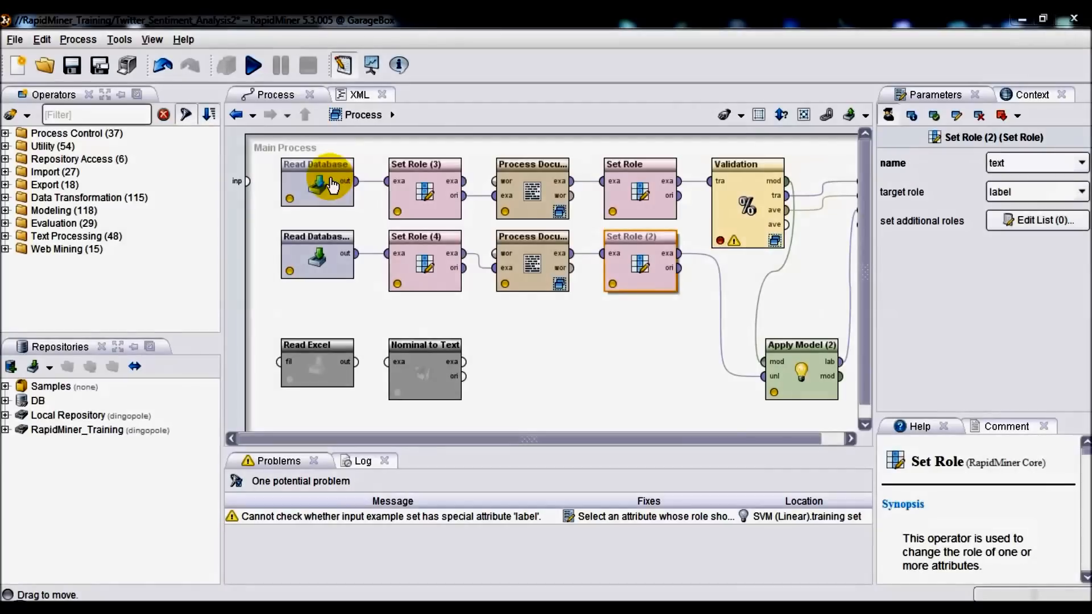
click(317, 182)
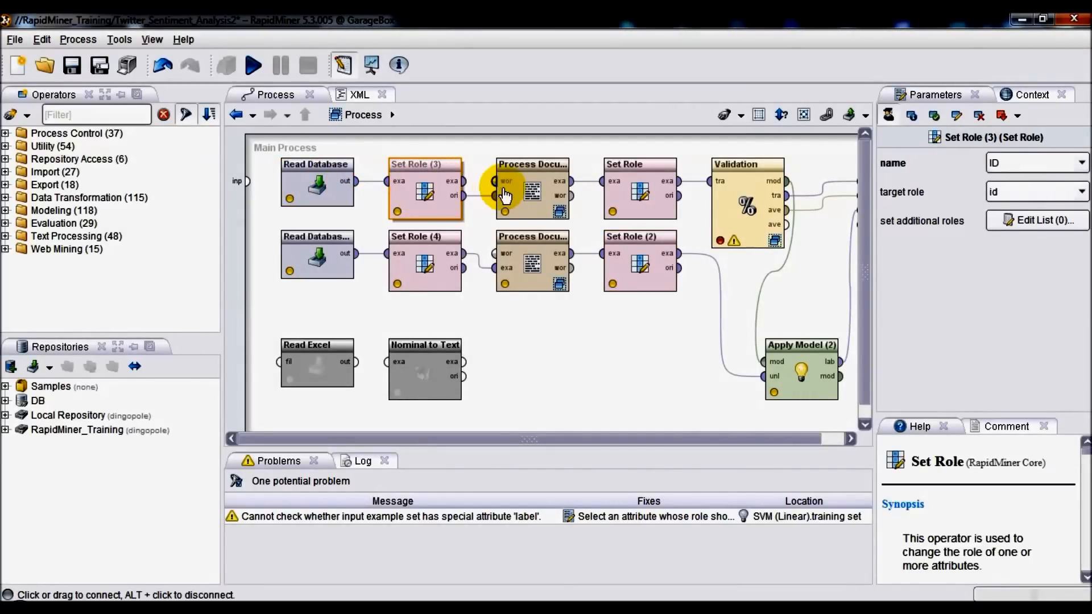
click(638, 163)
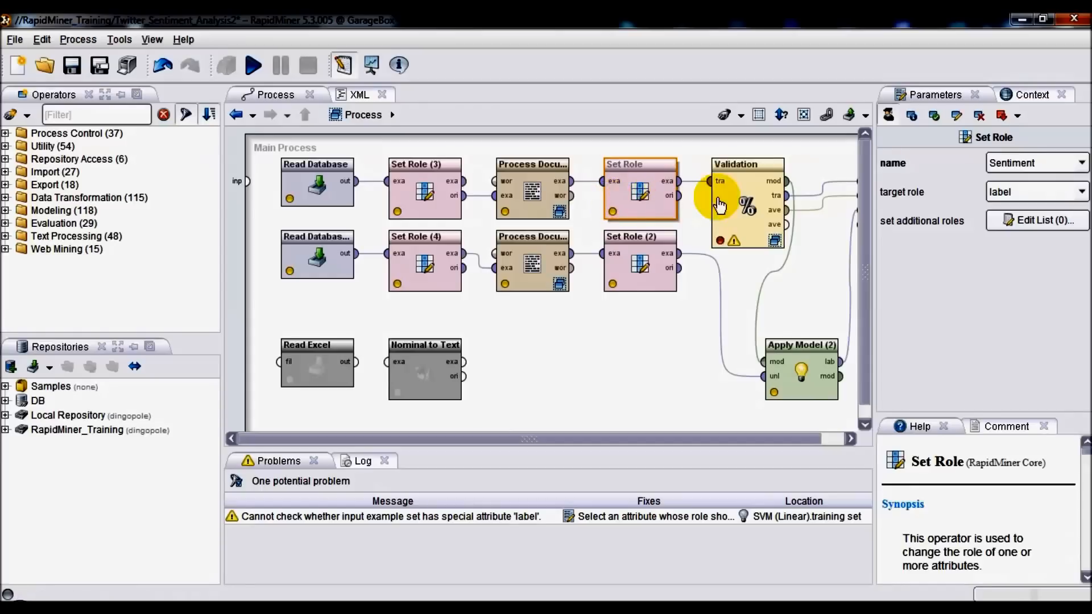
mouse_move(267, 169)
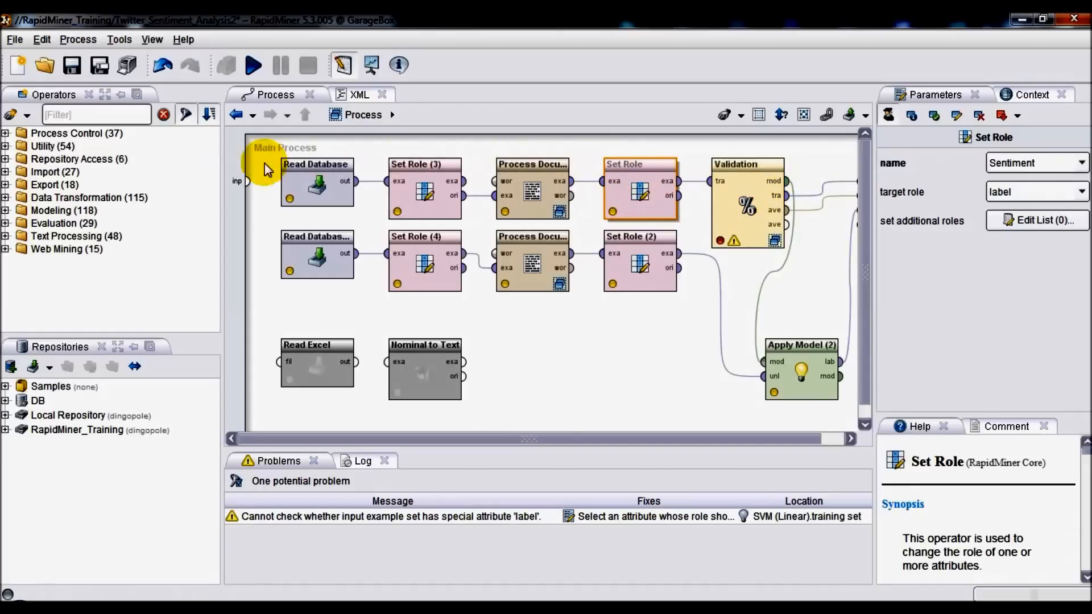
mouse_move(476, 150)
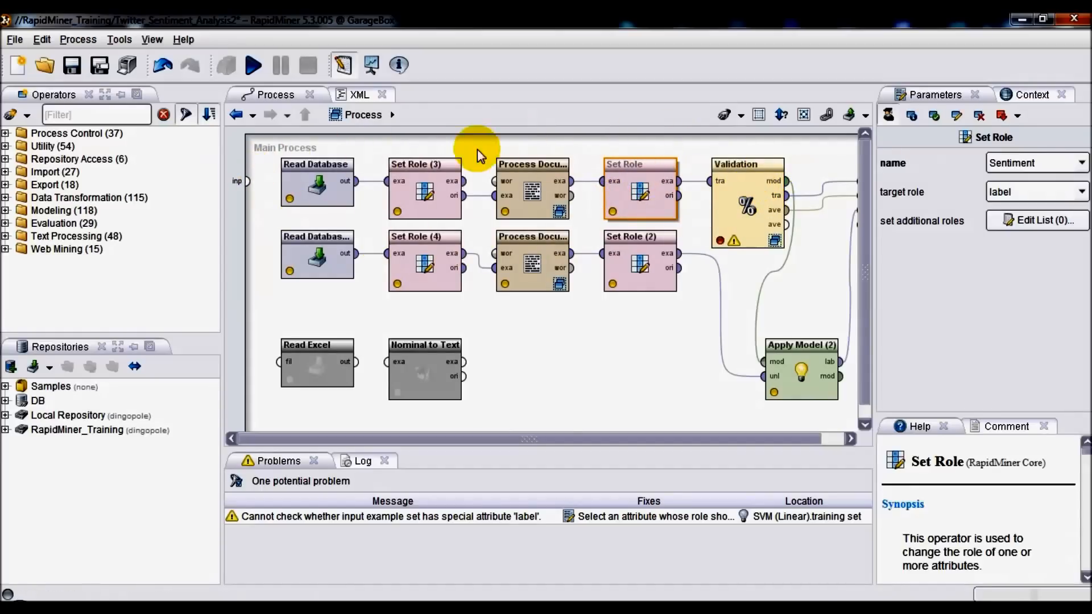
mouse_move(780, 150)
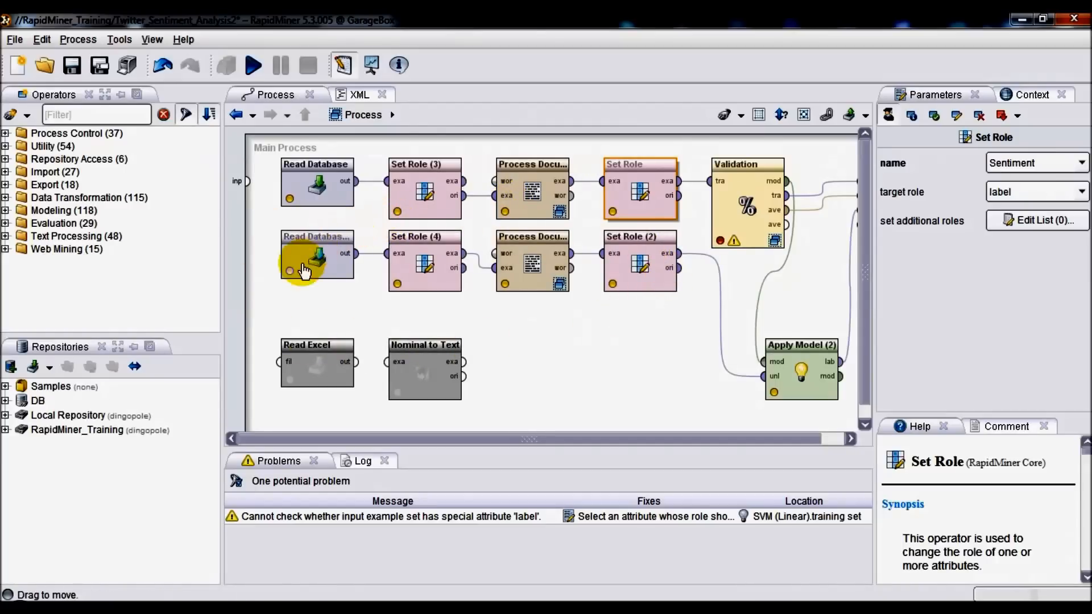
mouse_move(417, 247)
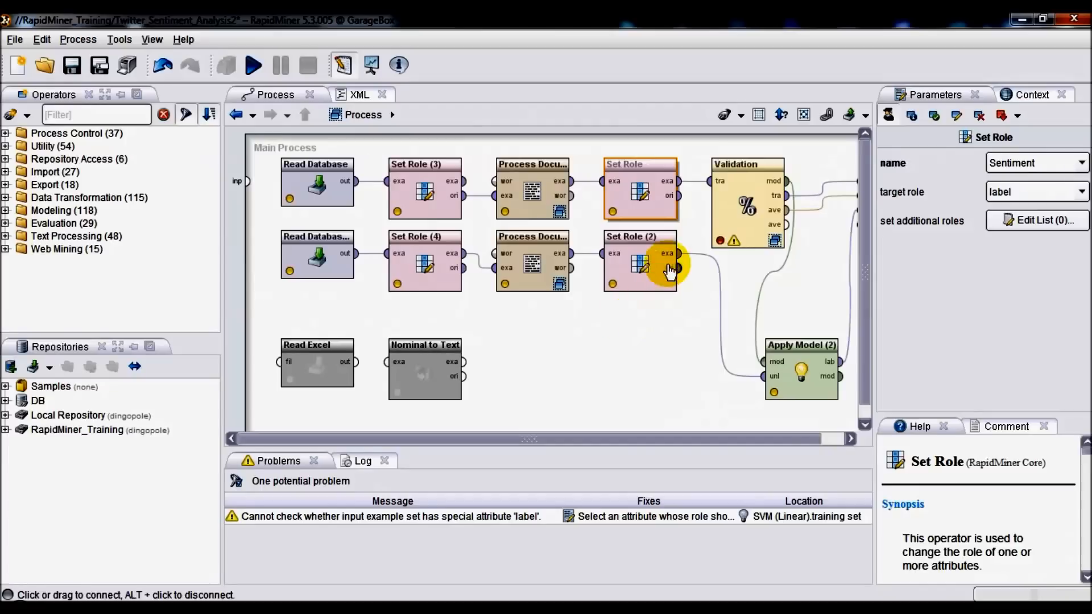
mouse_move(341, 279)
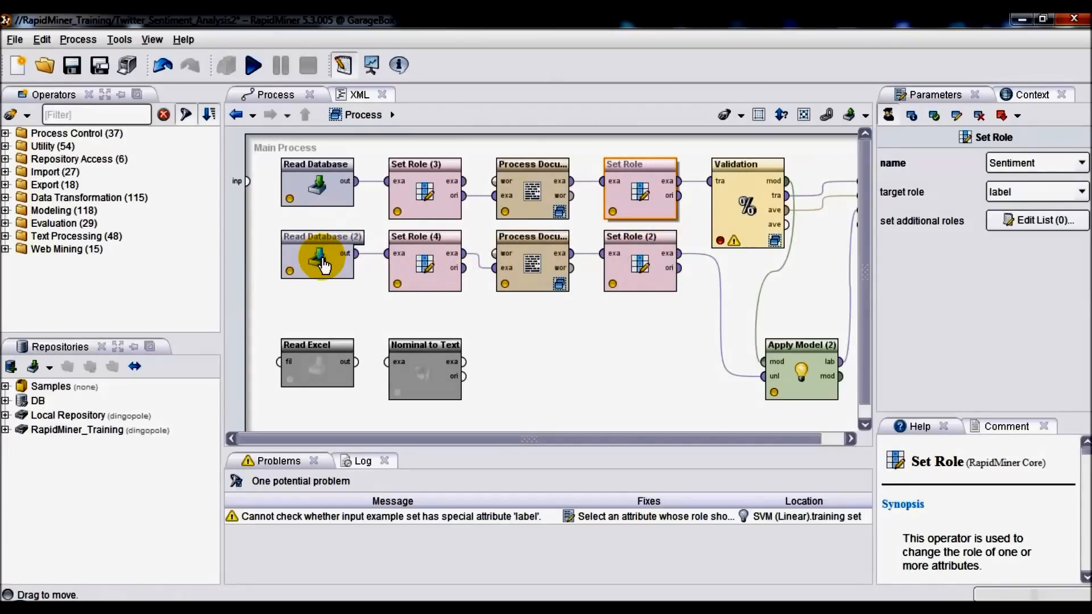
mouse_move(348, 283)
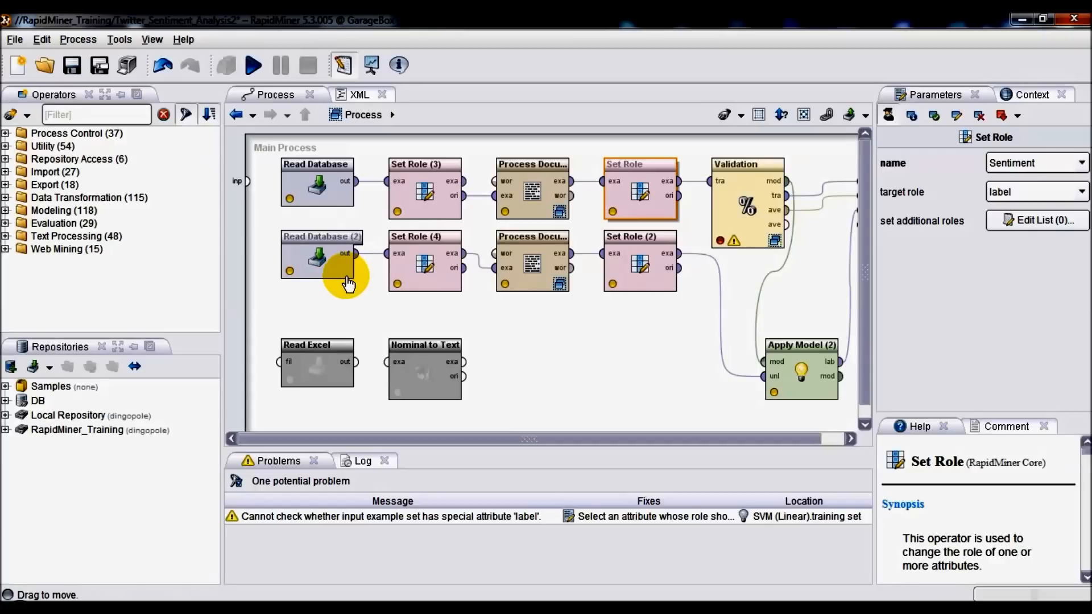
mouse_move(317, 262)
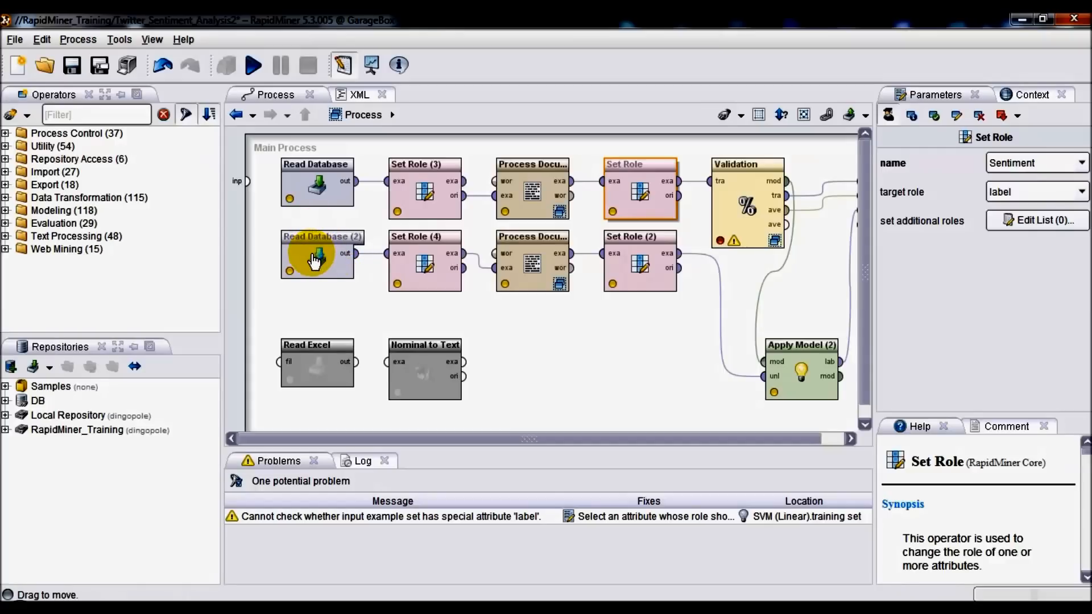
click(318, 258)
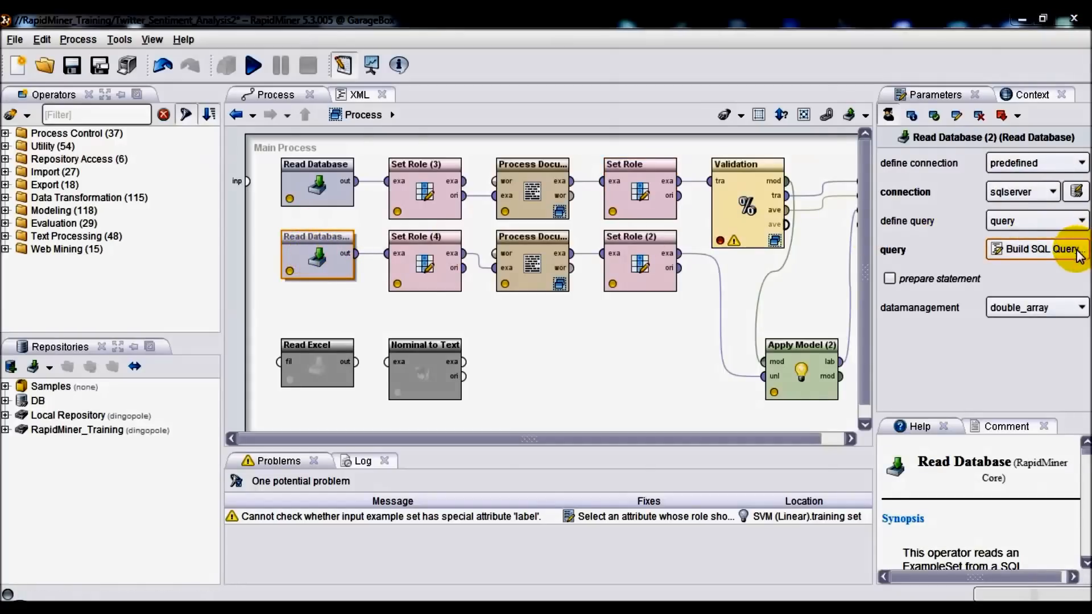
click(1037, 249)
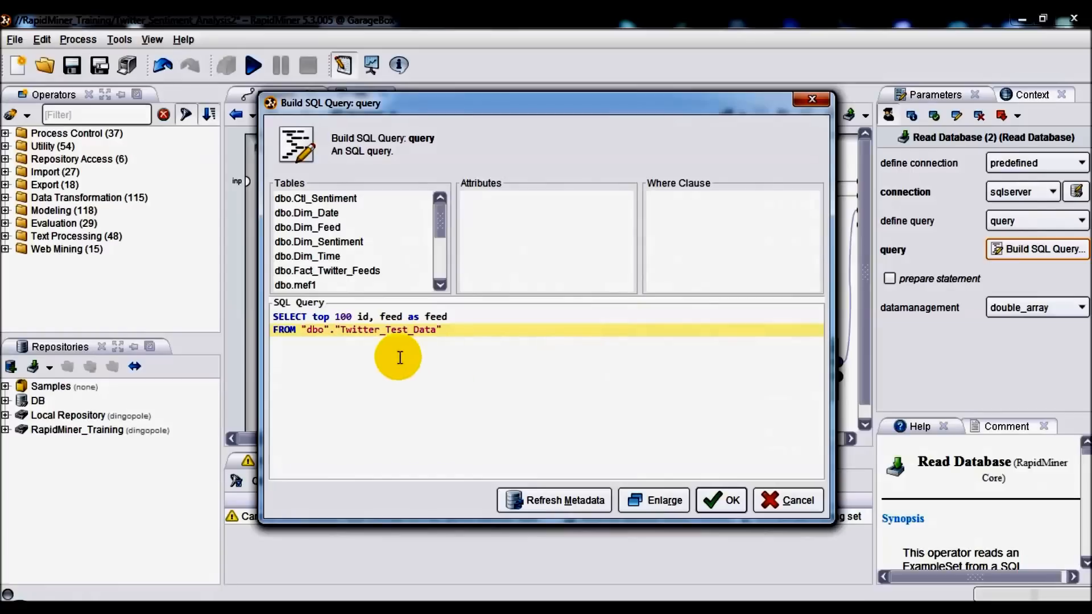
mouse_move(433, 338)
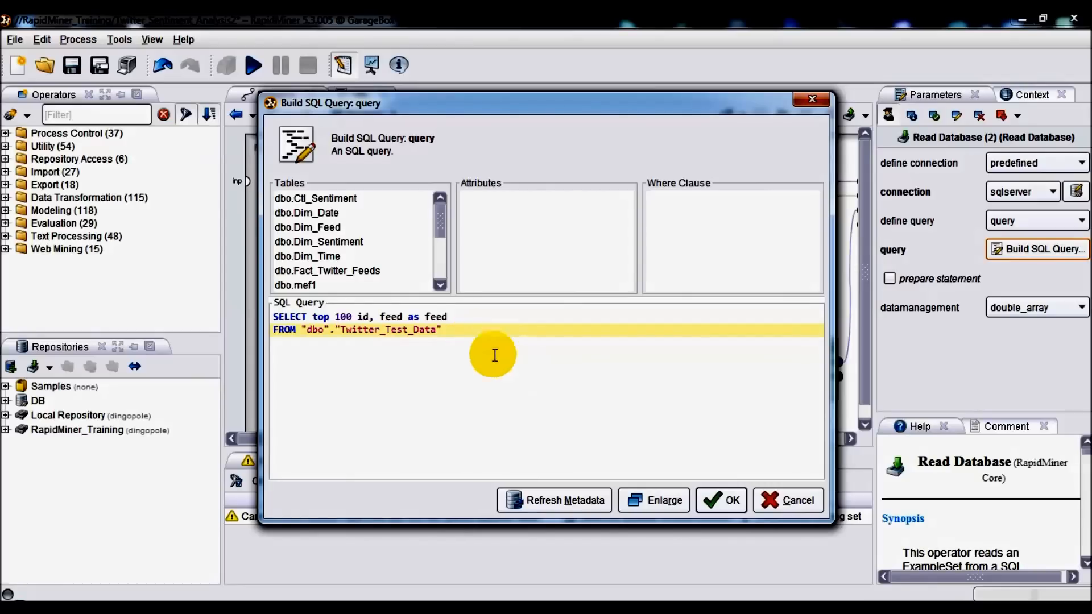
mouse_move(475, 341)
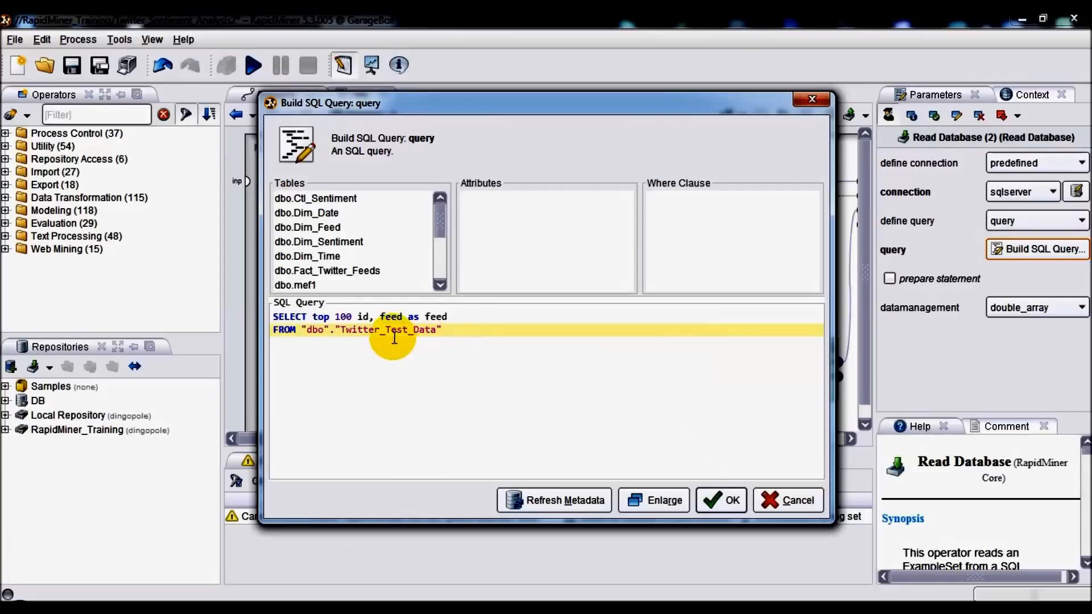
mouse_move(833, 545)
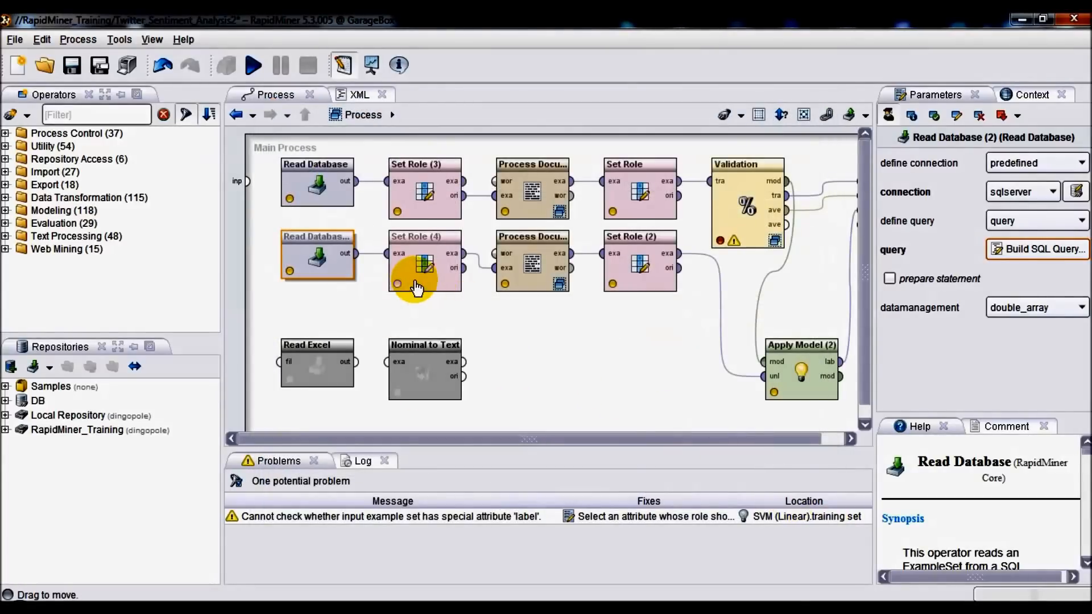
click(424, 262)
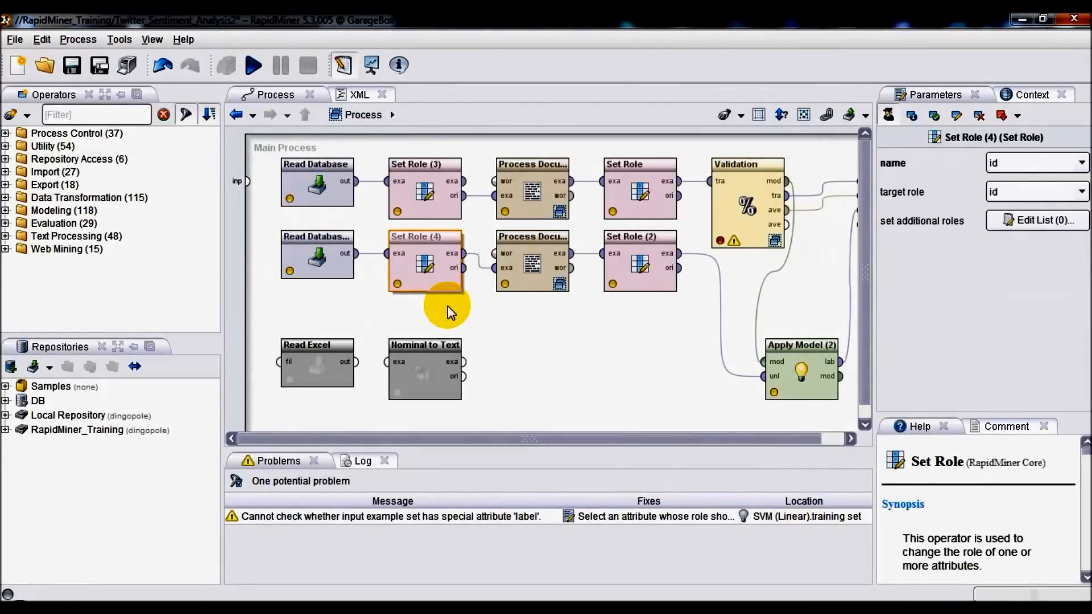
mouse_move(450, 299)
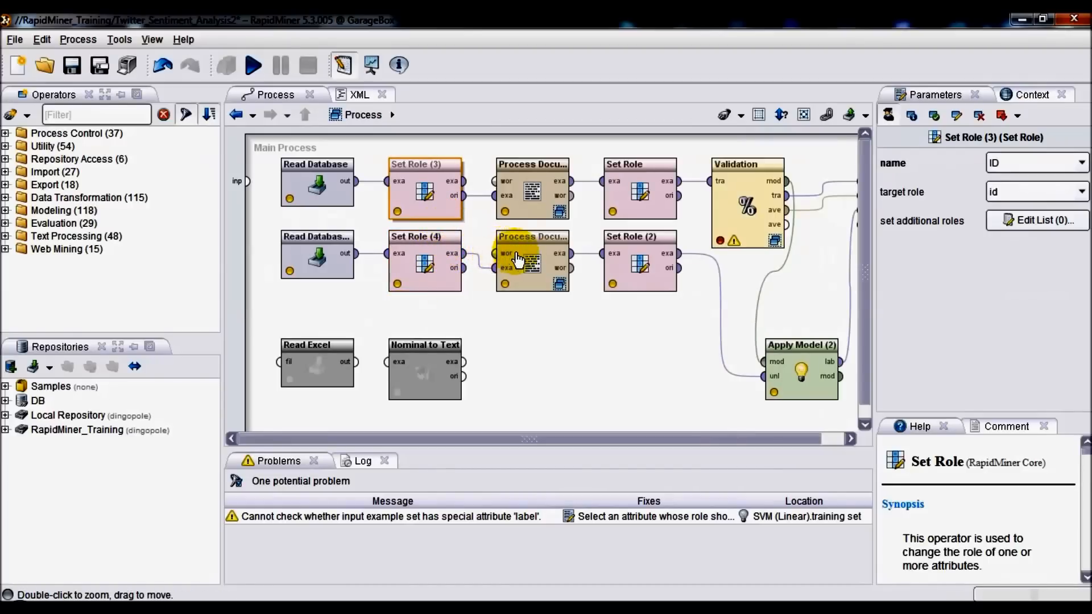
click(532, 262)
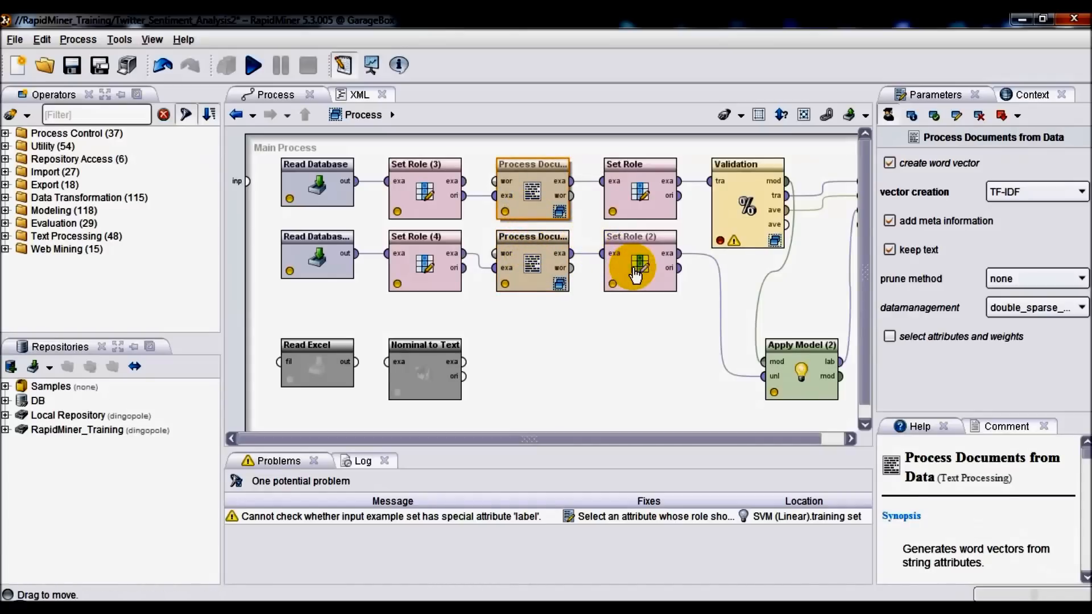
click(637, 266)
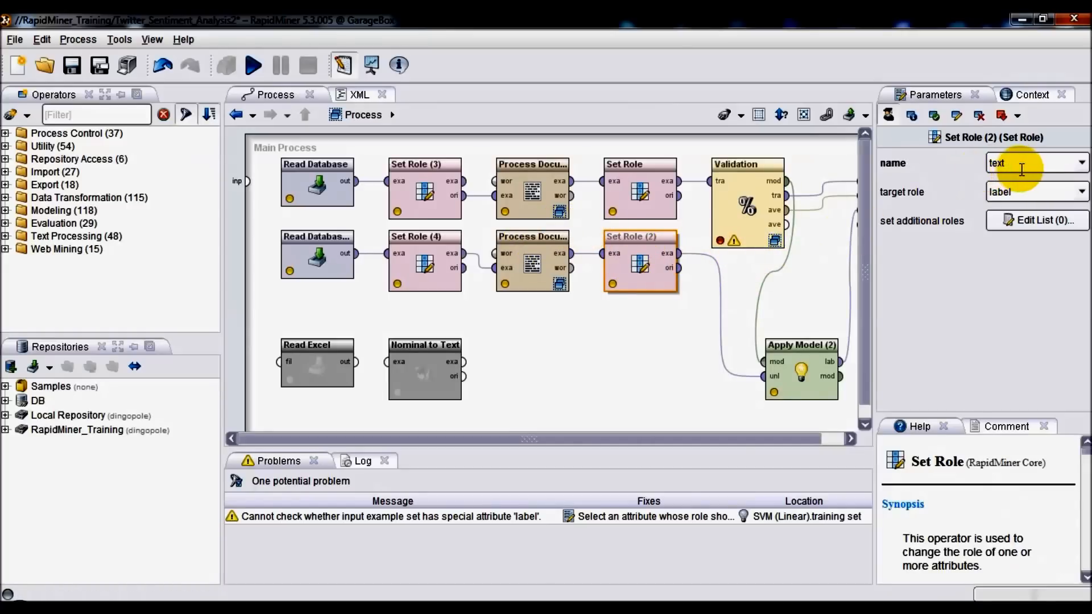
Keep 'text' as Set Role (2)'s attribute, then select Apply Model (2) to view its parameters.
click(1080, 163)
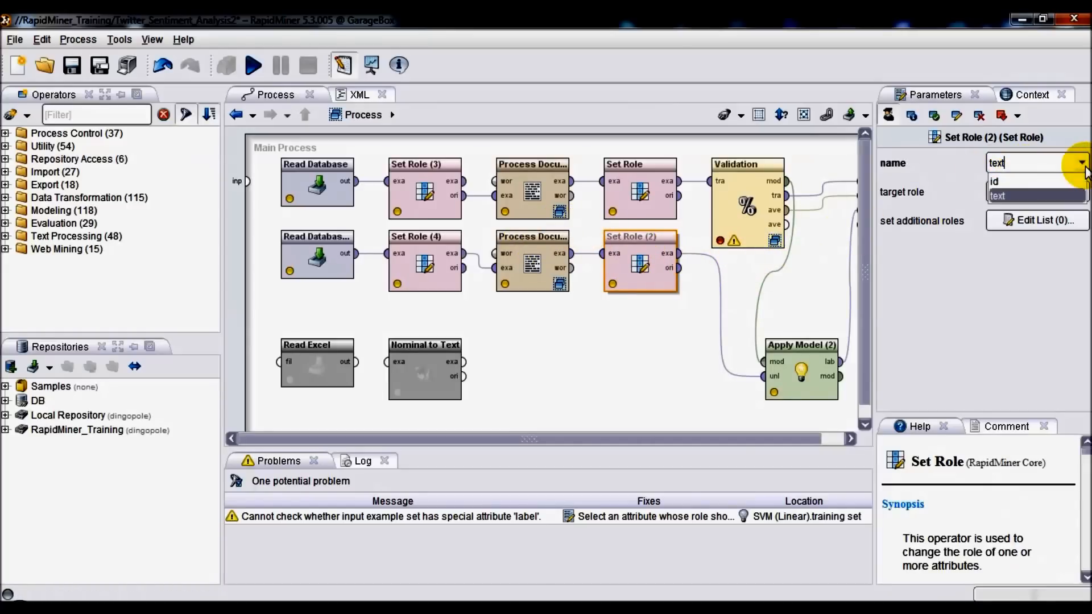
mouse_move(1017, 181)
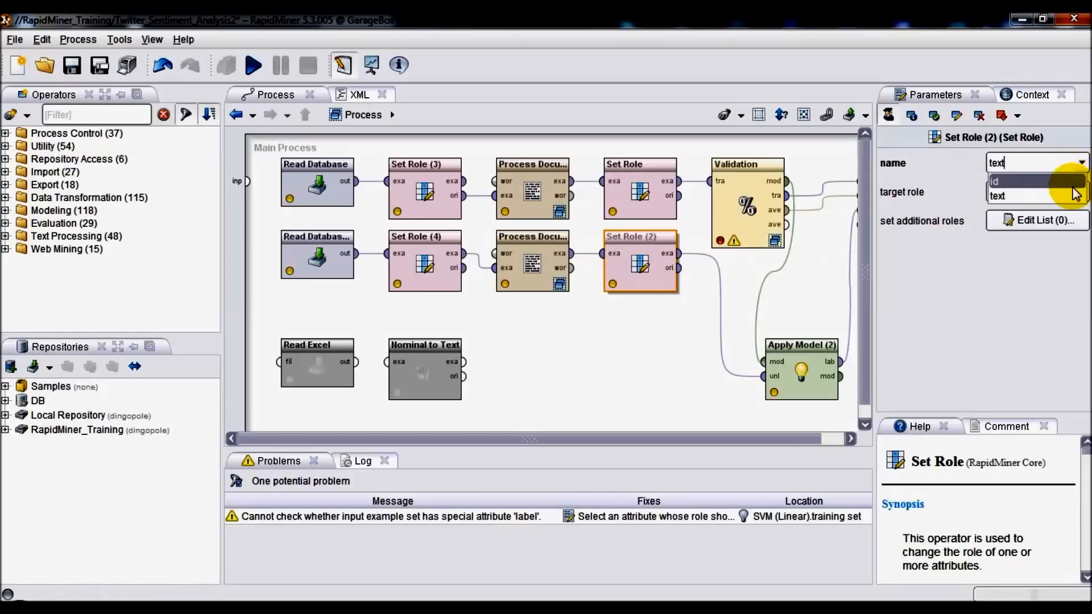
click(998, 192)
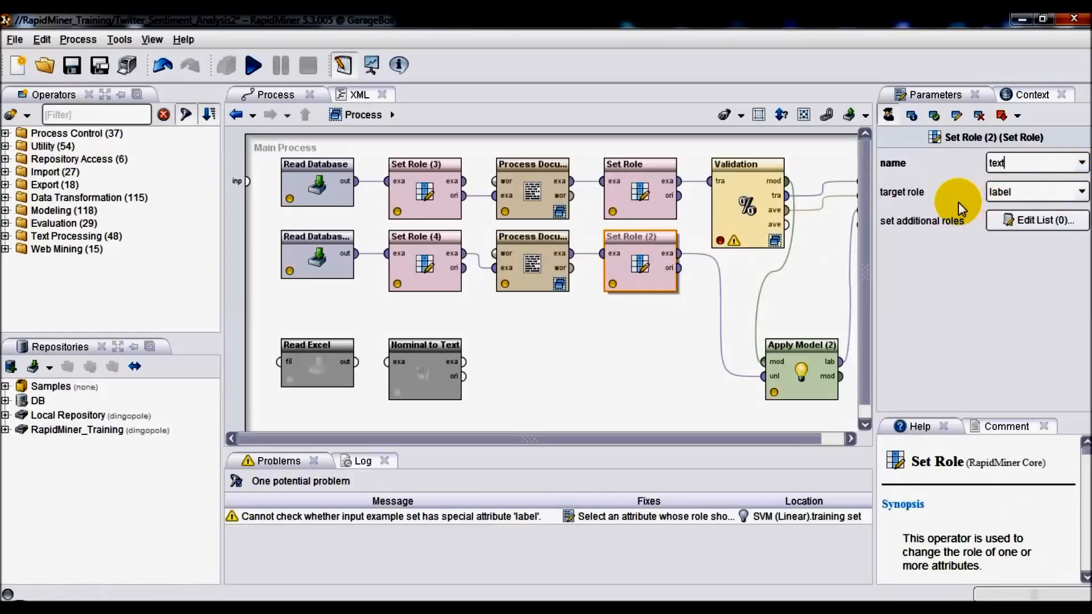
mouse_move(1080, 202)
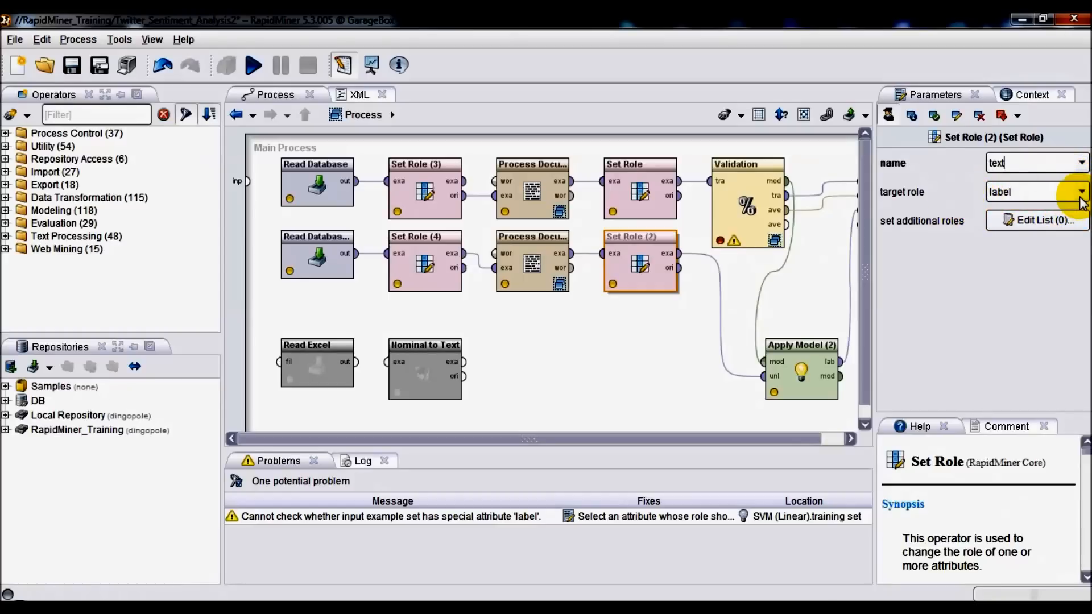
mouse_move(1058, 248)
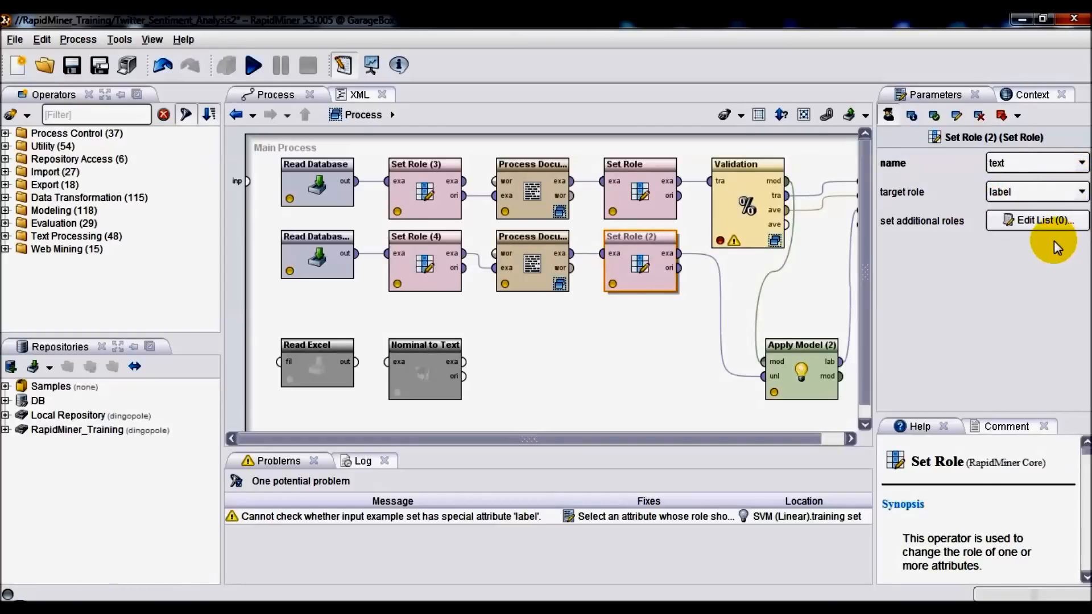
mouse_move(724, 383)
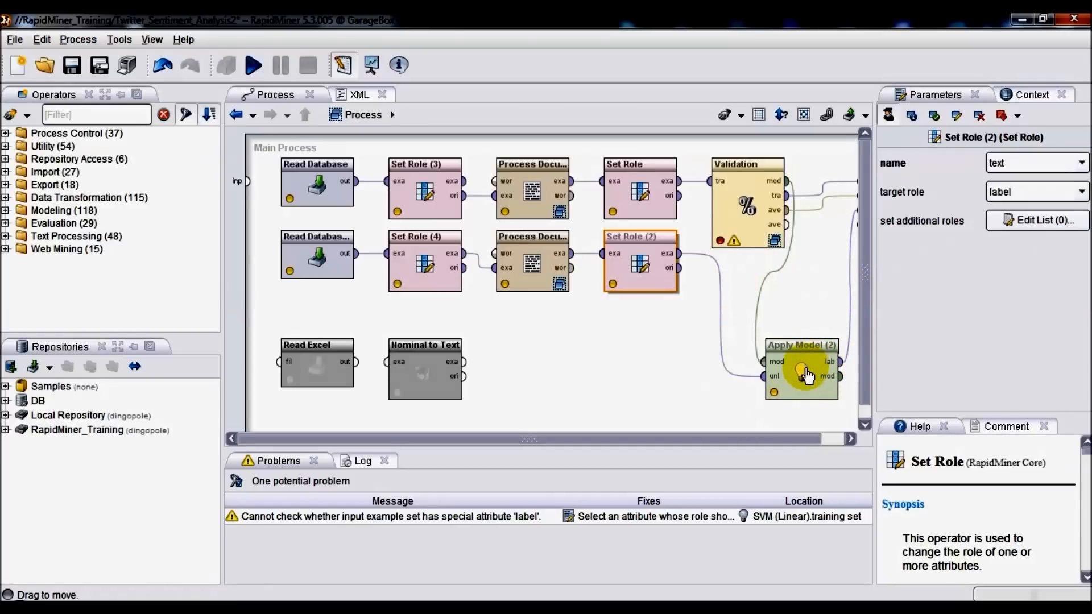
click(801, 369)
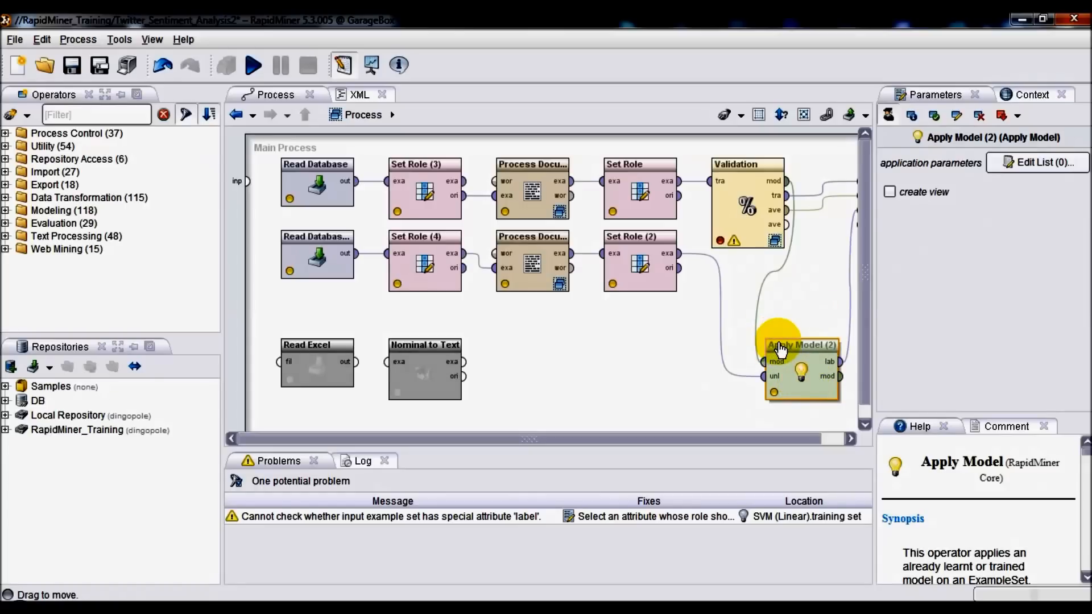
Select the top Read Database operator to show its sqlserver connection and query.
click(318, 188)
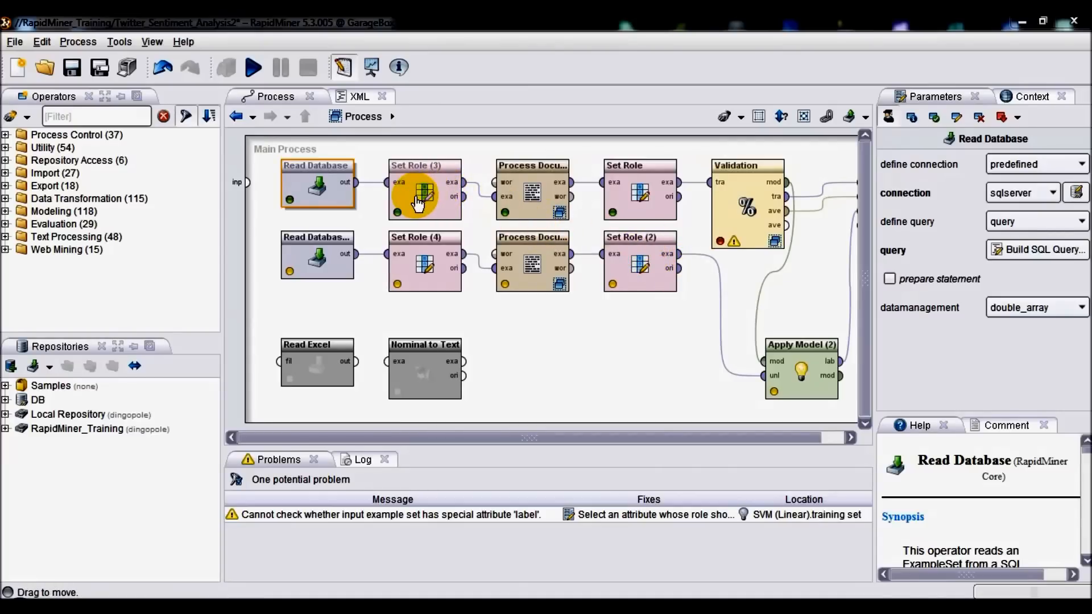
mouse_move(383, 195)
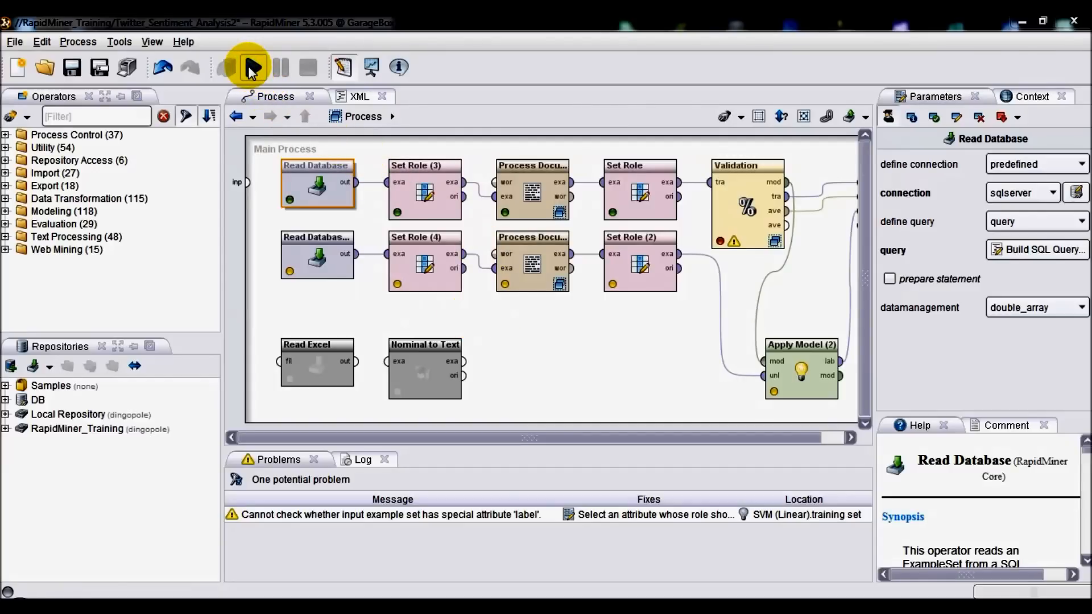
Run the sentiment process, checking Validation's 5 validations while it executes.
click(251, 67)
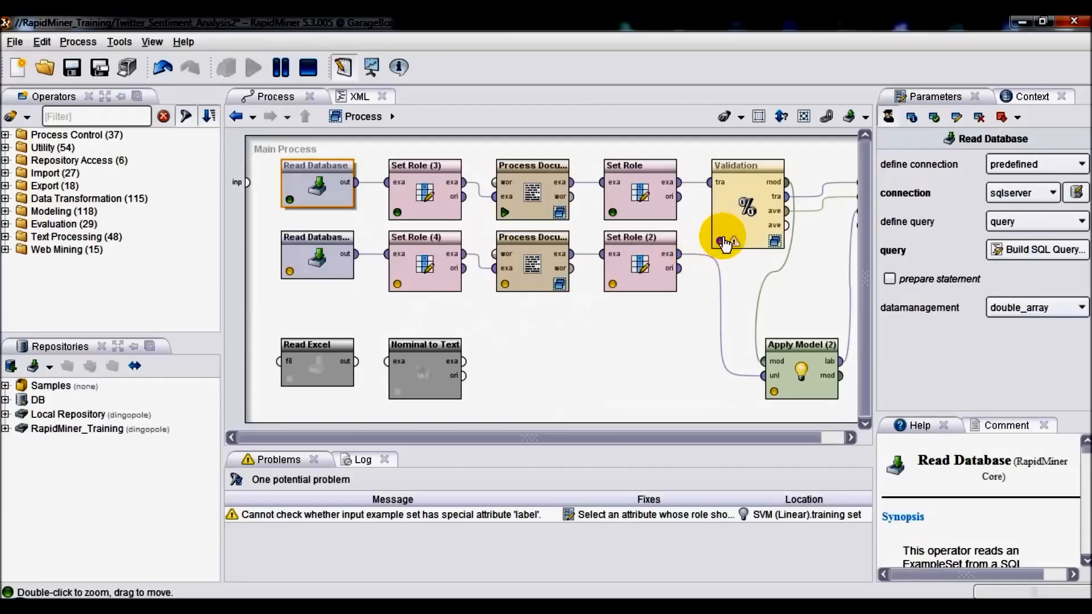
click(747, 206)
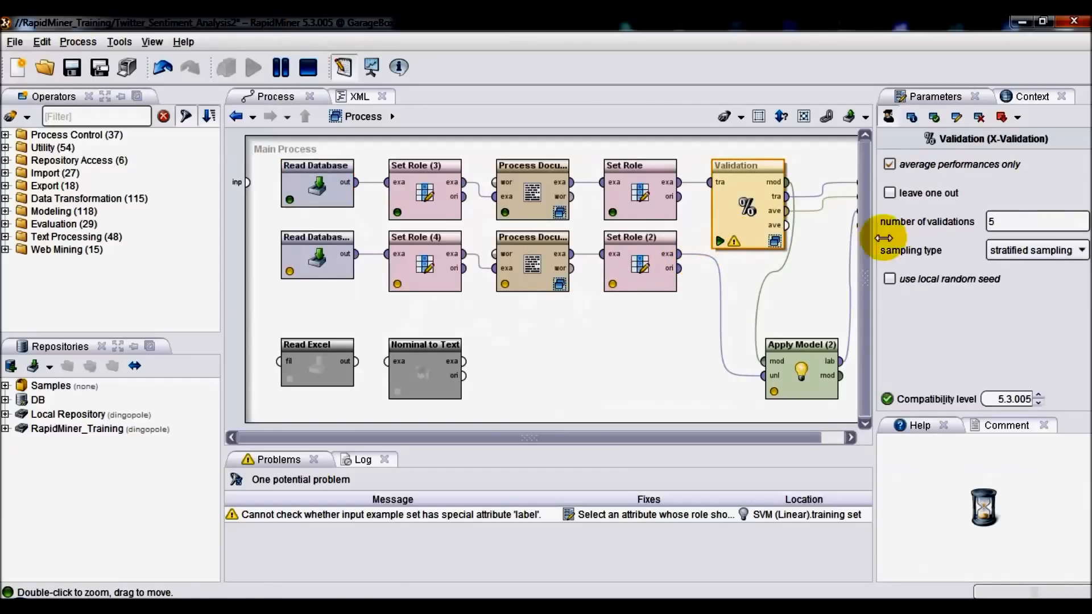
click(1037, 222)
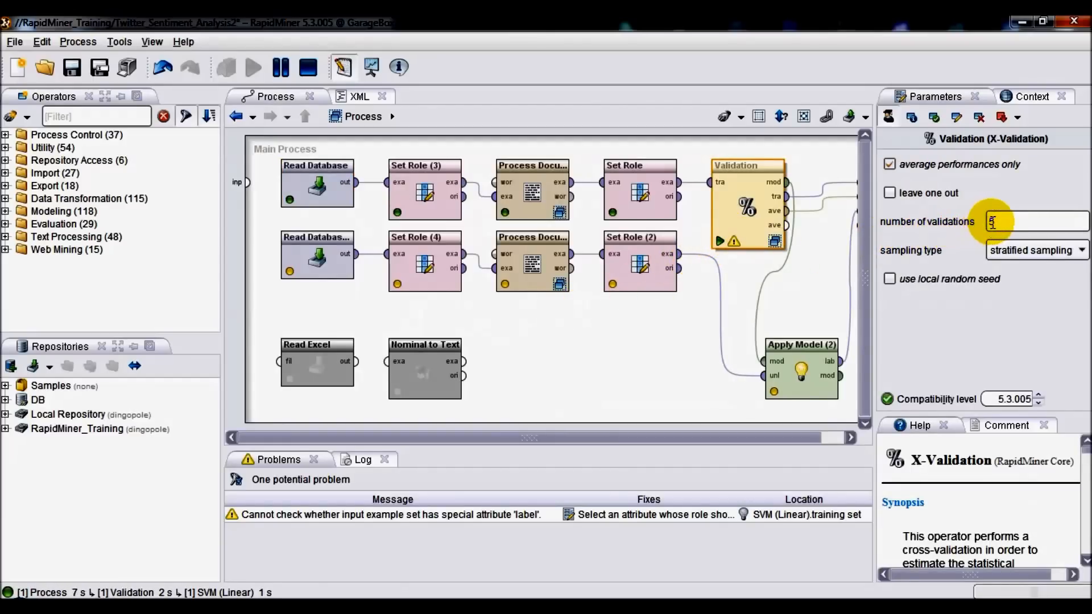
click(1034, 222)
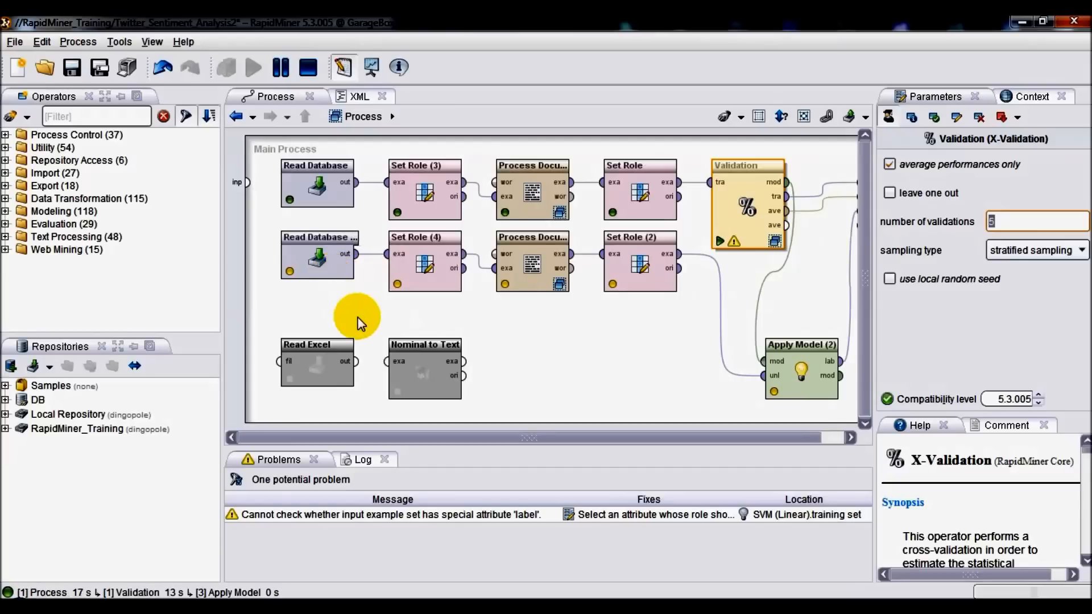
mouse_move(317, 393)
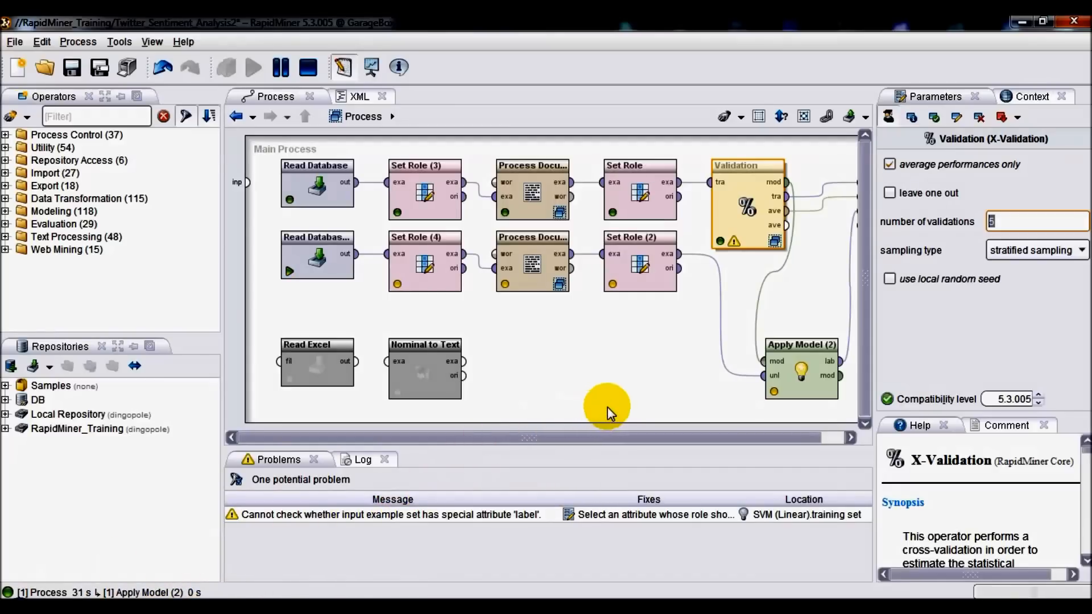
click(252, 67)
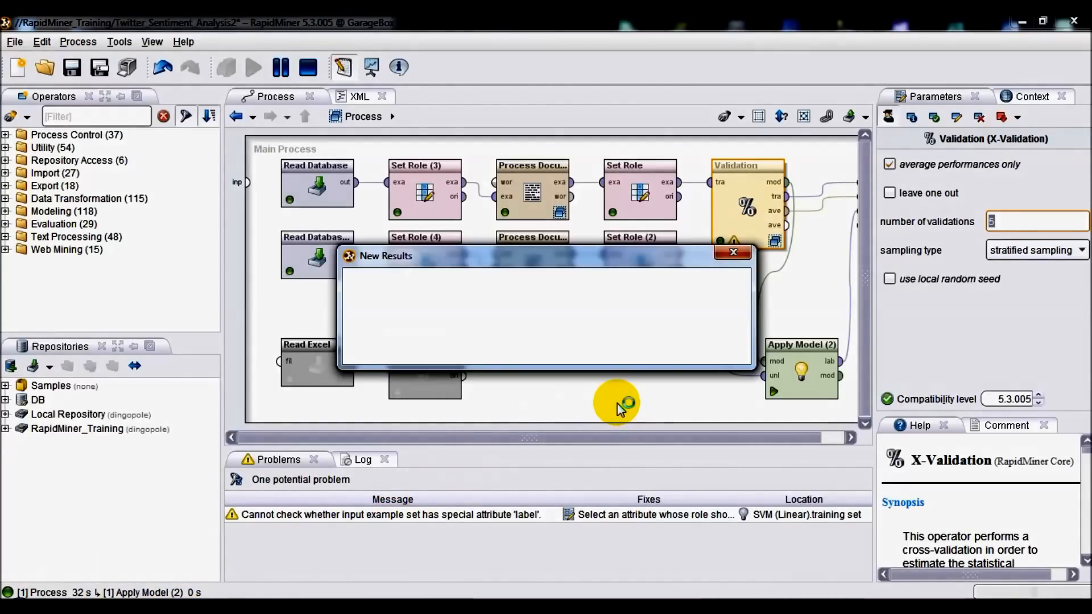
mouse_move(627, 373)
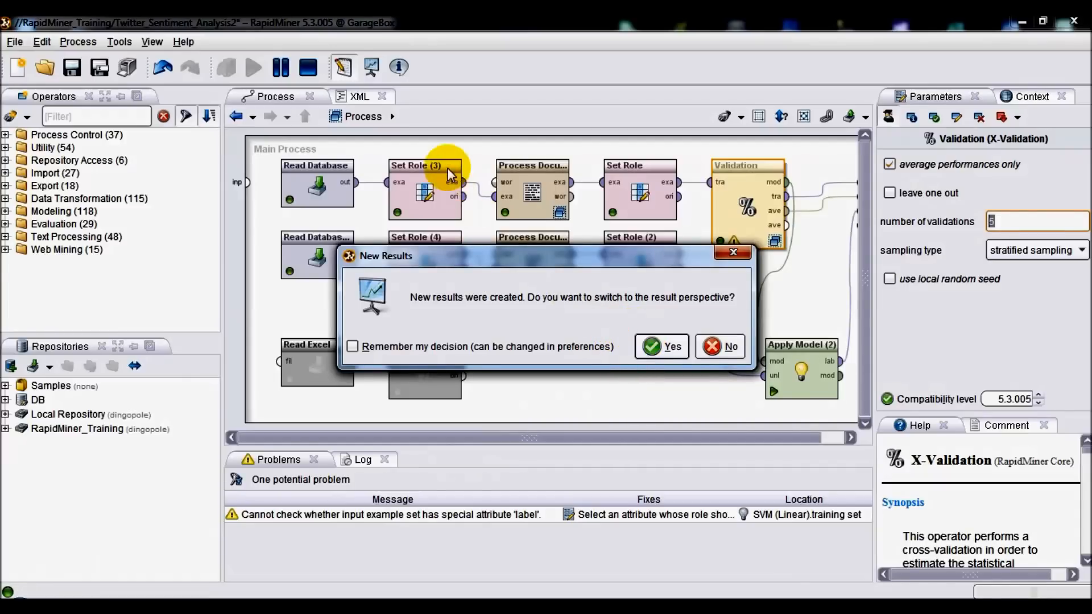
Accept the new results and view the PerformanceVector showing 65.90% accuracy.
click(659, 346)
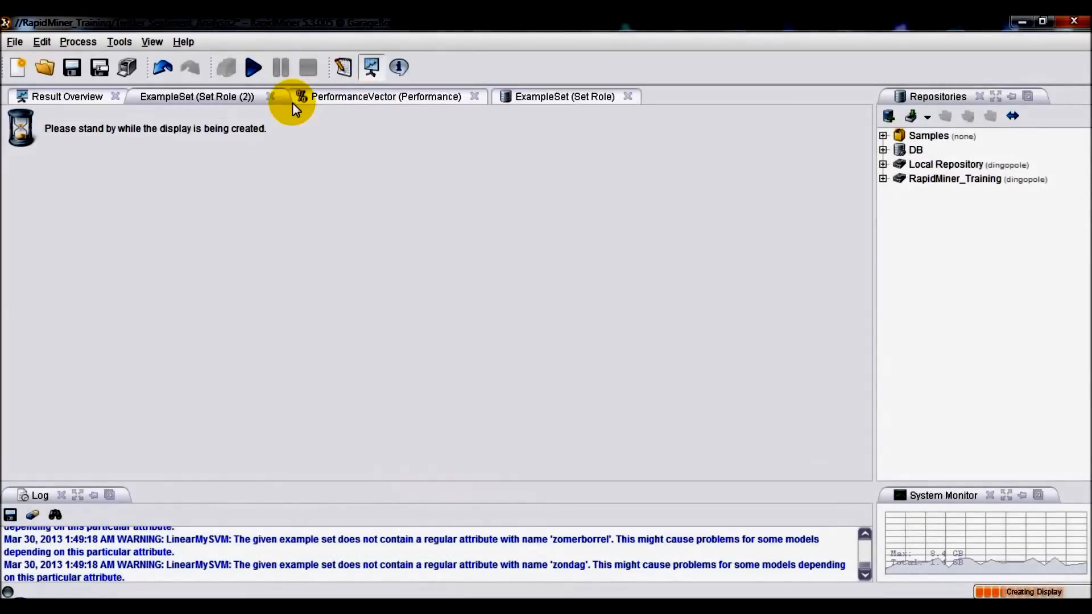
click(386, 95)
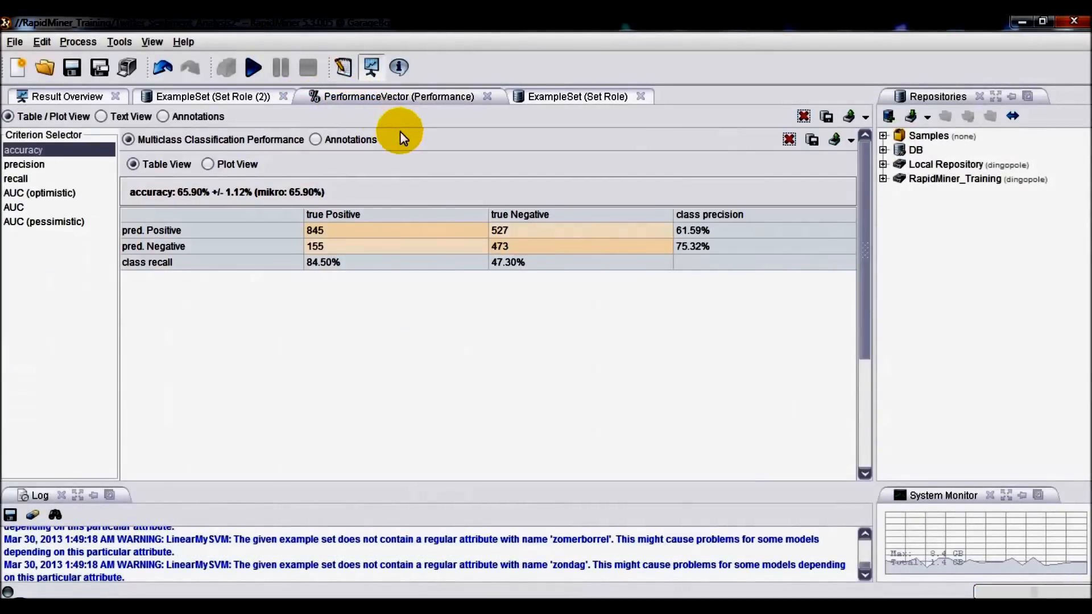
mouse_move(214, 250)
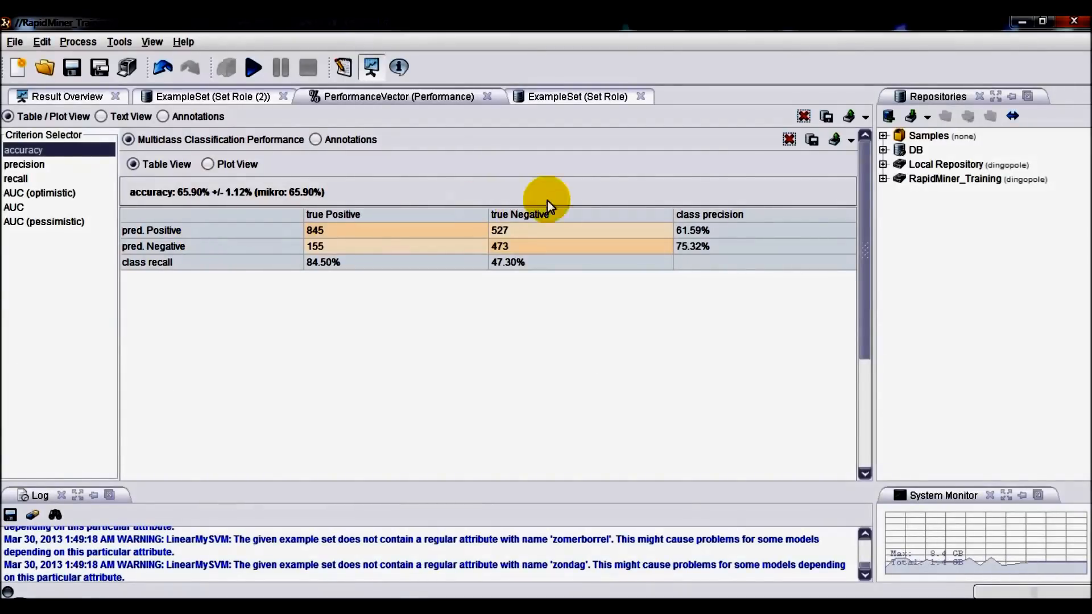
mouse_move(698, 245)
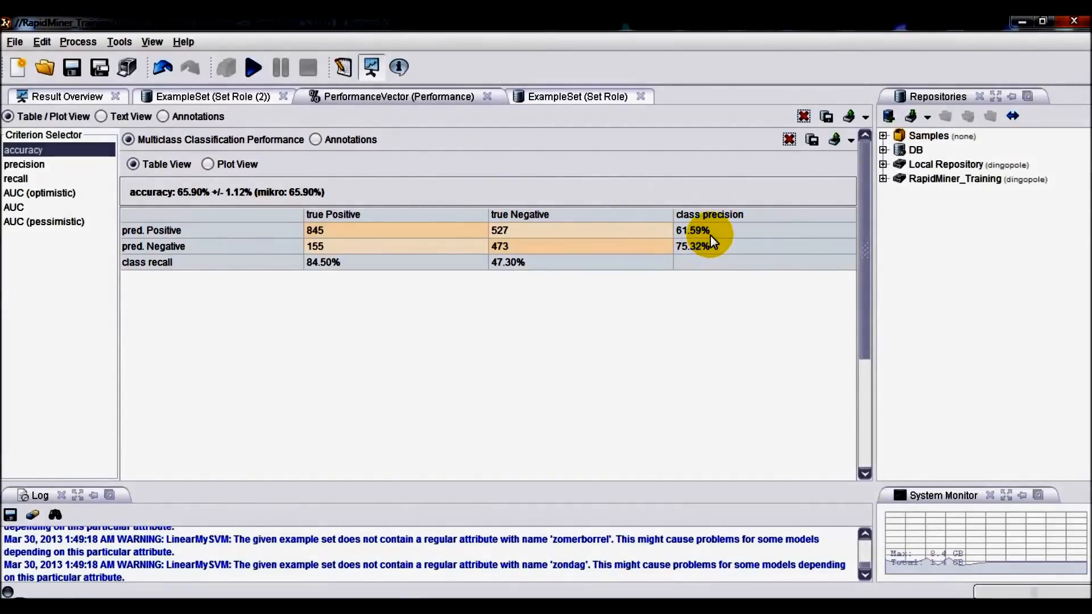
mouse_move(705, 250)
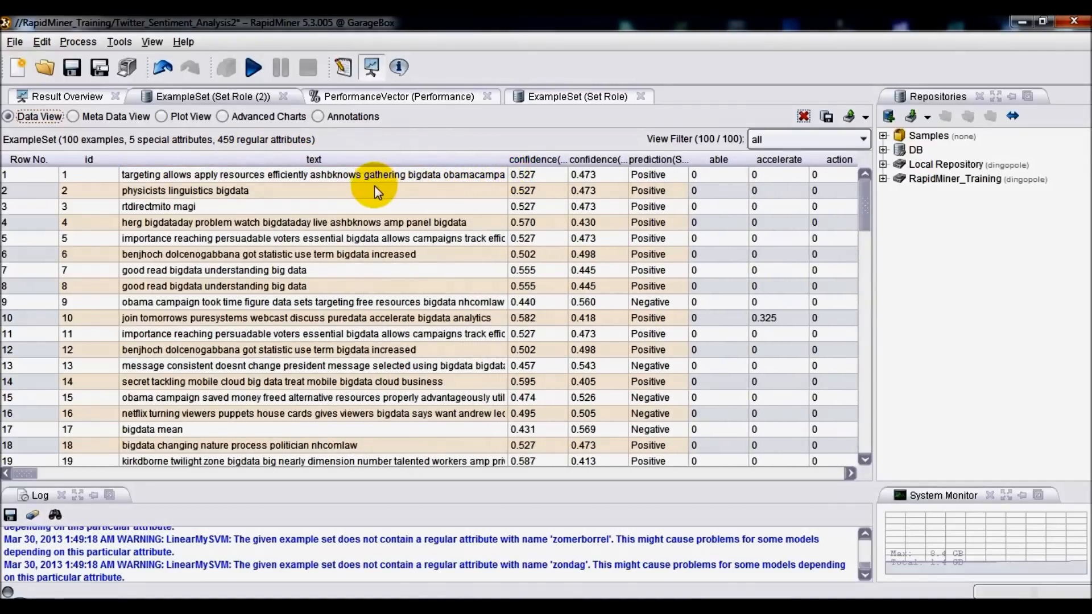
mouse_move(885, 203)
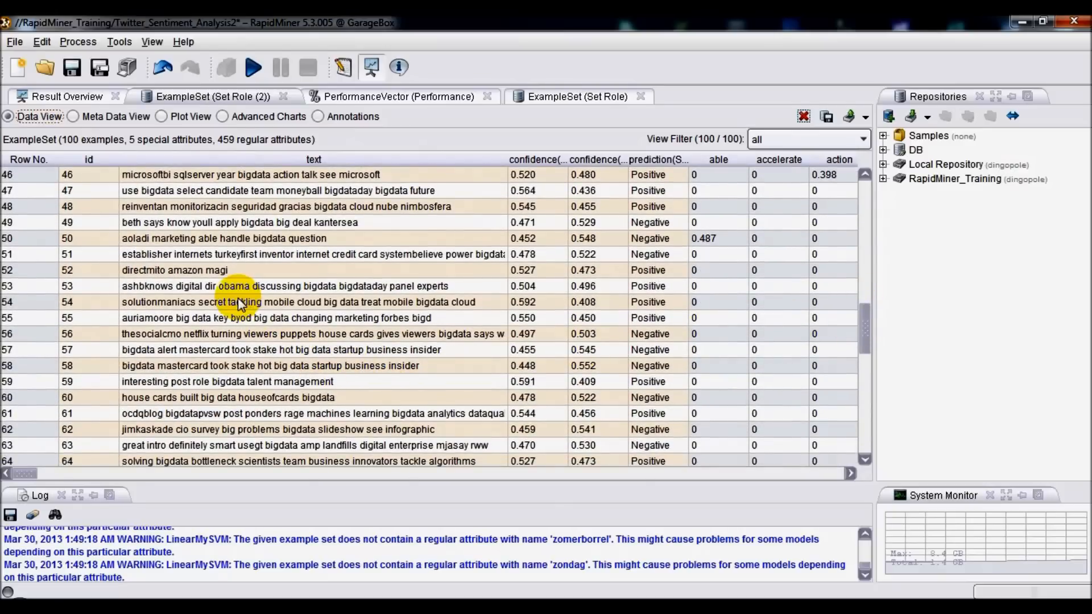
Review scored tweets, noting row 59's Positive and row 58's Negative predictions.
click(228, 382)
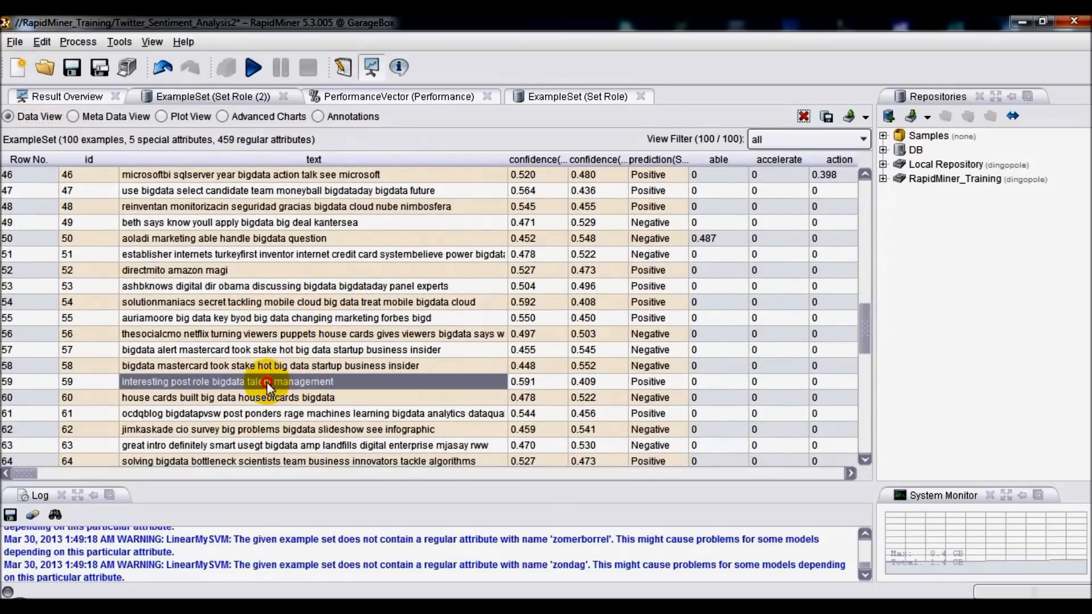
mouse_move(216, 390)
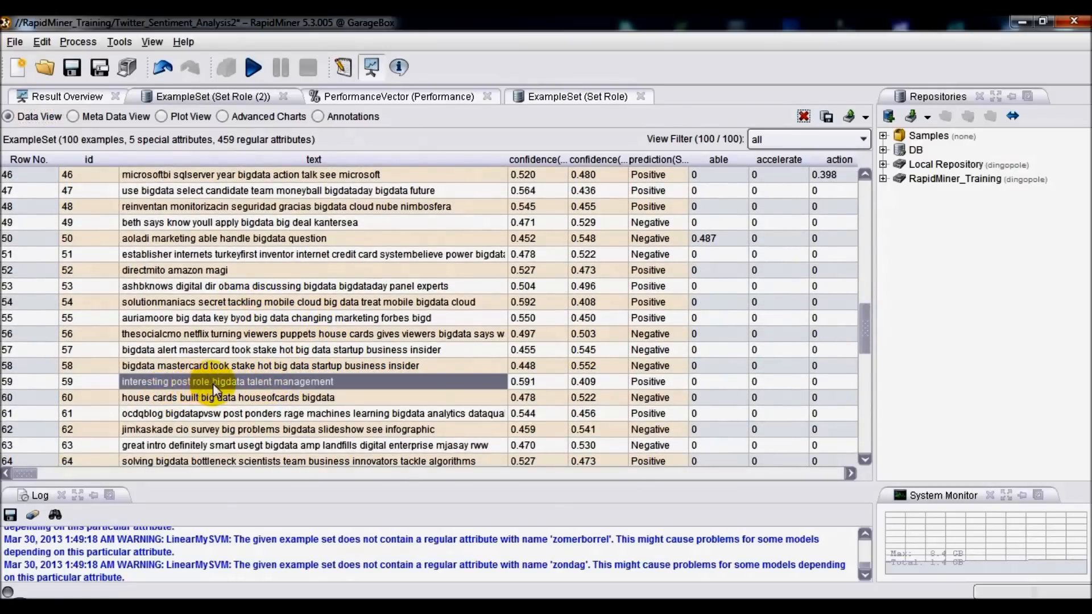
mouse_move(627, 390)
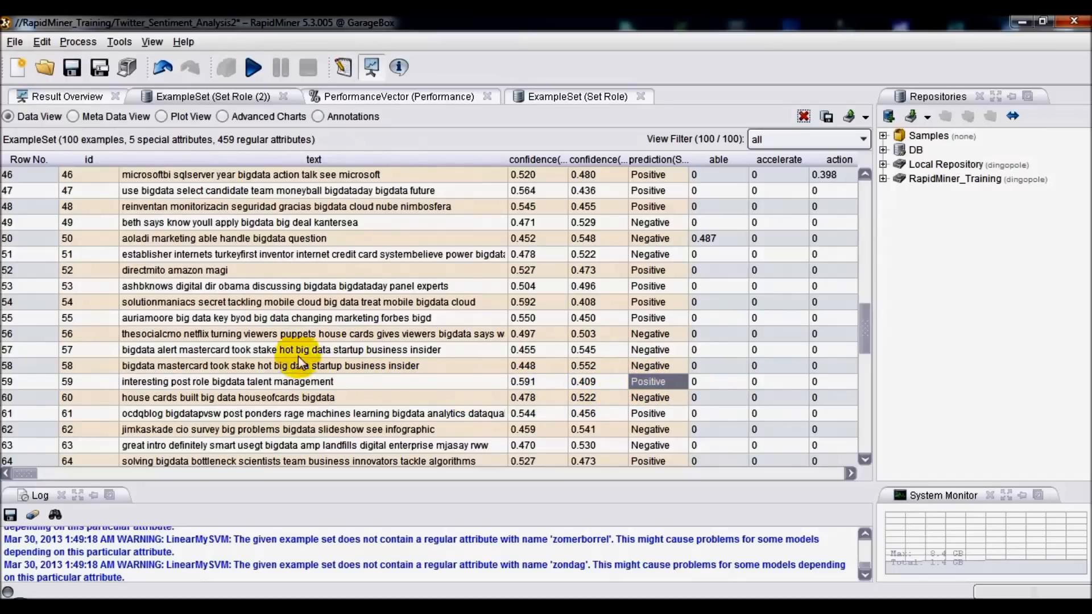
click(272, 365)
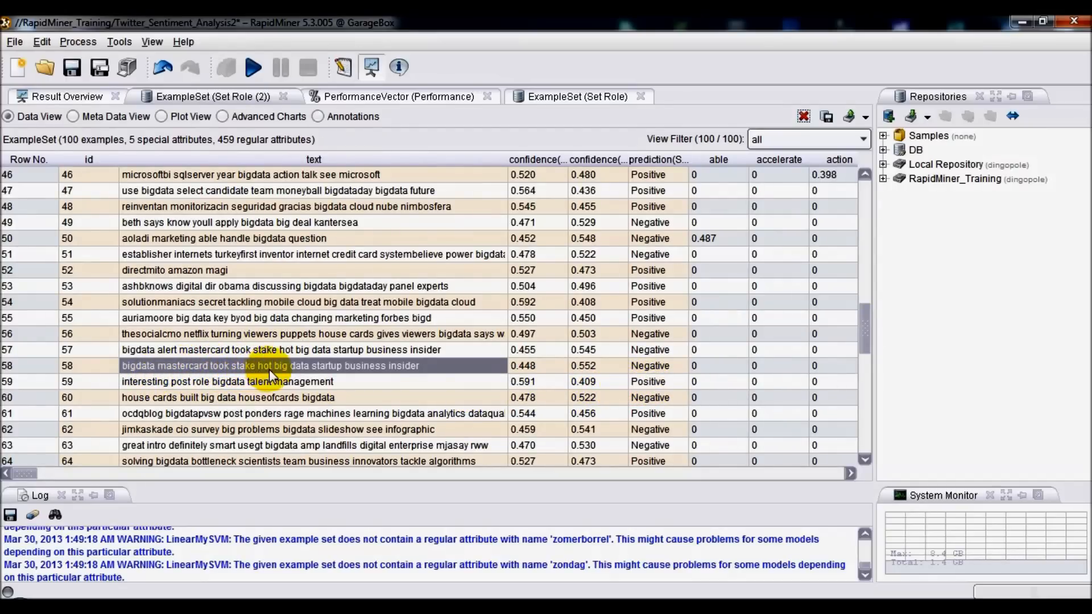
mouse_move(318, 377)
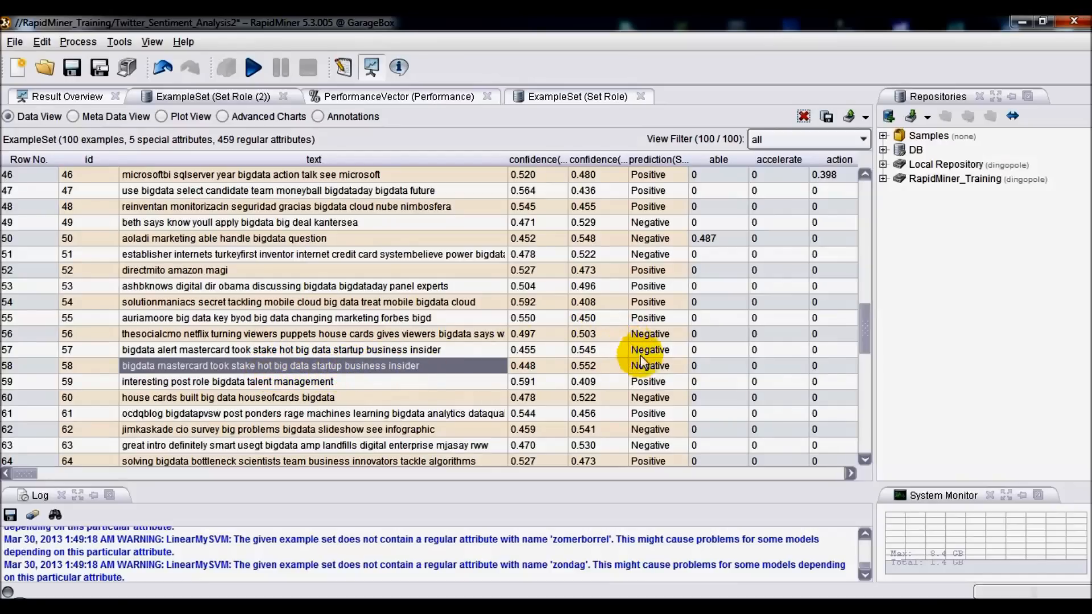
click(649, 365)
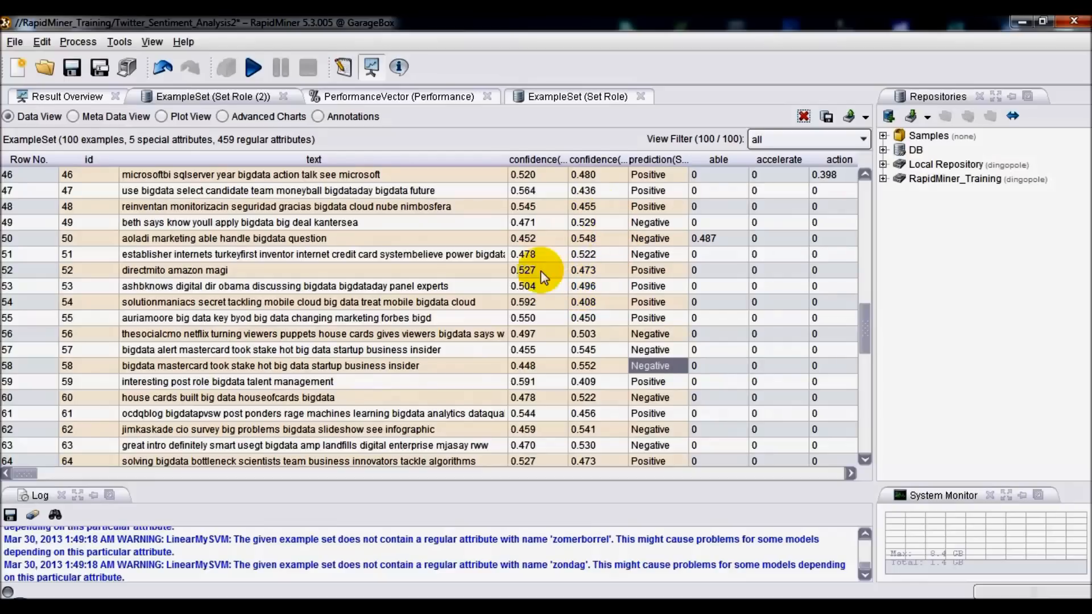
mouse_move(864, 276)
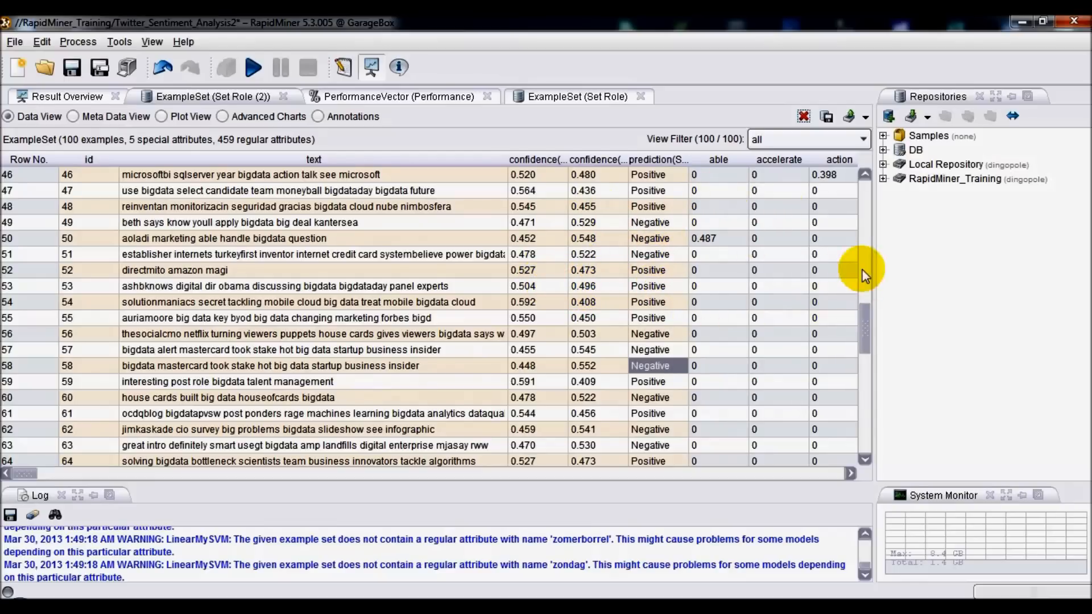
mouse_move(813, 333)
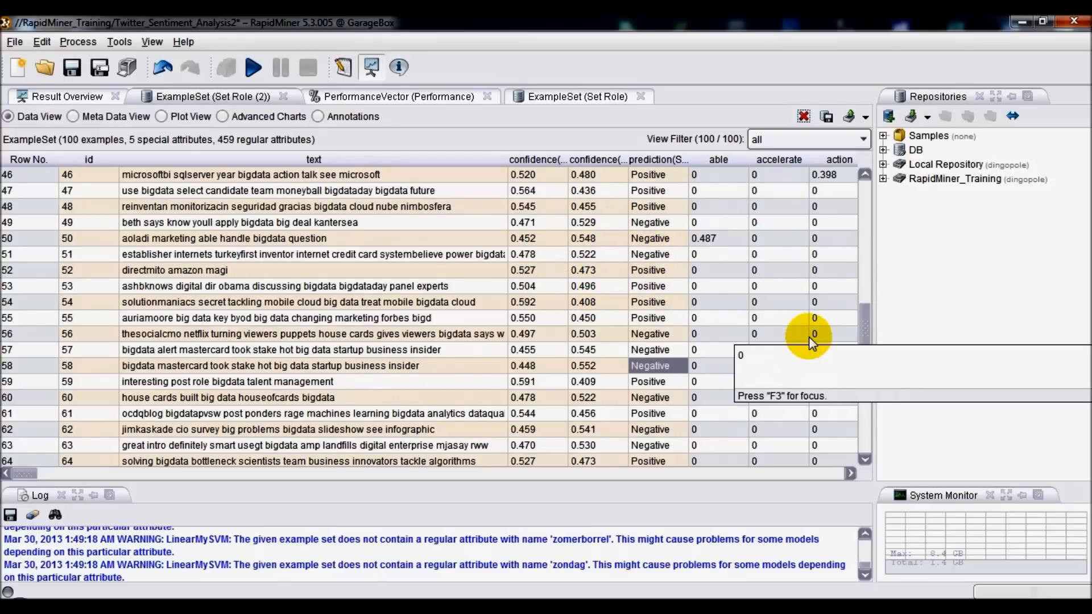